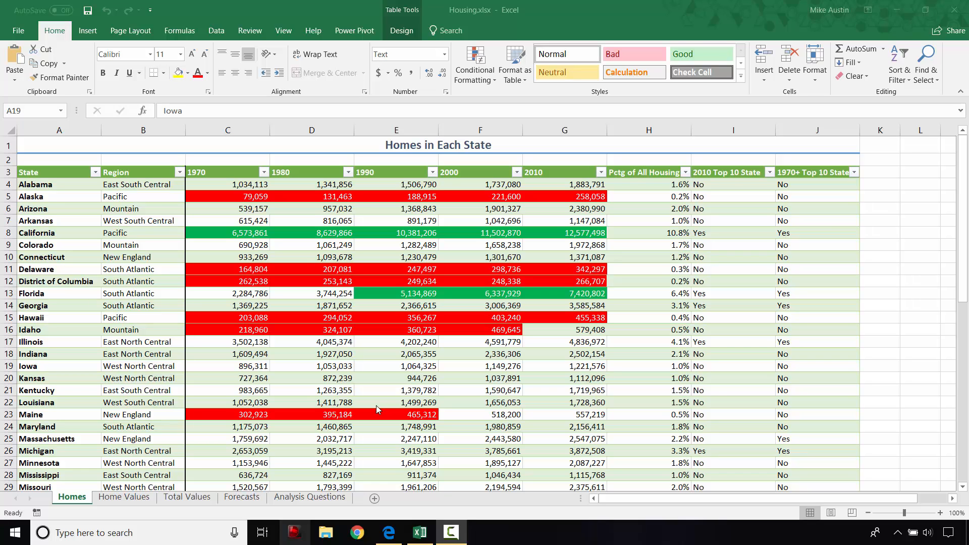
pyautogui.moveTo(372, 408)
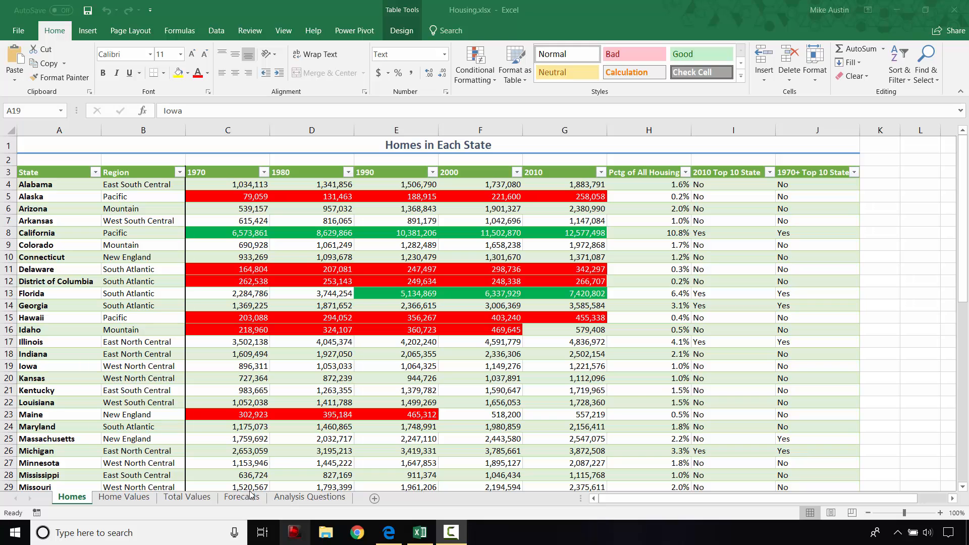
# Step: Switch to the Forecasts sheet, browse the regional values, and select East North Central's 1970 cell
pyautogui.click(241, 496)
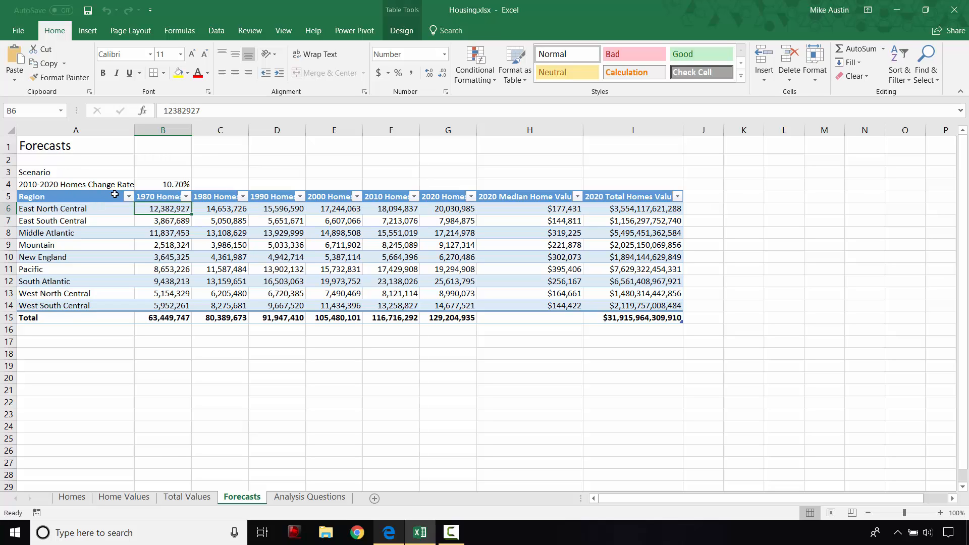
pyautogui.moveTo(195, 217)
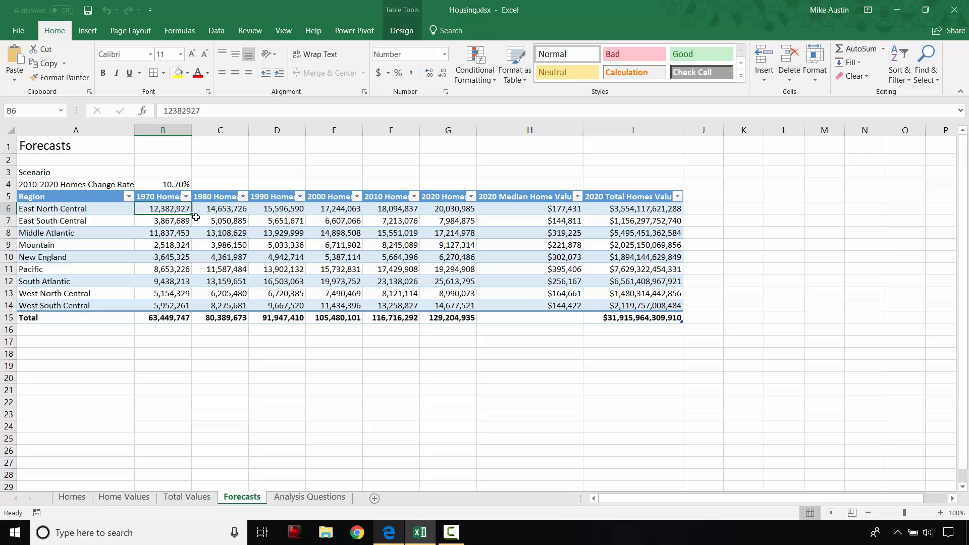
pyautogui.click(390, 244)
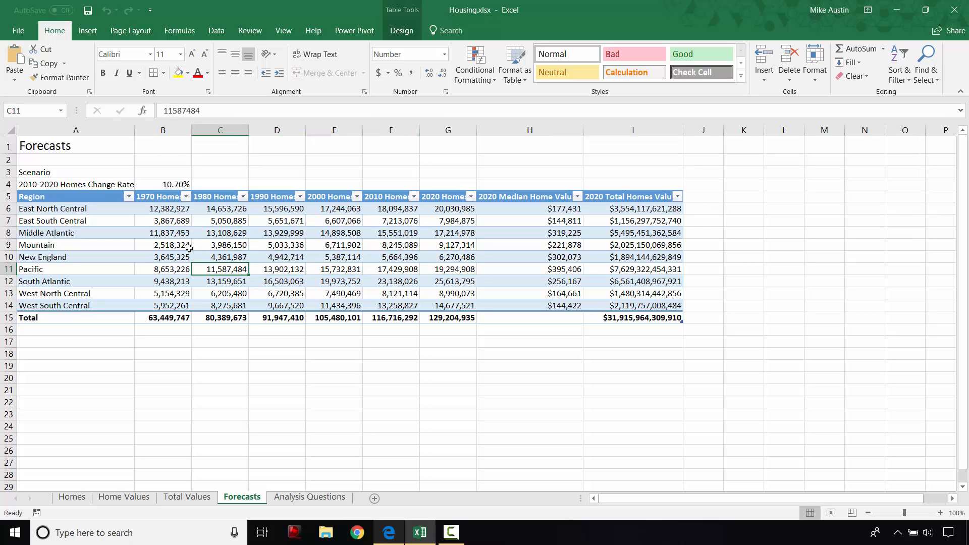
pyautogui.click(334, 232)
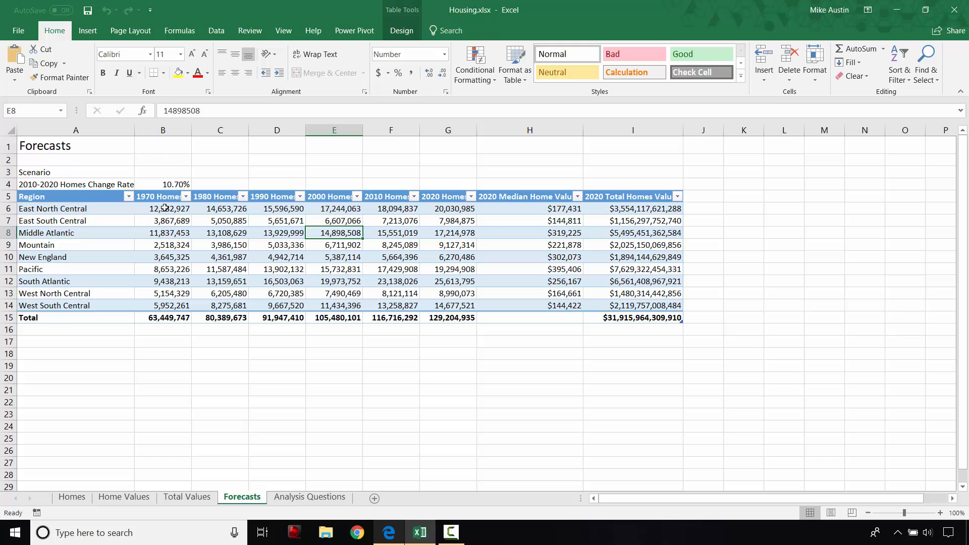
pyautogui.moveTo(167, 203)
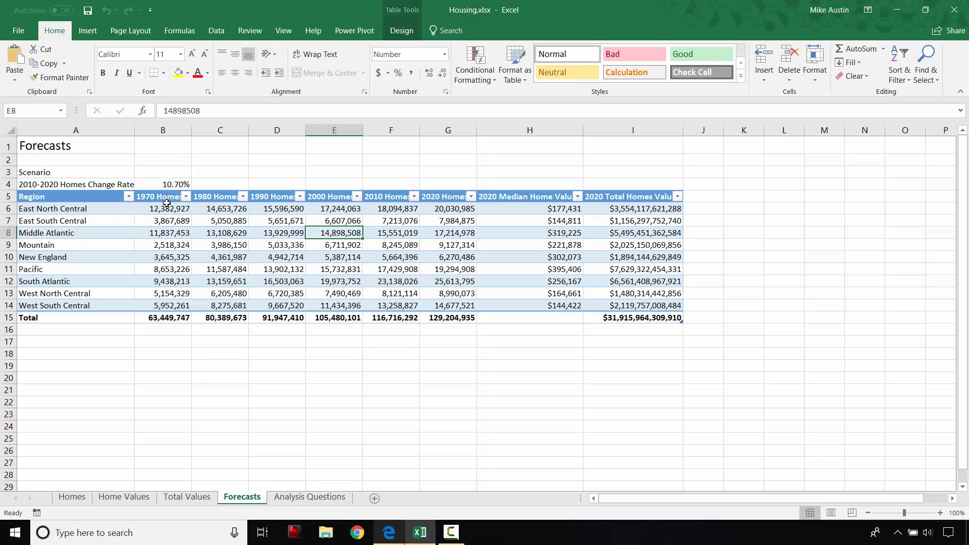
pyautogui.moveTo(391, 212)
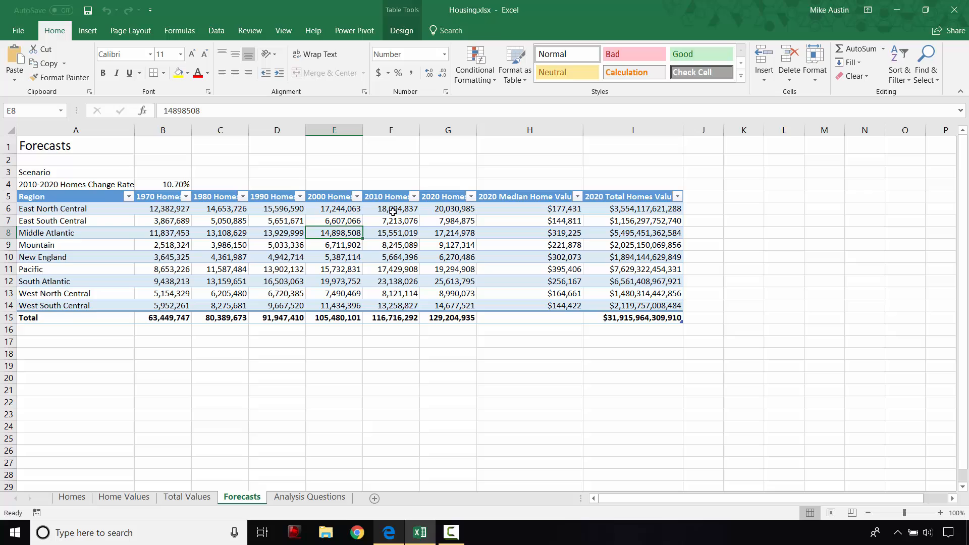
pyautogui.moveTo(115, 203)
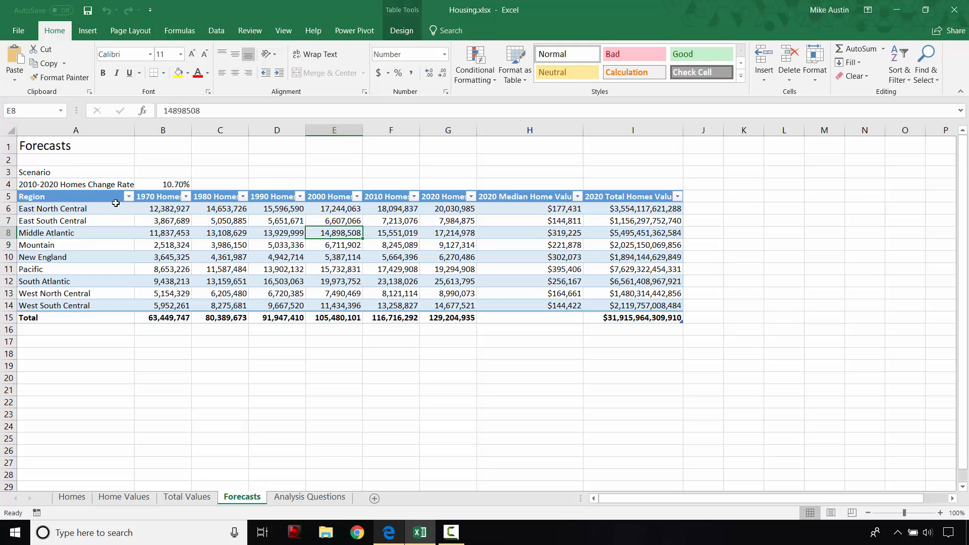
pyautogui.moveTo(155, 208)
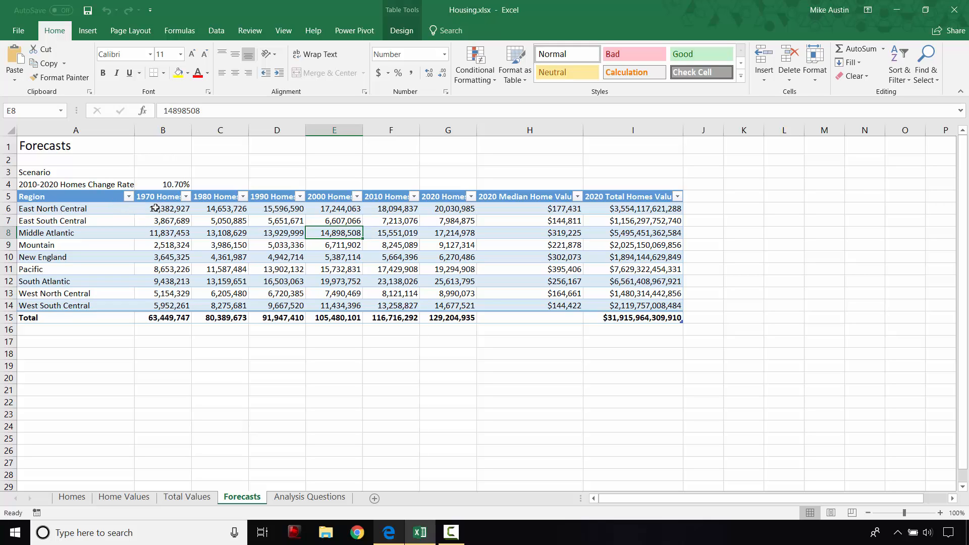
pyautogui.click(163, 208)
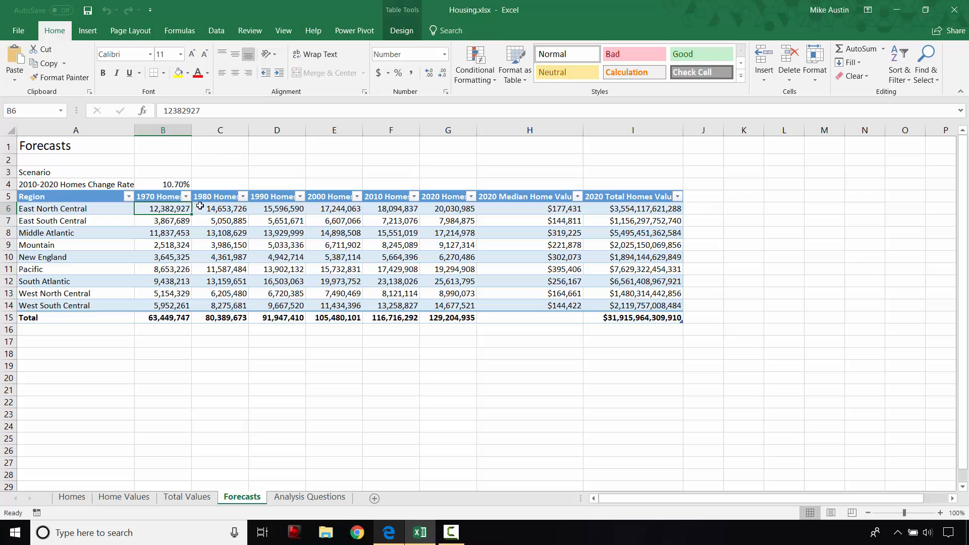
pyautogui.moveTo(145, 221)
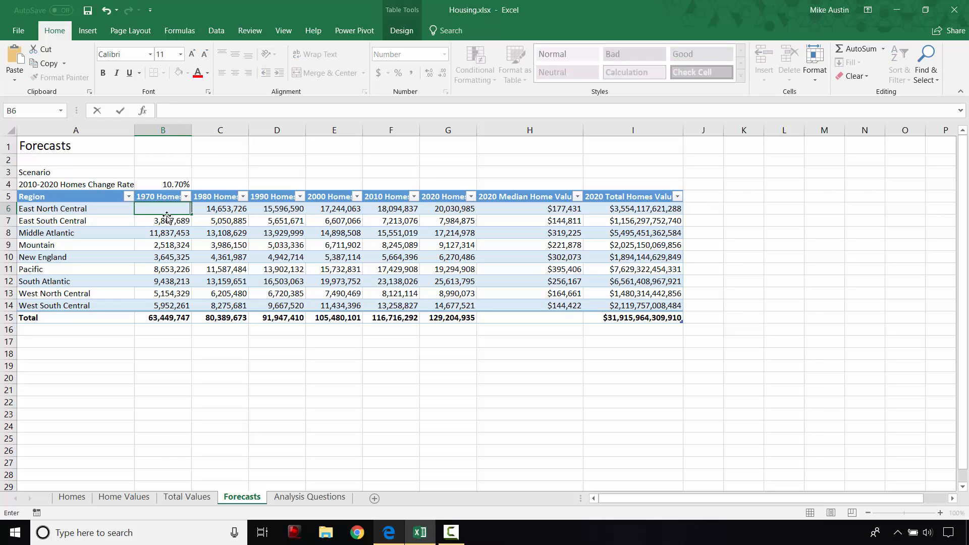
# Step: Type =SUMIF( in B6 and start its range reference on the Homes sheet
pyautogui.write('=')
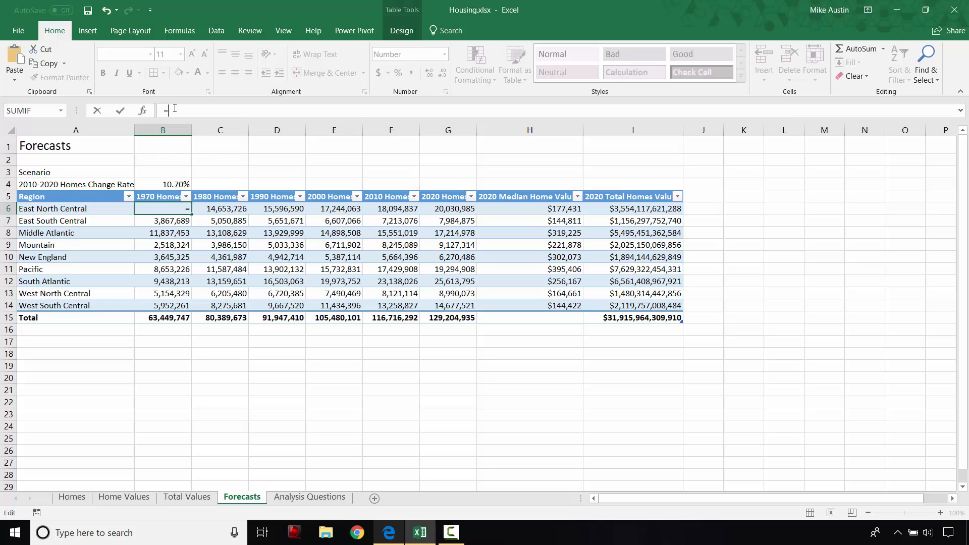
pyautogui.write('SUMIF(')
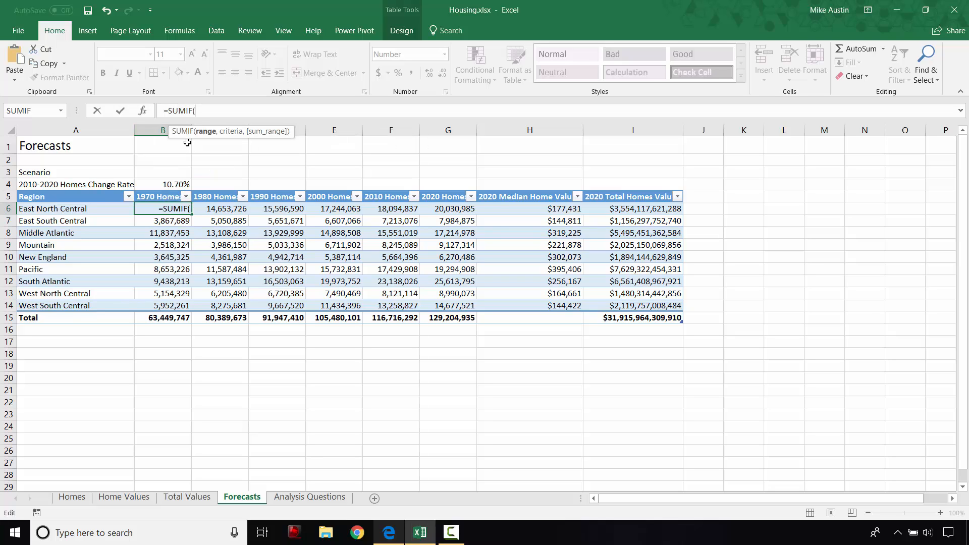
pyautogui.moveTo(163, 221)
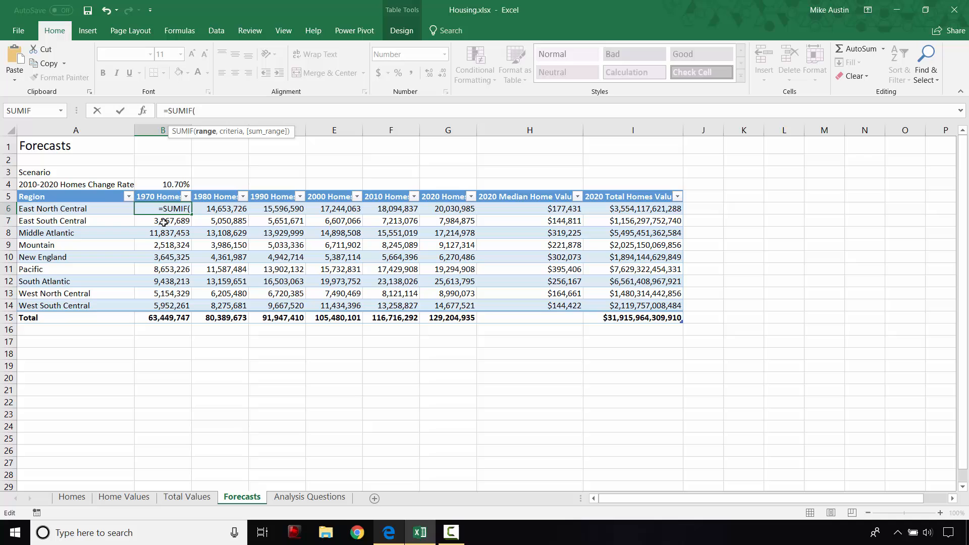
pyautogui.click(71, 496)
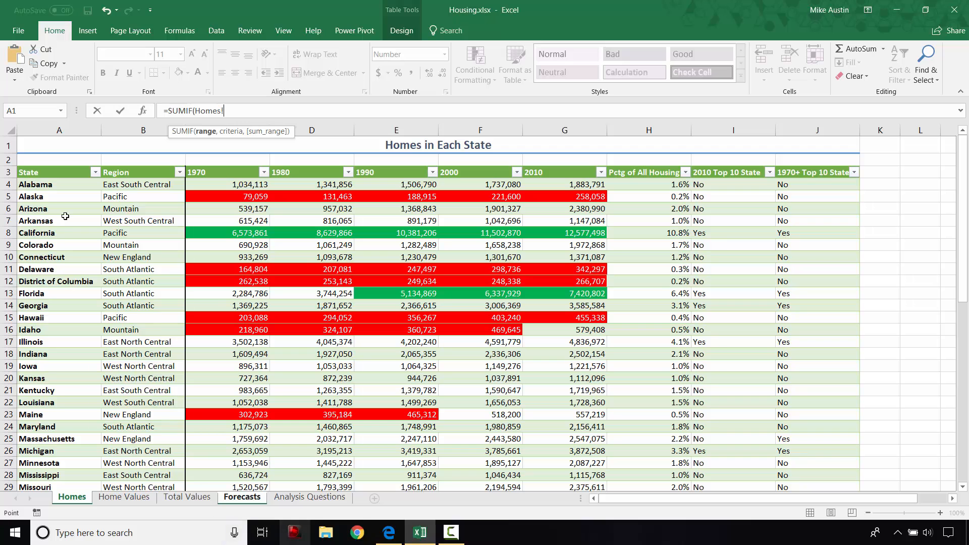
pyautogui.moveTo(356, 532)
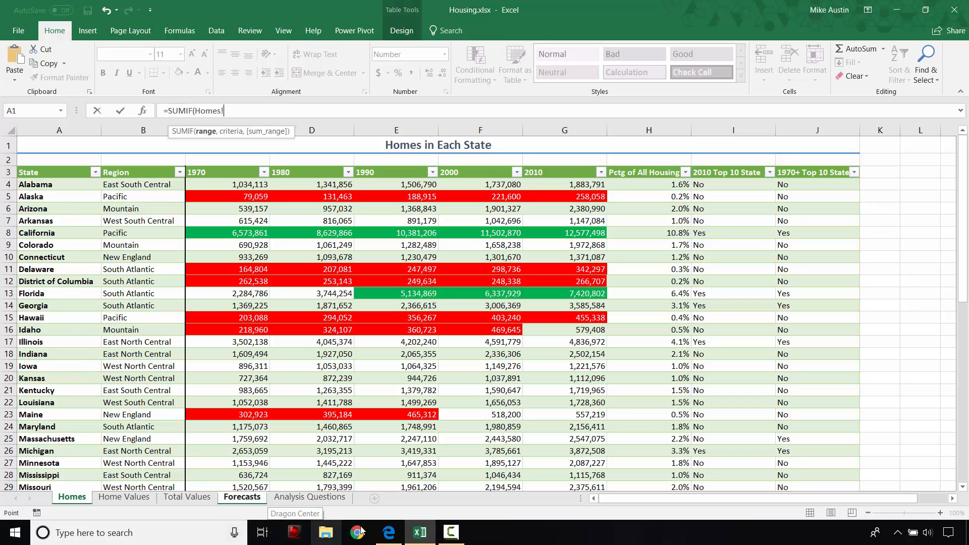
# Step: Read step 3a in instructionsF3.pdf, then return to the Housing workbook
pyautogui.click(388, 532)
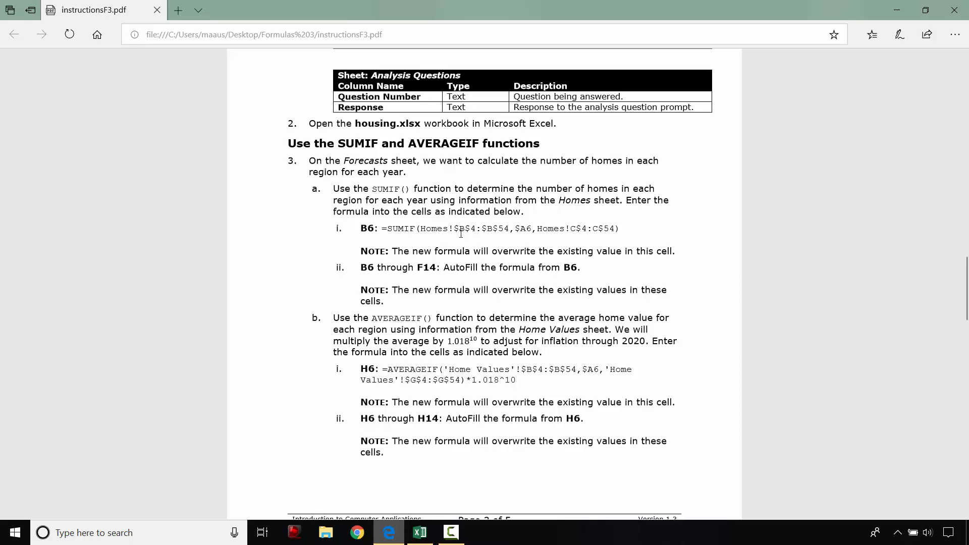
pyautogui.moveTo(459, 233)
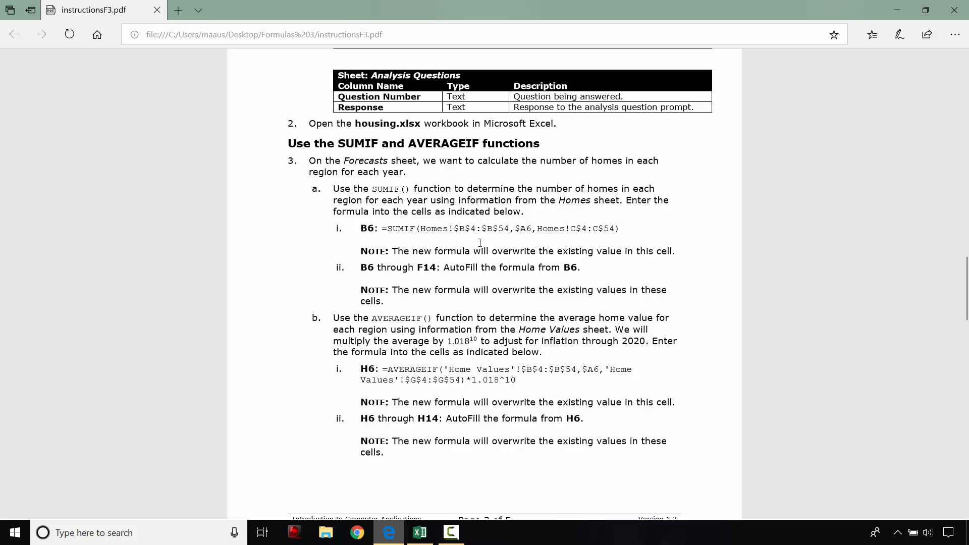
pyautogui.moveTo(484, 228)
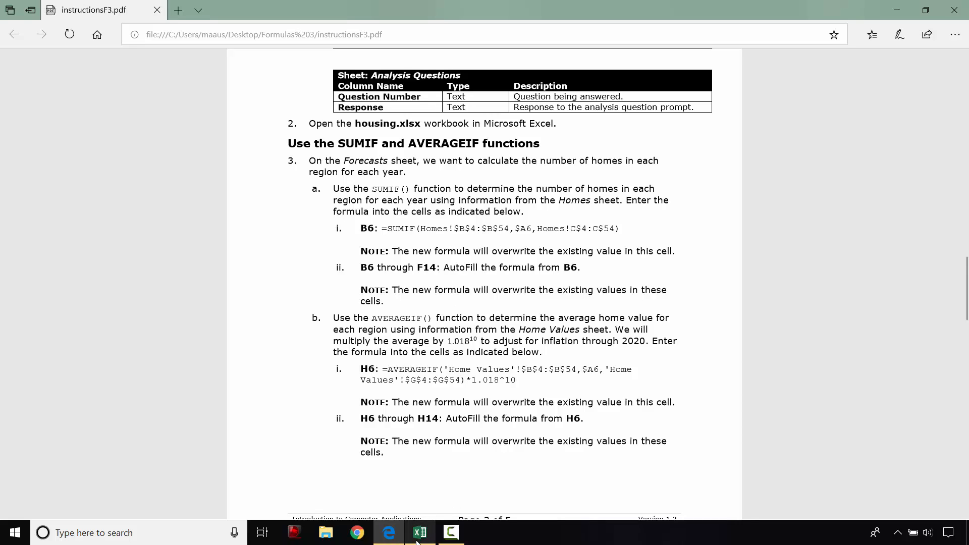
pyautogui.click(419, 532)
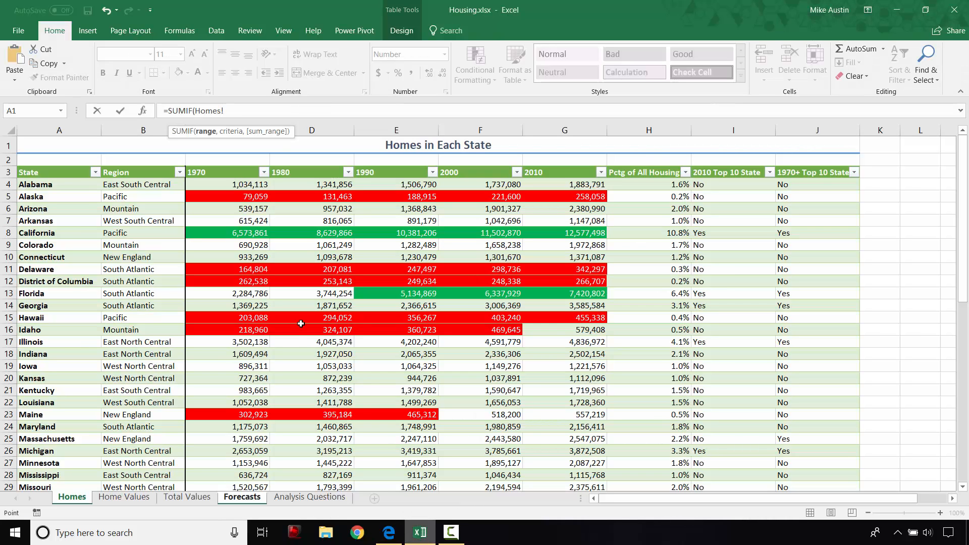
# Step: Add the Homes!$B$4:$B$54 region range to the SUMIF formula and recheck the instructions
pyautogui.write('!')
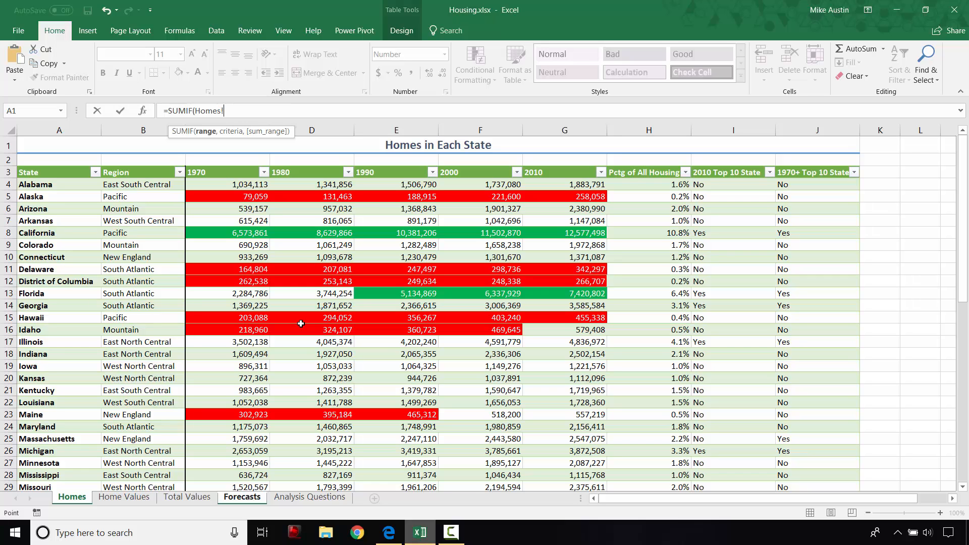
pyautogui.write('$B')
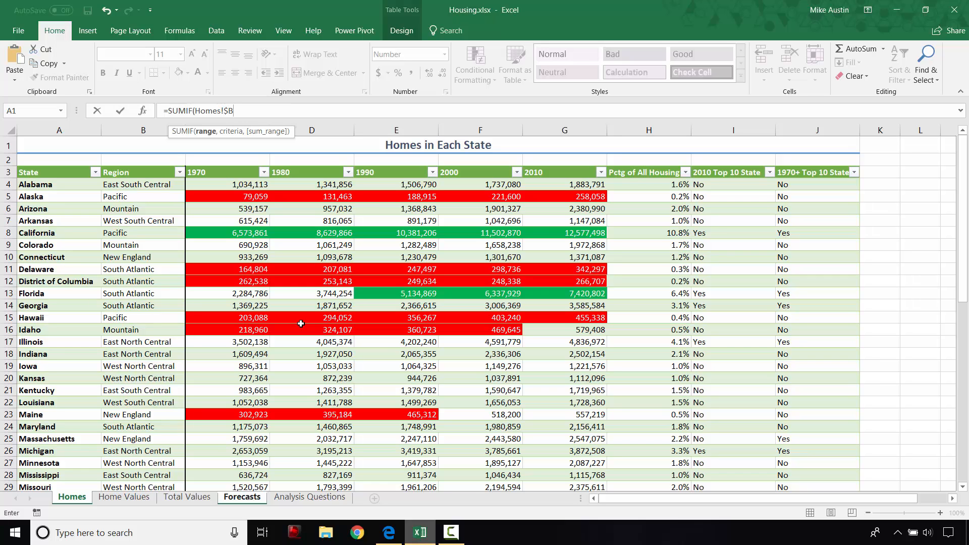
pyautogui.write('$4')
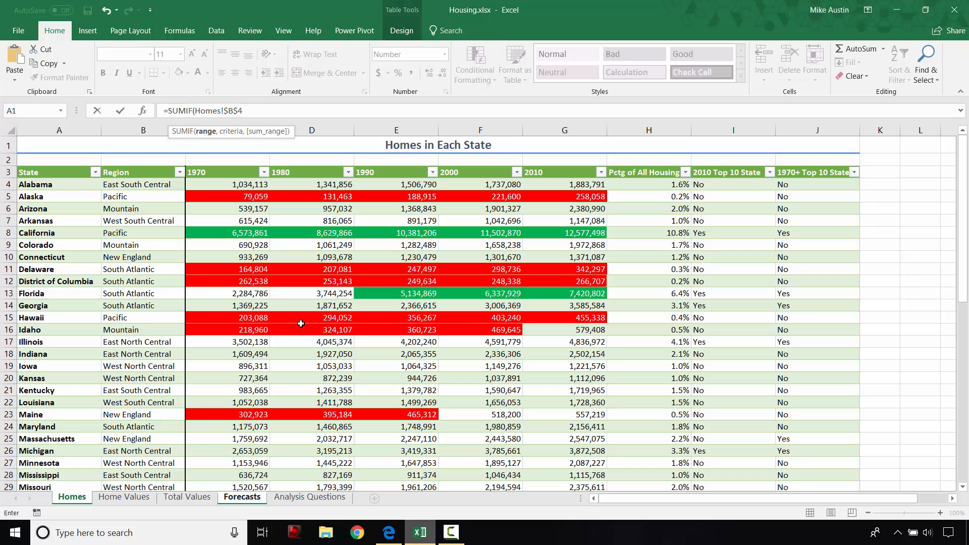
pyautogui.write(':')
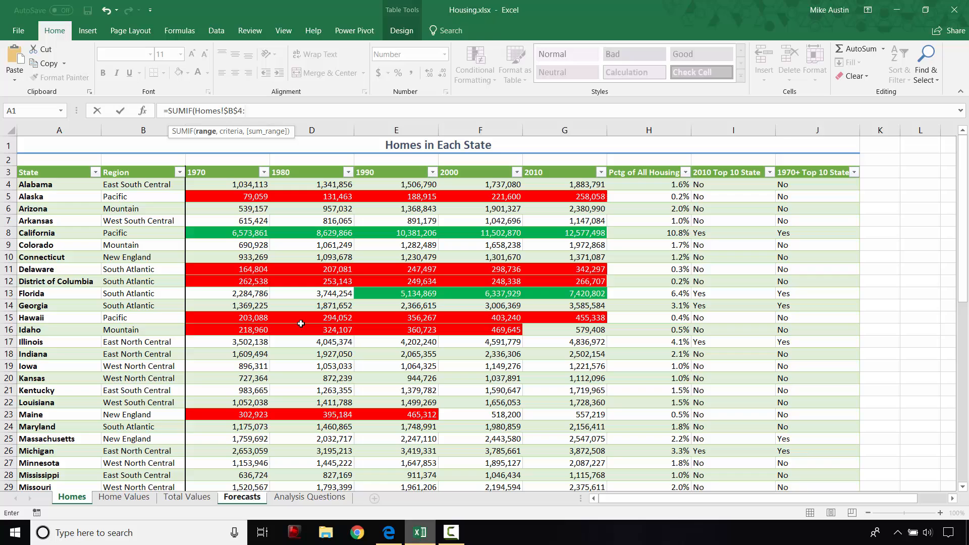
pyautogui.write(':$B')
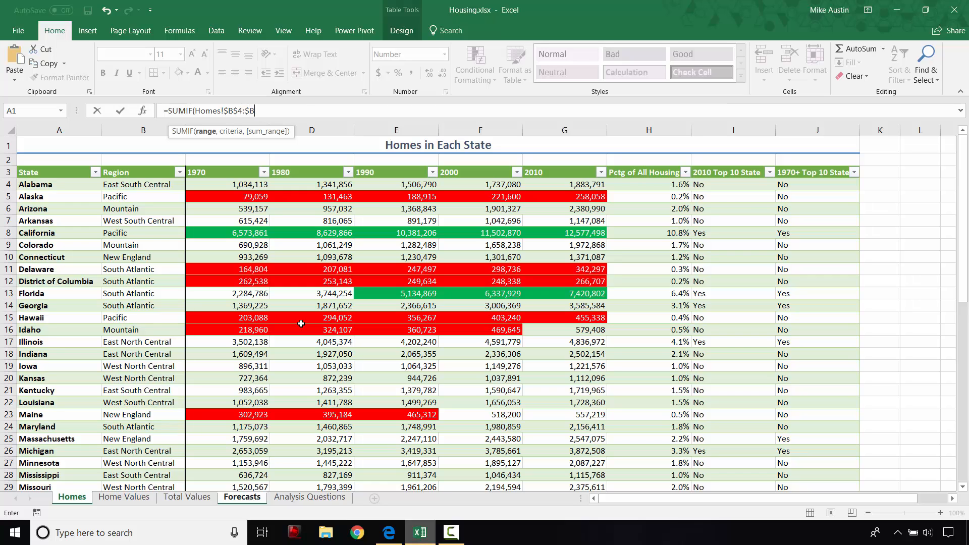
pyautogui.write('$54')
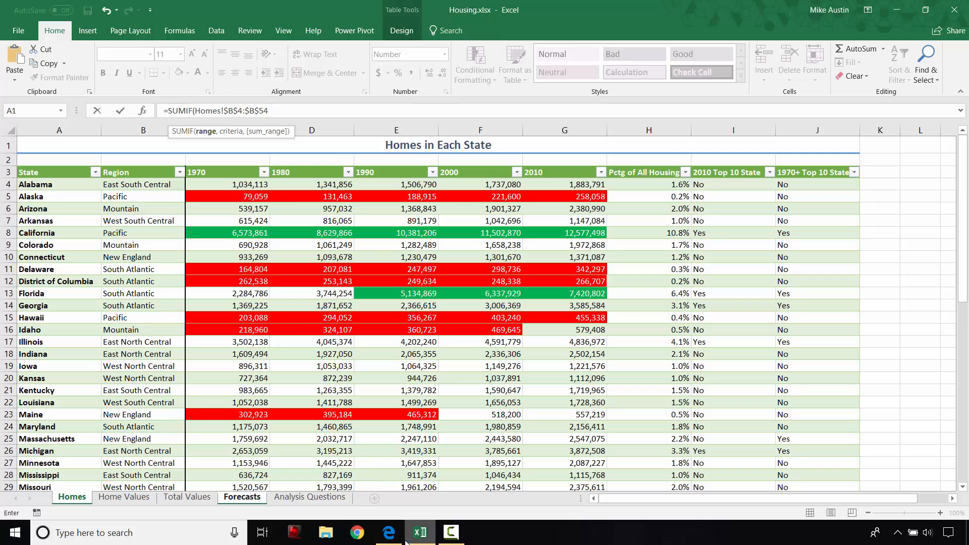
pyautogui.click(388, 532)
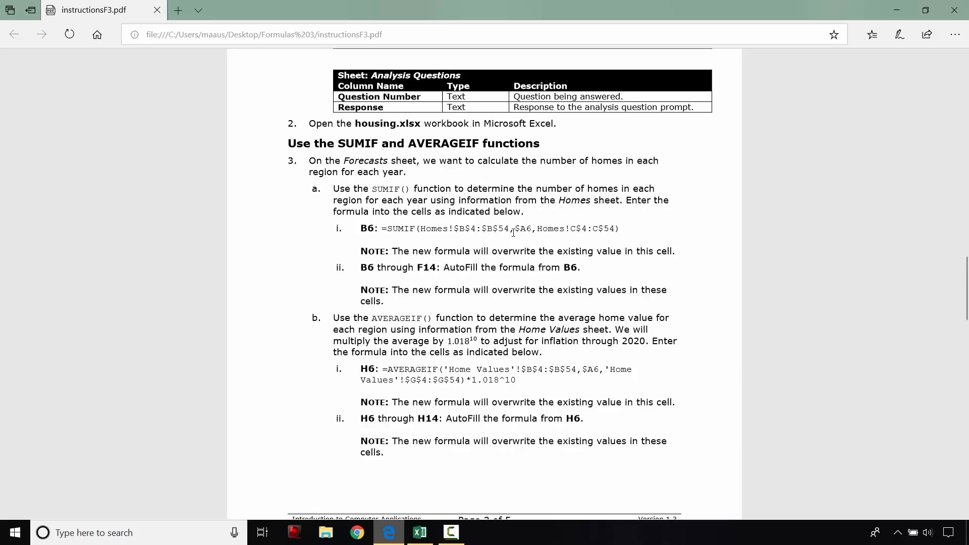
pyautogui.moveTo(387, 533)
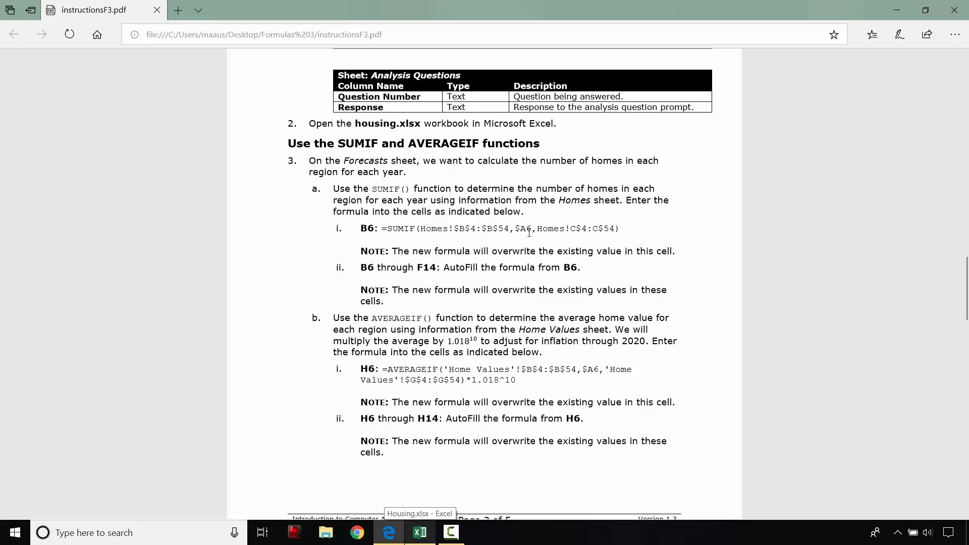
pyautogui.moveTo(458, 284)
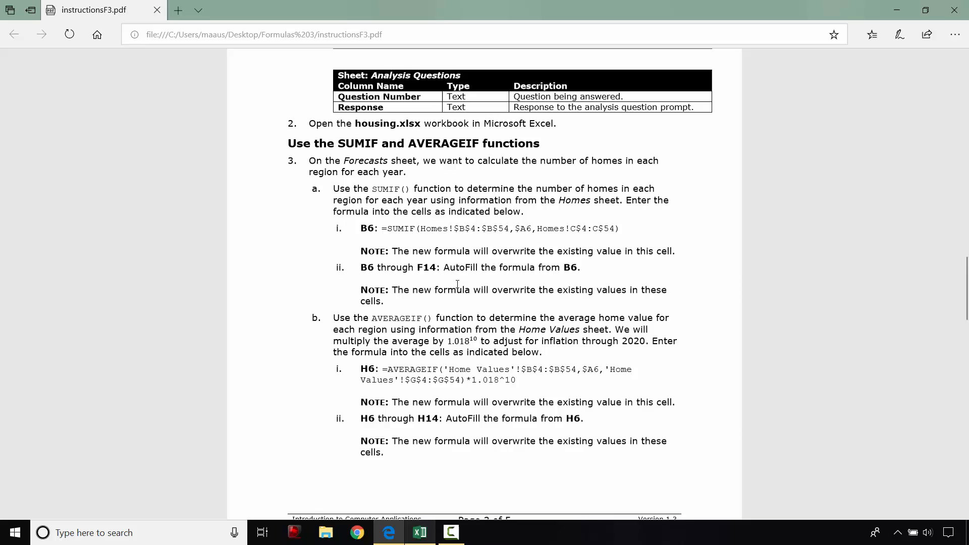
pyautogui.moveTo(517, 246)
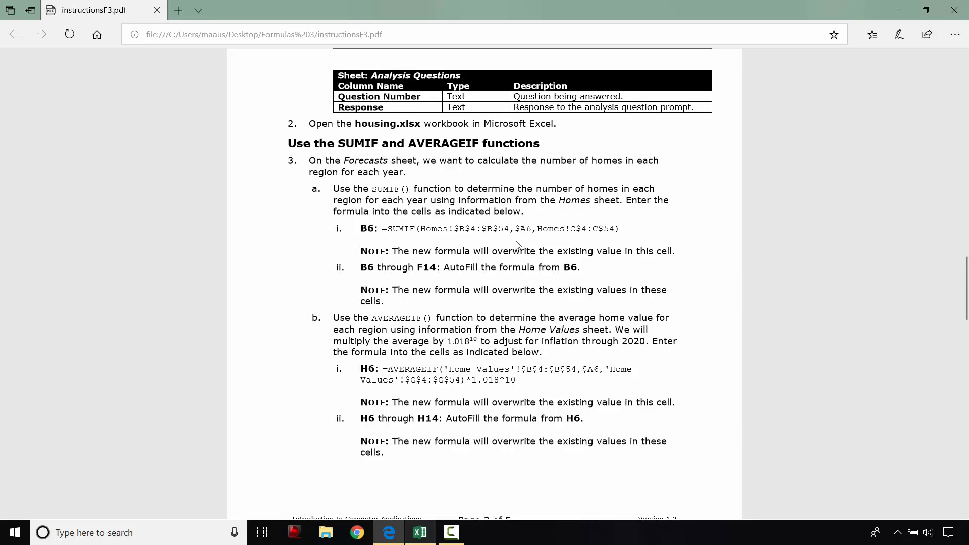
pyautogui.moveTo(378, 469)
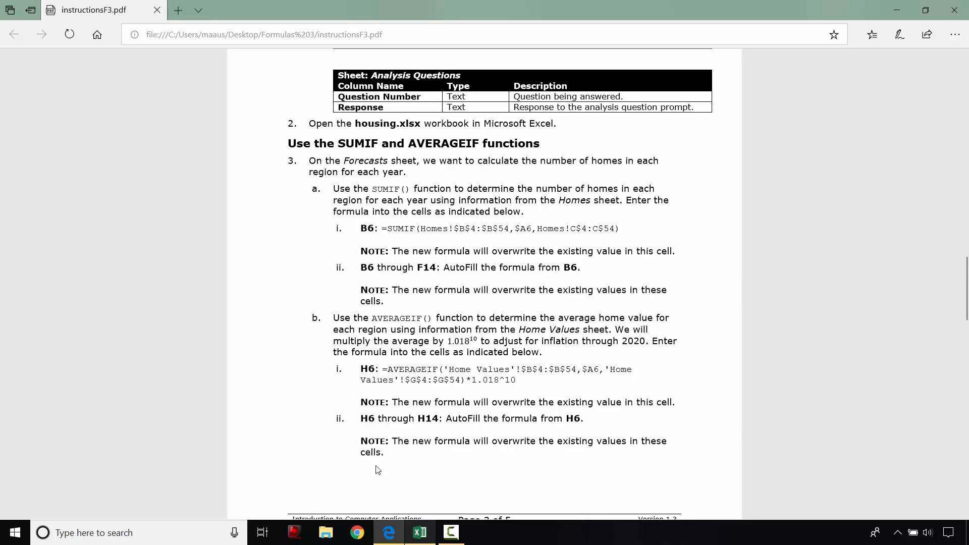
pyautogui.moveTo(541, 244)
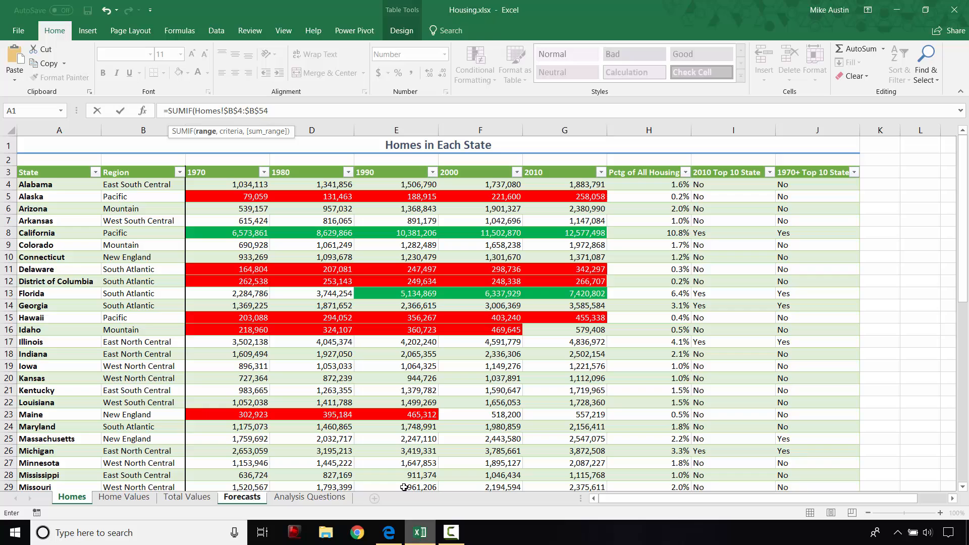
# Step: Add the $A6 region criterion after the range, consulting the instructions PDF
pyautogui.write(', $')
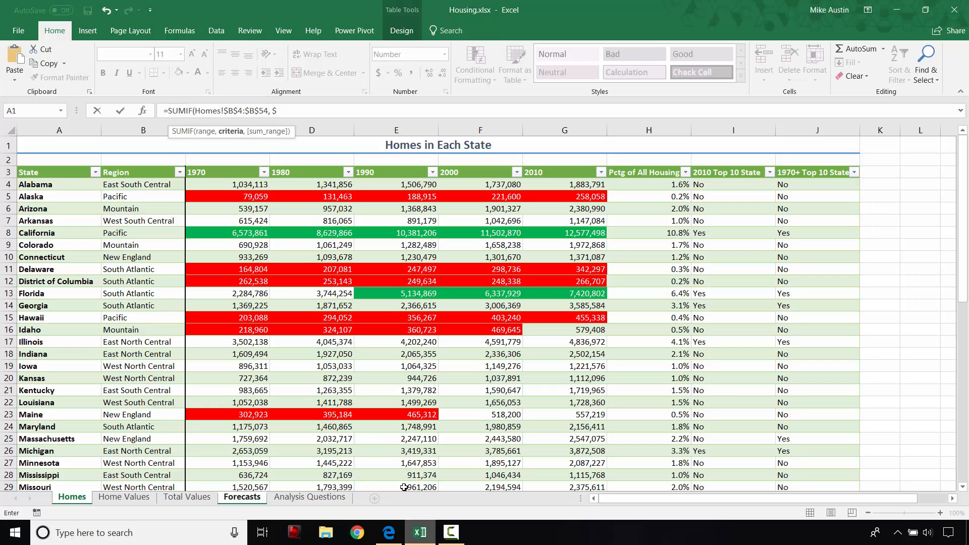
pyautogui.write('A')
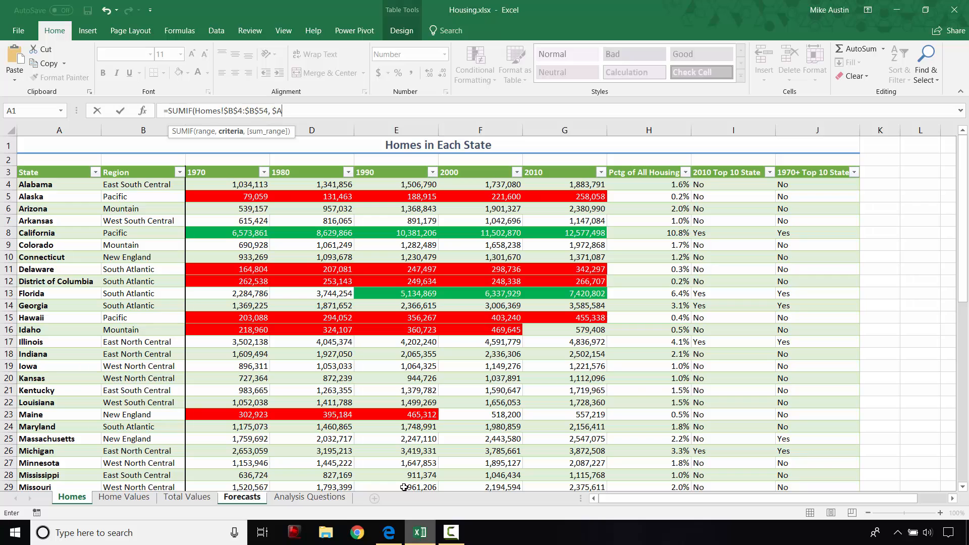
pyautogui.click(388, 532)
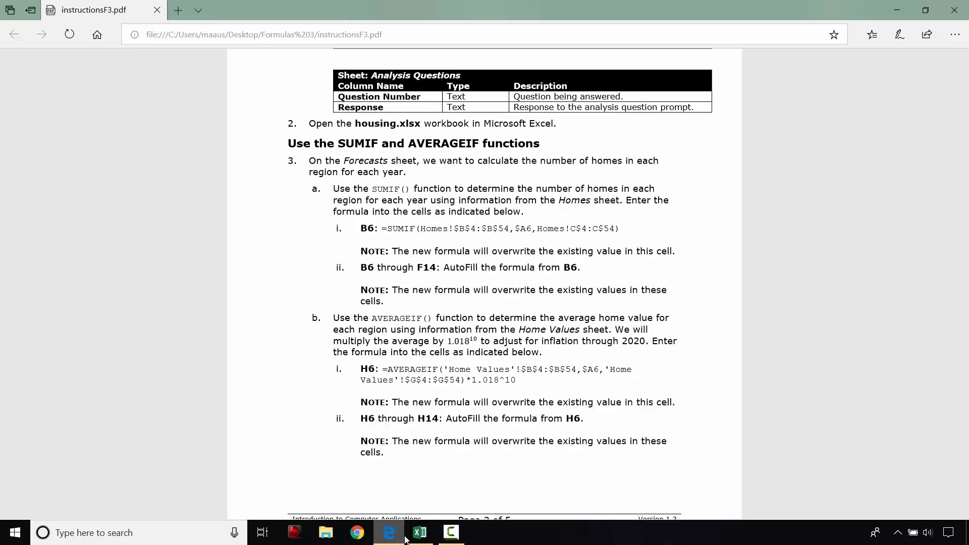
pyautogui.moveTo(388, 532)
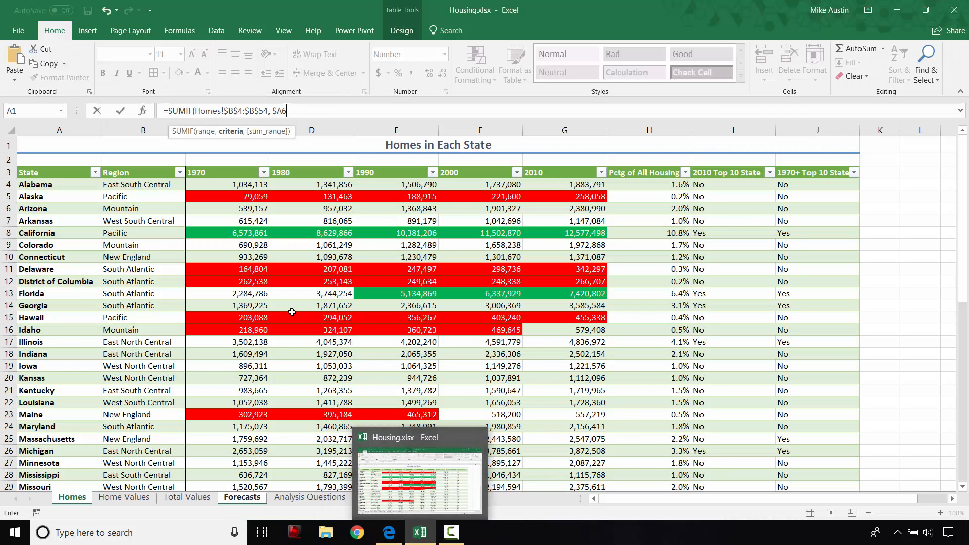
pyautogui.write(',')
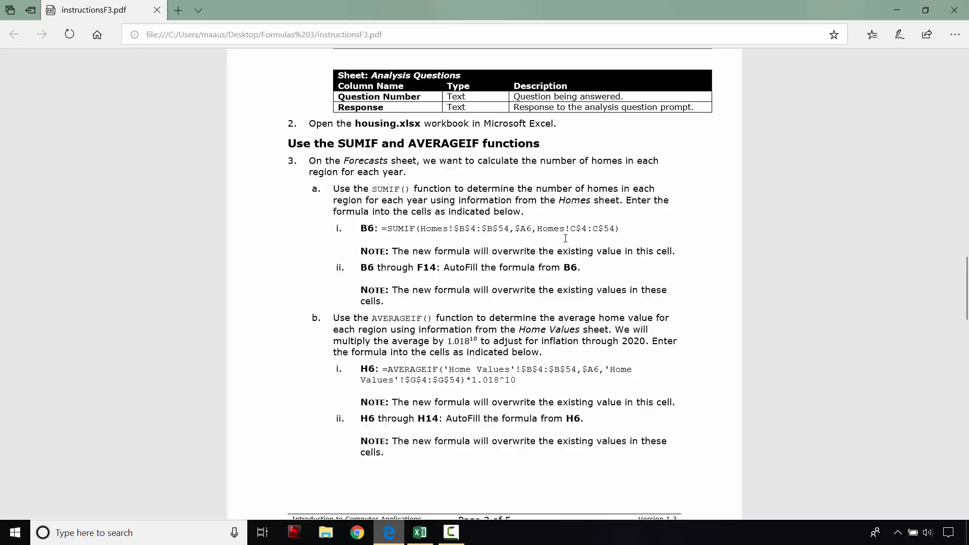
pyautogui.moveTo(598, 233)
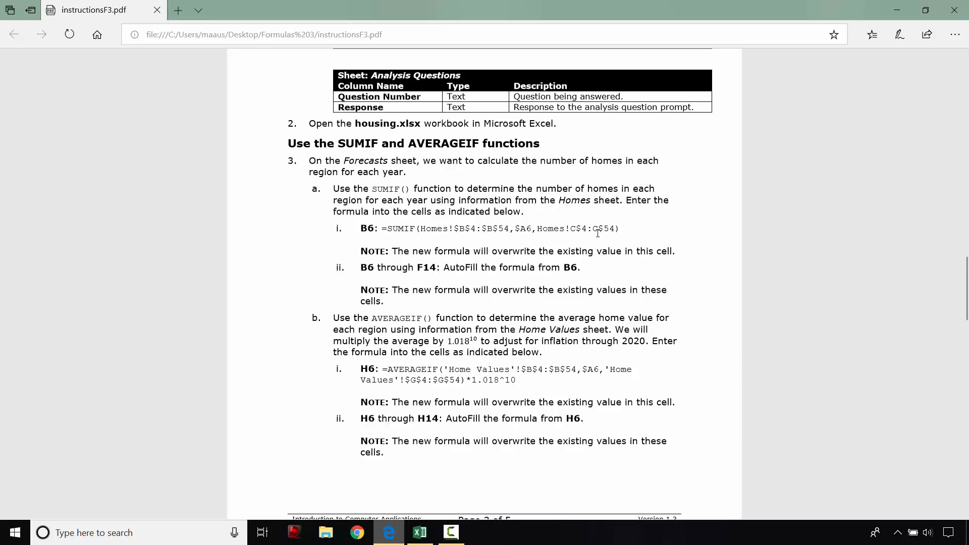
pyautogui.moveTo(587, 241)
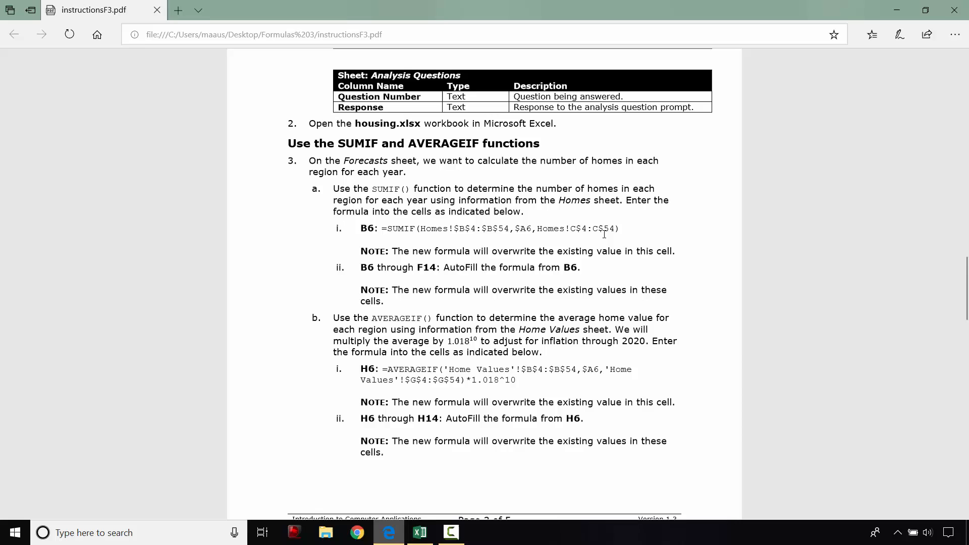
pyautogui.moveTo(598, 233)
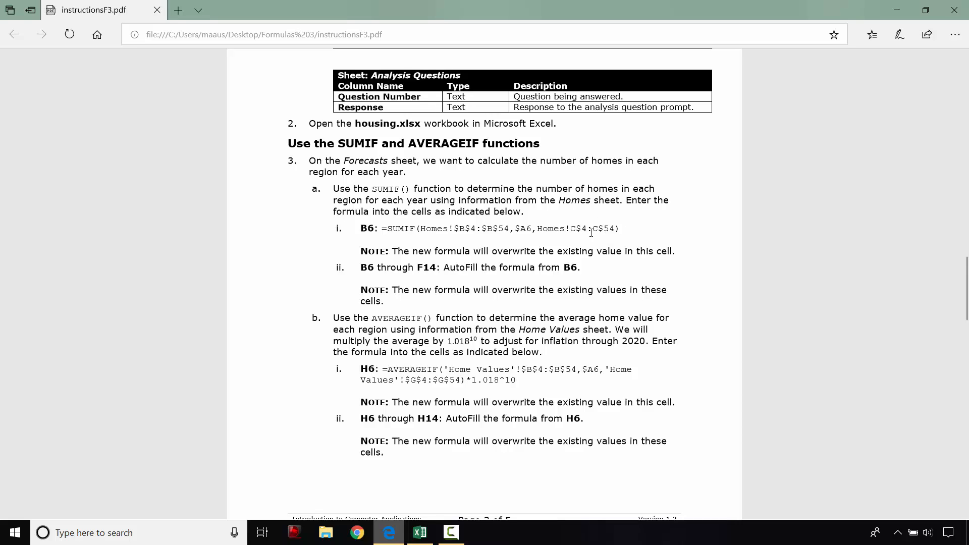
pyautogui.moveTo(549, 312)
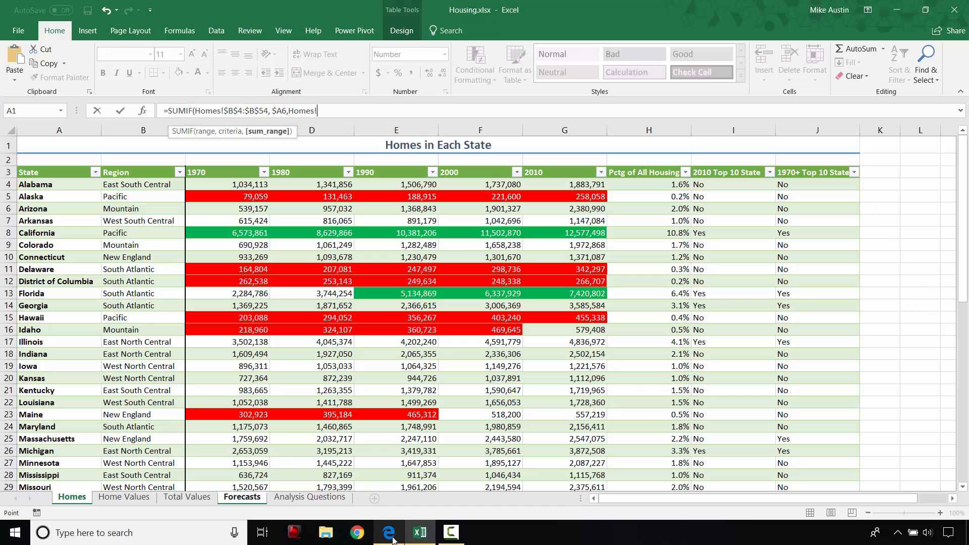
# Step: Finish and enter =SUMIF(Homes!$B$4:$B$54,$A6,Homes!C$4:C$54), showing about 12.38 million
pyautogui.click(388, 532)
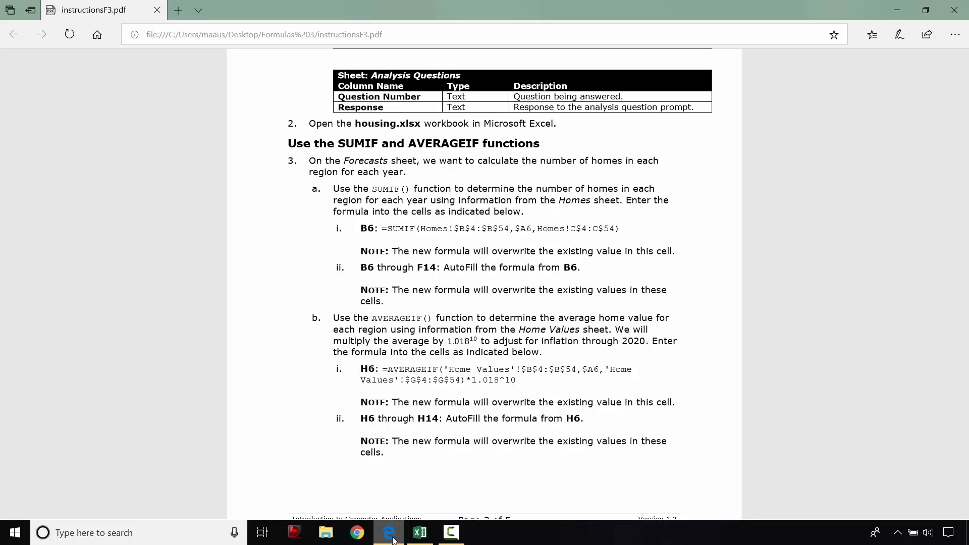
pyautogui.click(420, 532)
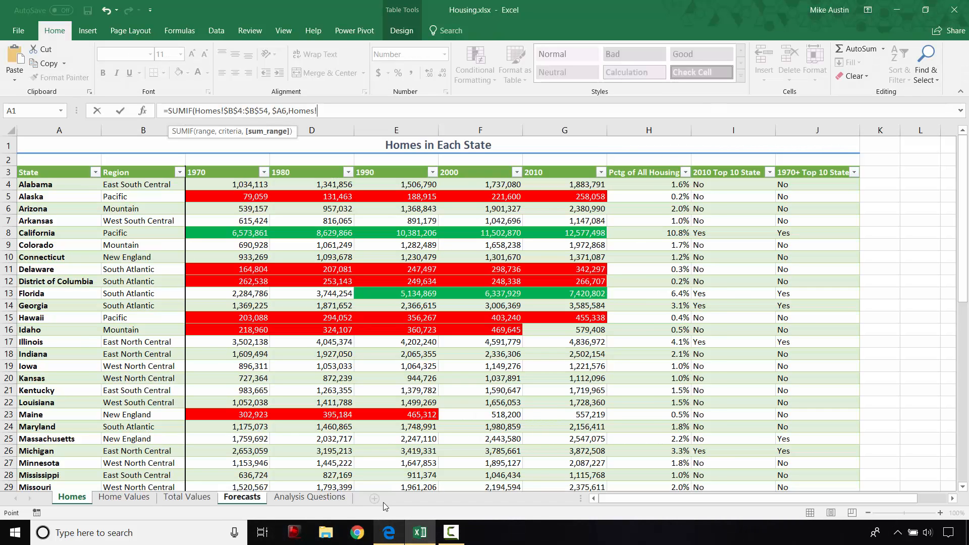
pyautogui.write('C$4')
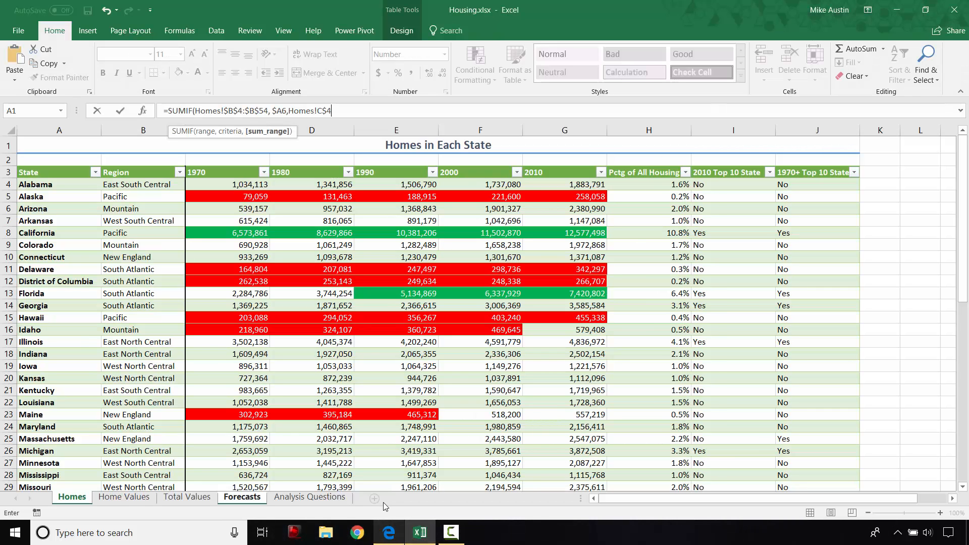
pyautogui.write(':C$54)')
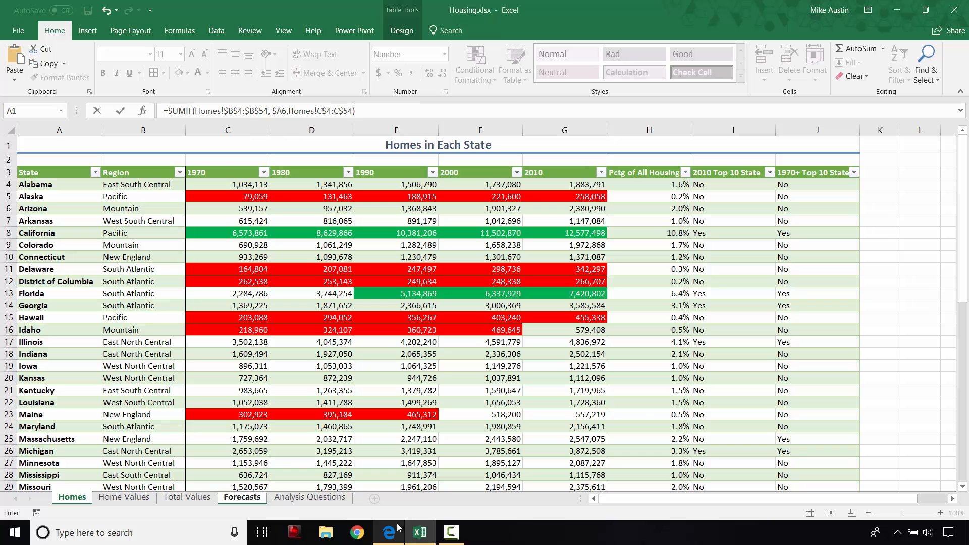
pyautogui.click(242, 497)
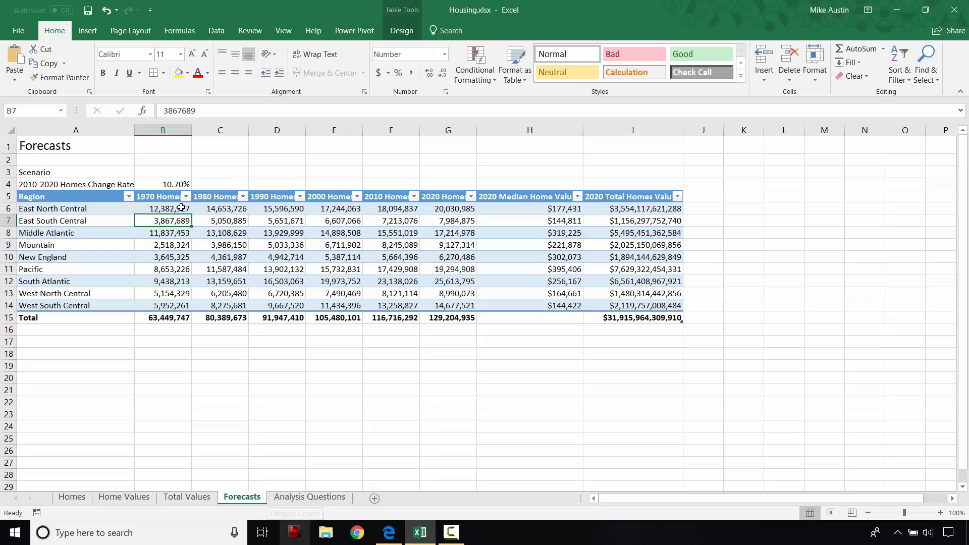
# Step: AutoFill B6's SUMIF formula across and down to F14 for every region, 1970–2010
pyautogui.click(163, 209)
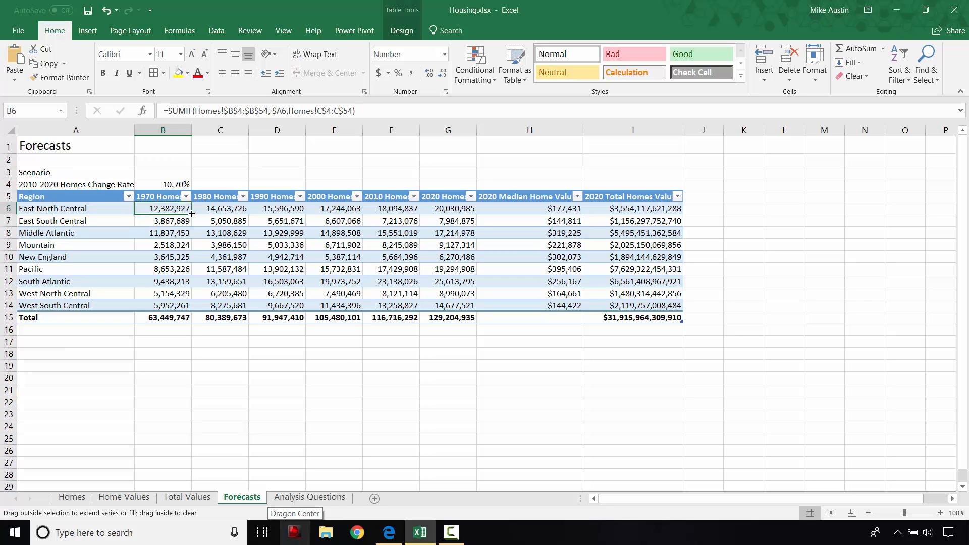
pyautogui.click(388, 532)
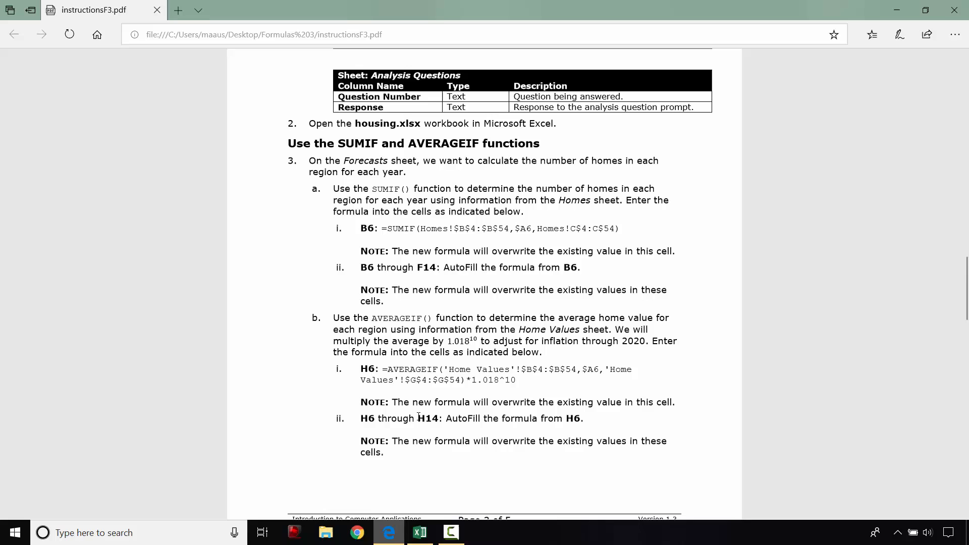
pyautogui.click(419, 532)
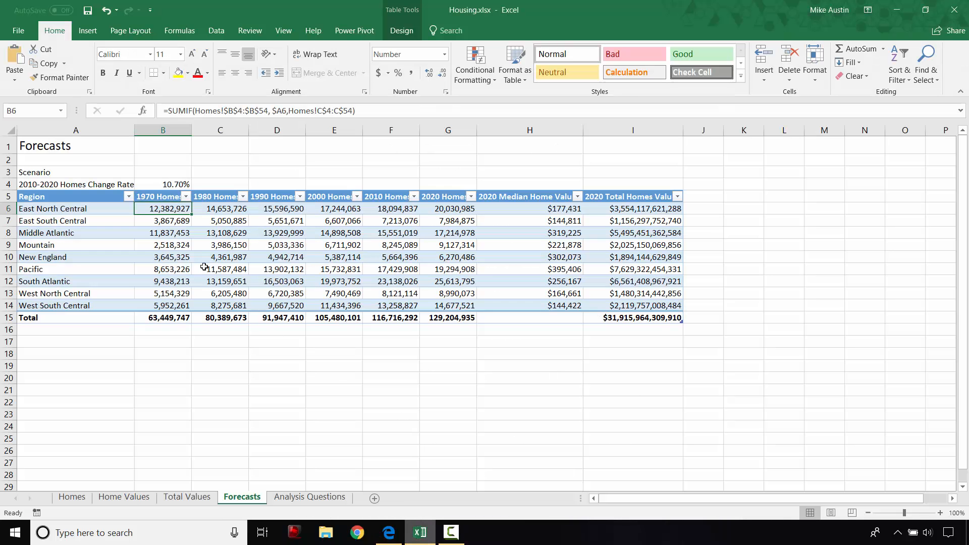
pyautogui.moveTo(192, 215)
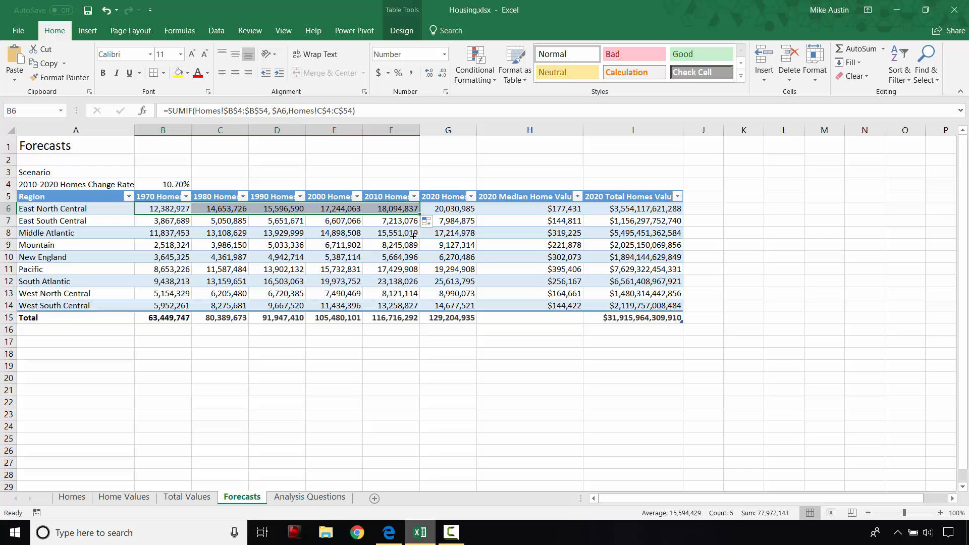
pyautogui.moveTo(163, 208); pyautogui.dragTo(391, 233)
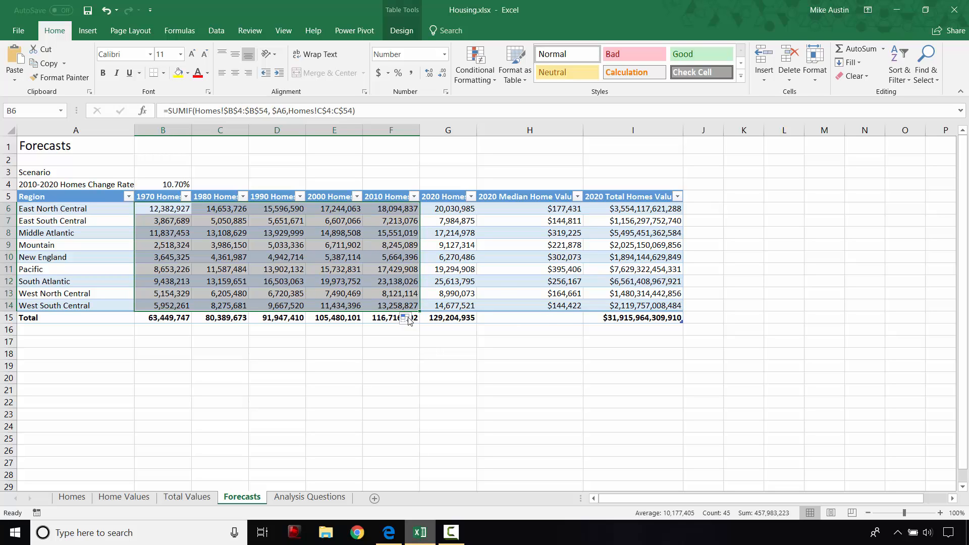
pyautogui.moveTo(393, 328)
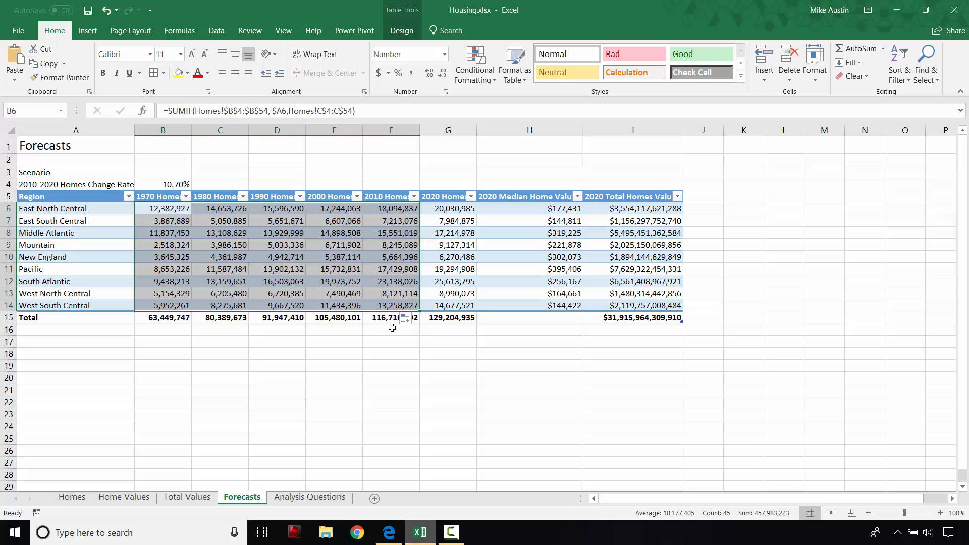
pyautogui.moveTo(552, 230)
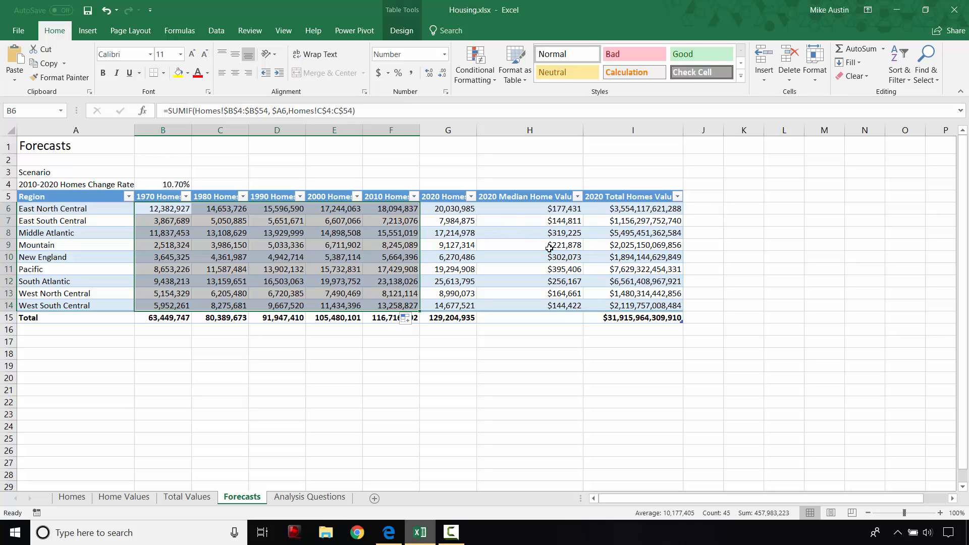
pyautogui.click(333, 269)
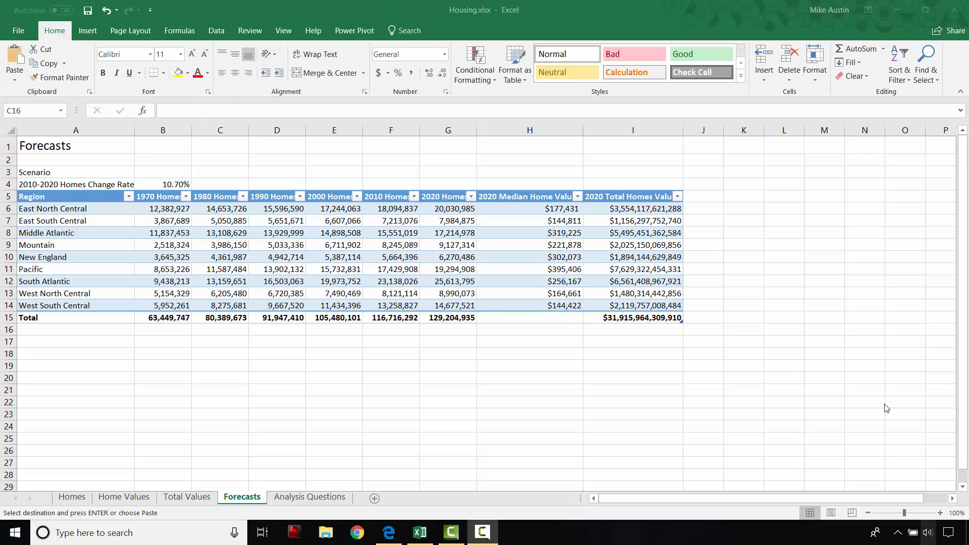
pyautogui.moveTo(561, 228)
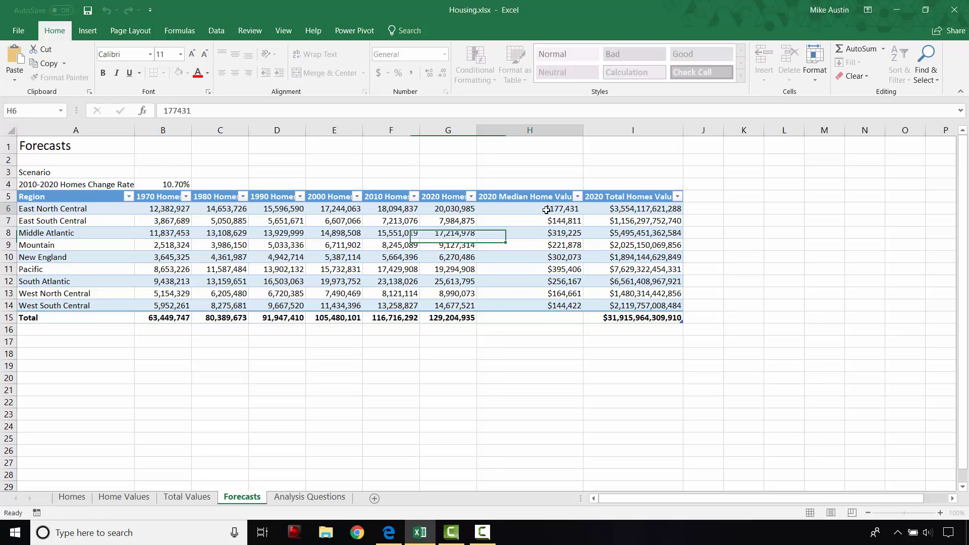
# Step: Clear H6 and start typing =AVERAGEIF( for East North Central's 2020 median value
pyautogui.click(529, 209)
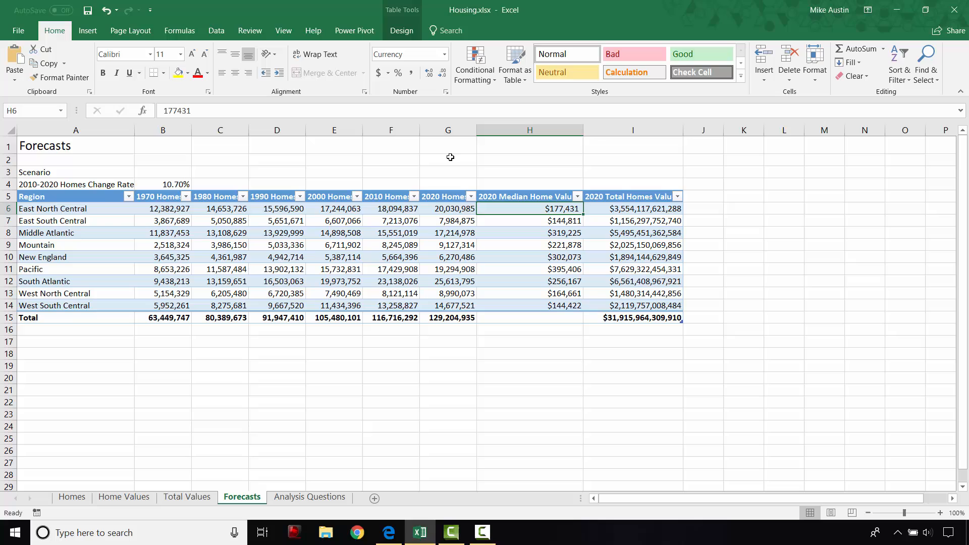
pyautogui.moveTo(210, 115)
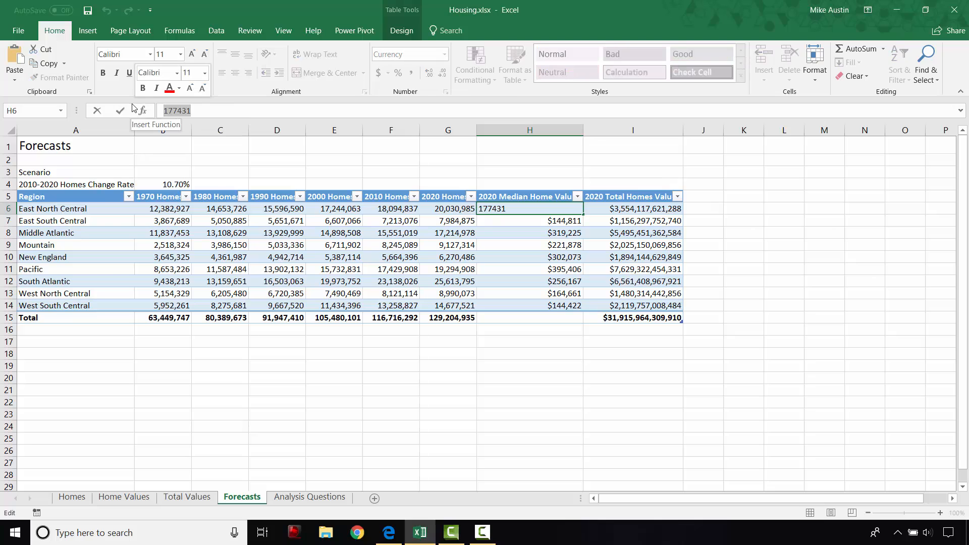
pyautogui.press('Delete')
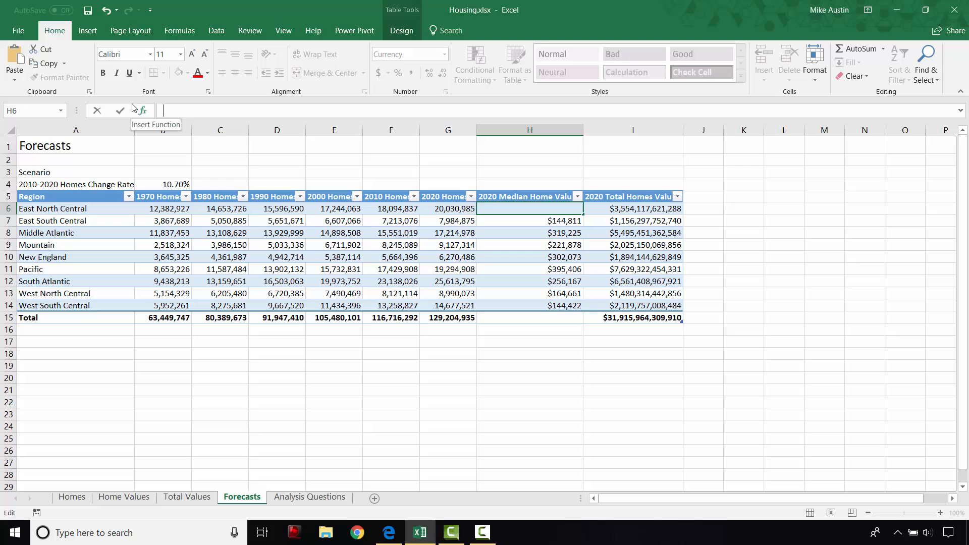
pyautogui.write('=A')
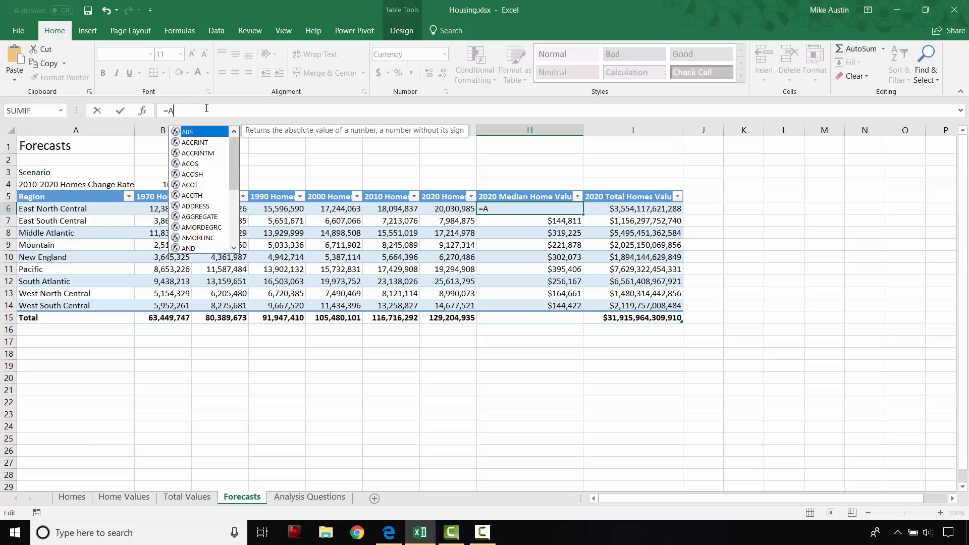
pyautogui.write('ver')
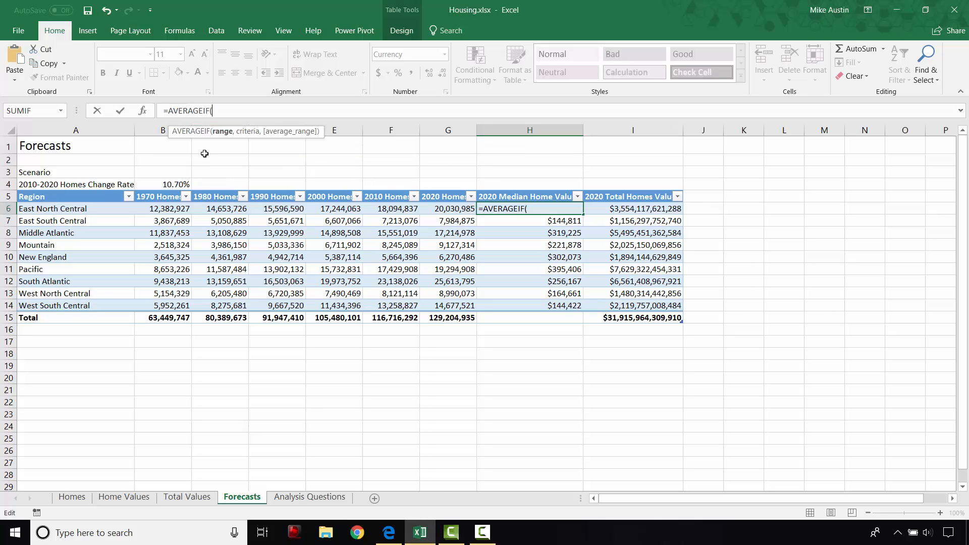
pyautogui.click(387, 532)
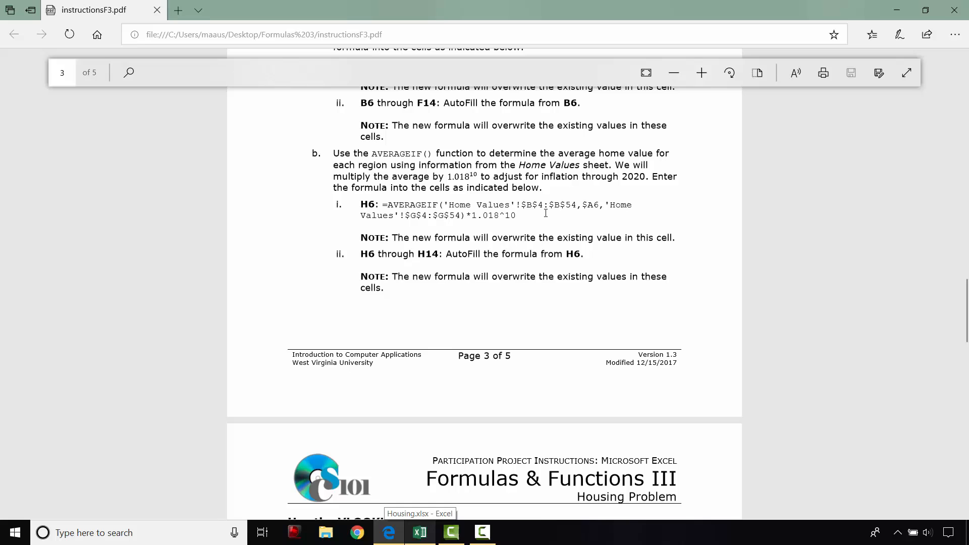
pyautogui.moveTo(507, 210)
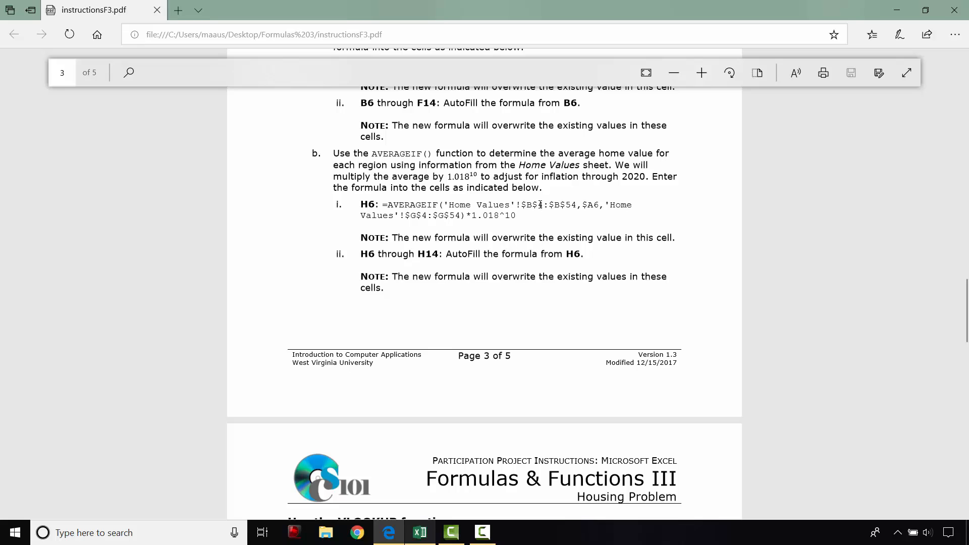
pyautogui.moveTo(526, 196)
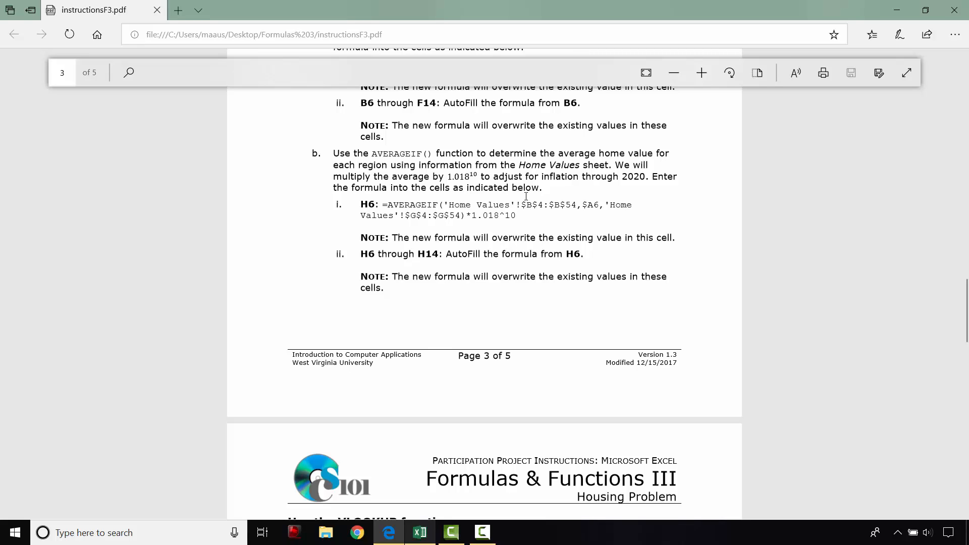
pyautogui.moveTo(564, 209)
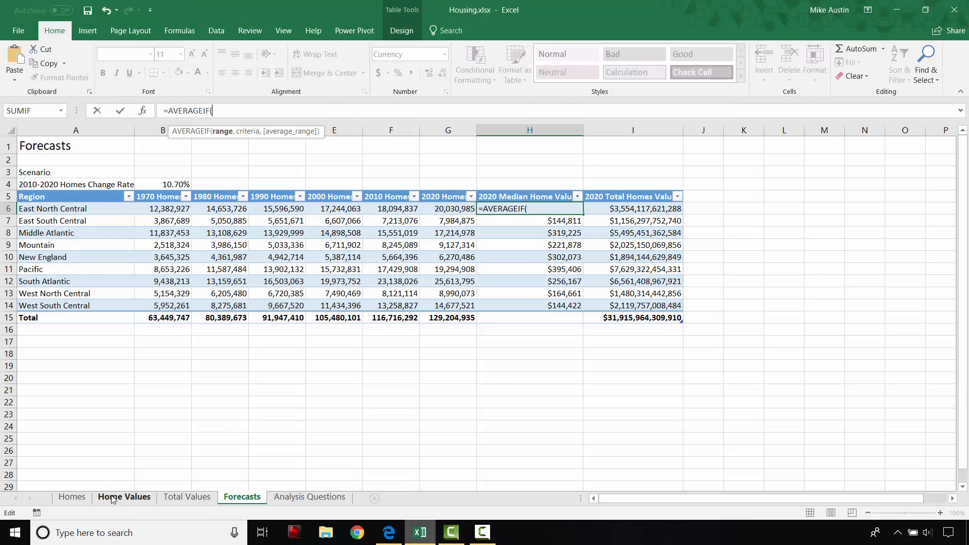
# Step: Give the AVERAGEIF formula the Home Values region range $B$4:$B$54
pyautogui.click(124, 496)
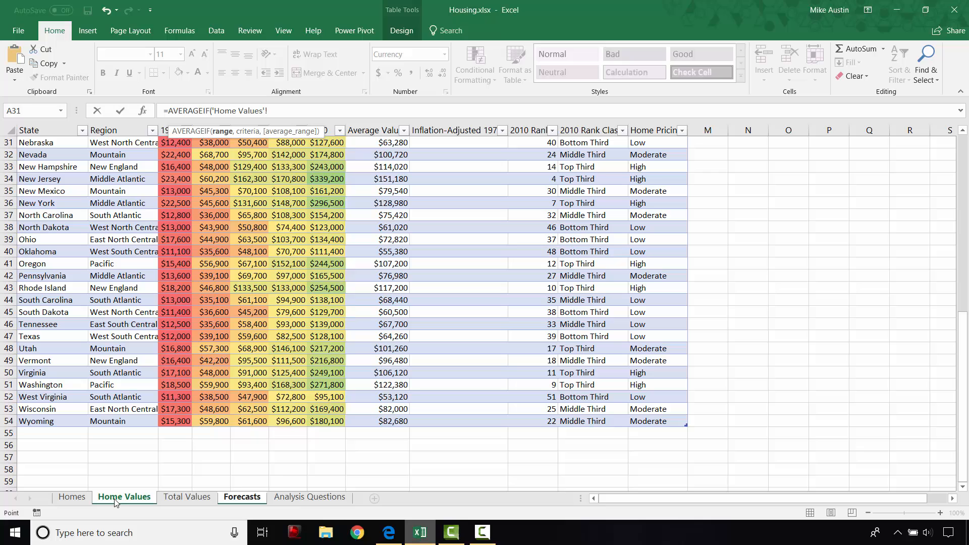
pyautogui.click(387, 532)
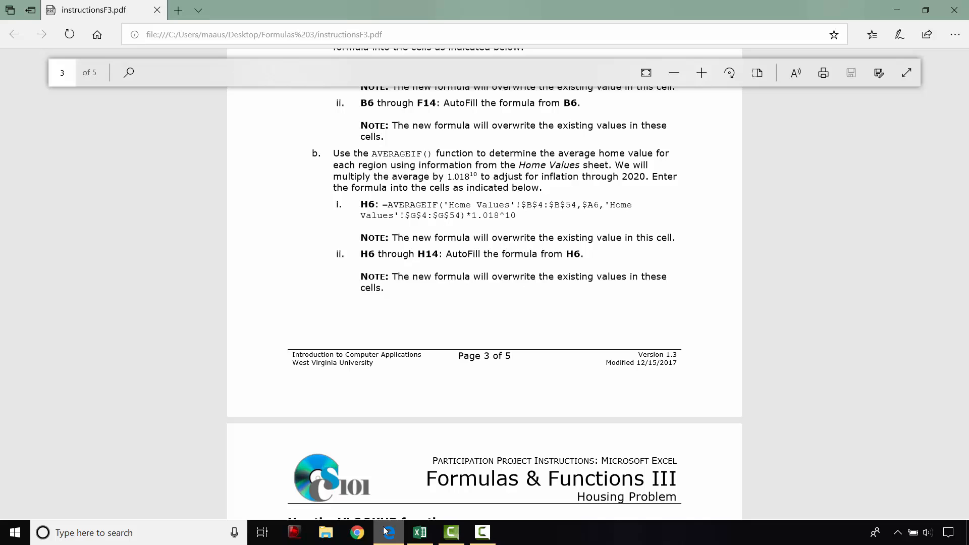
pyautogui.click(418, 532)
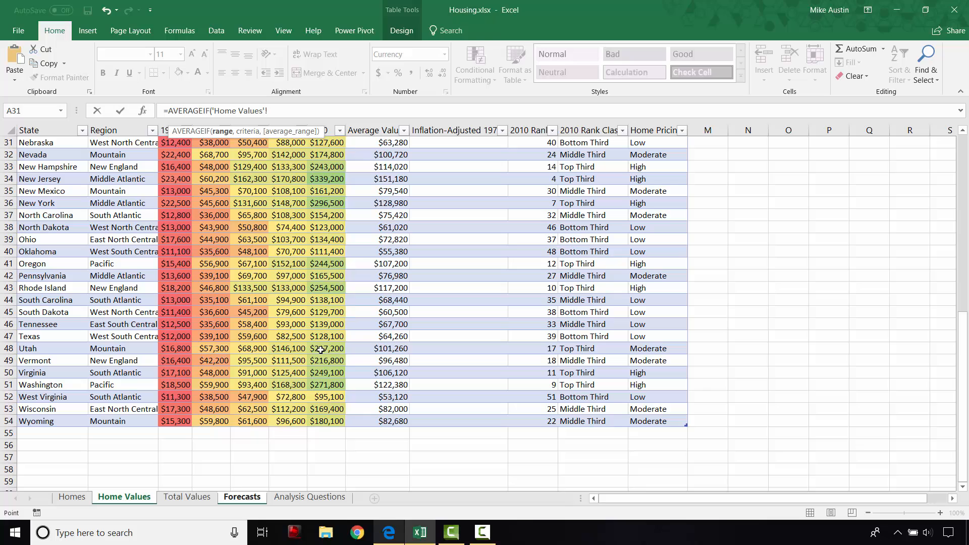
pyautogui.write('$')
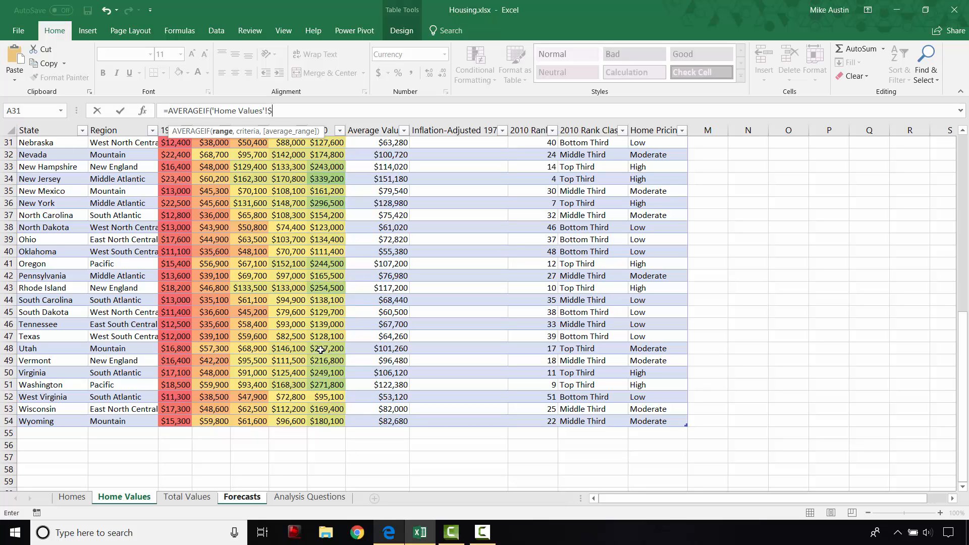
pyautogui.write('B$4:')
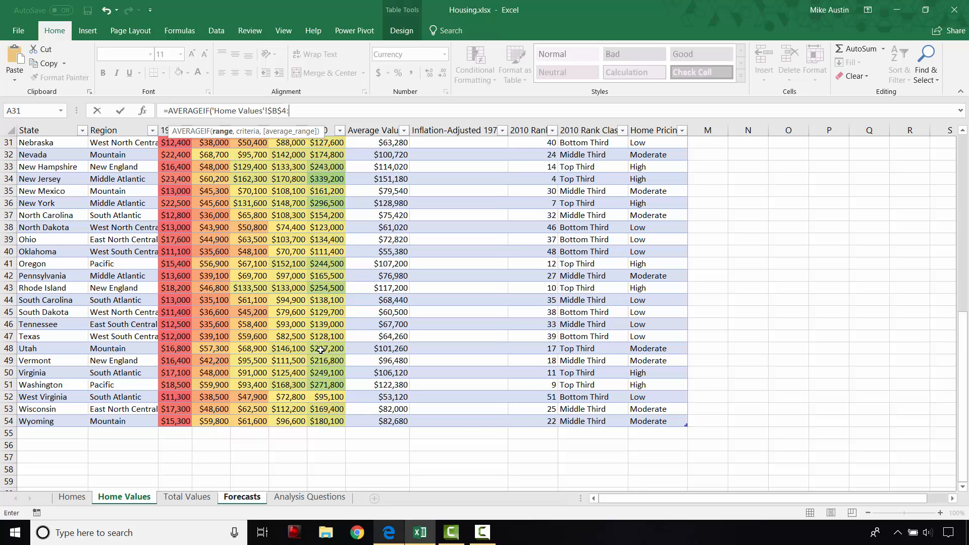
pyautogui.write('$B$')
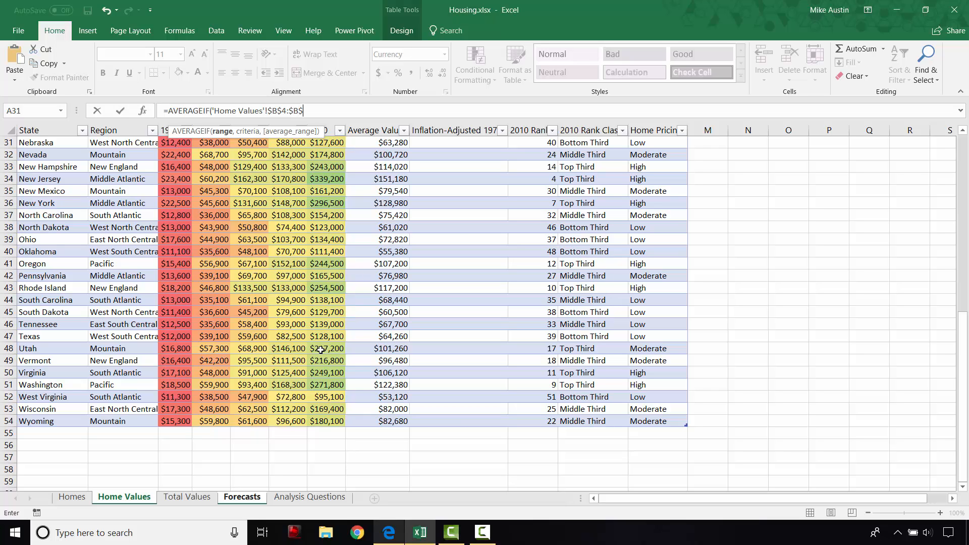
pyautogui.write('54')
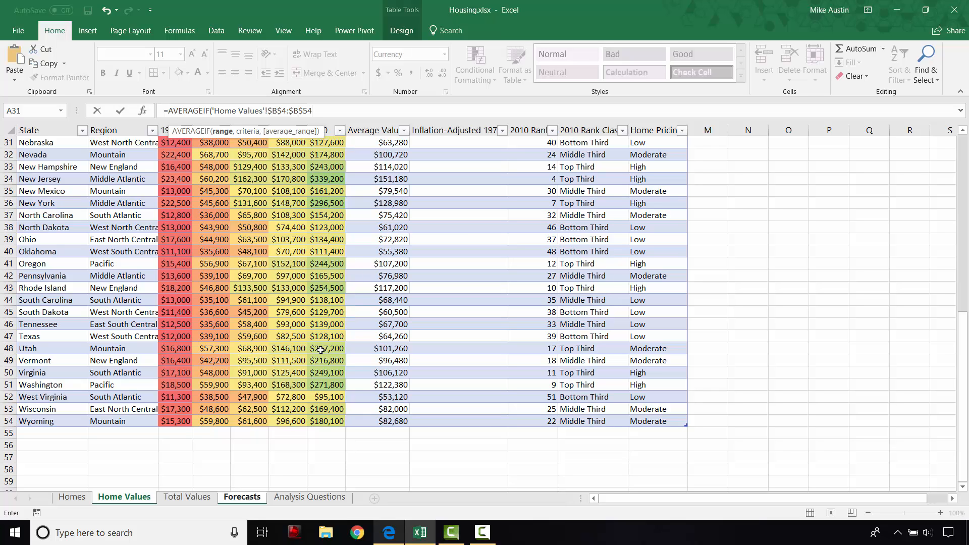
pyautogui.write(',')
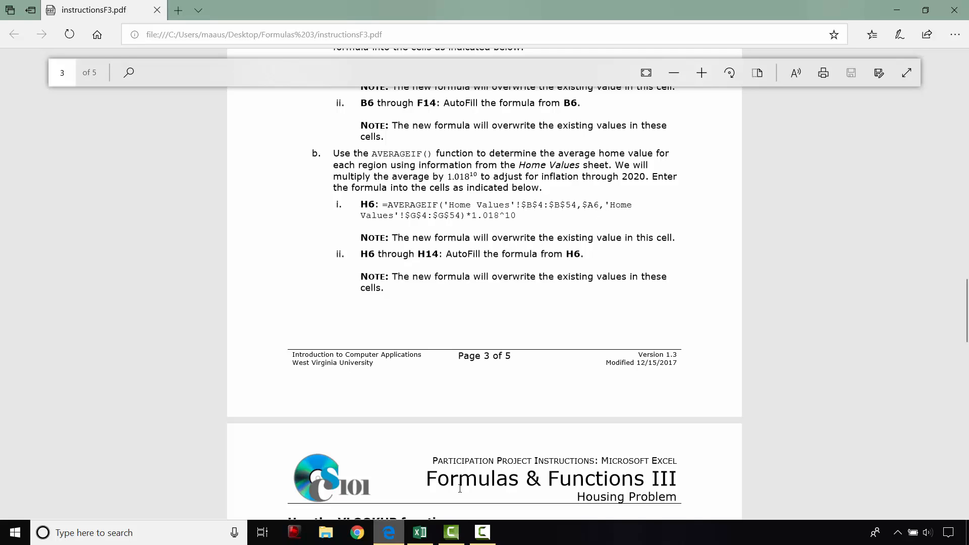
pyautogui.moveTo(422, 532)
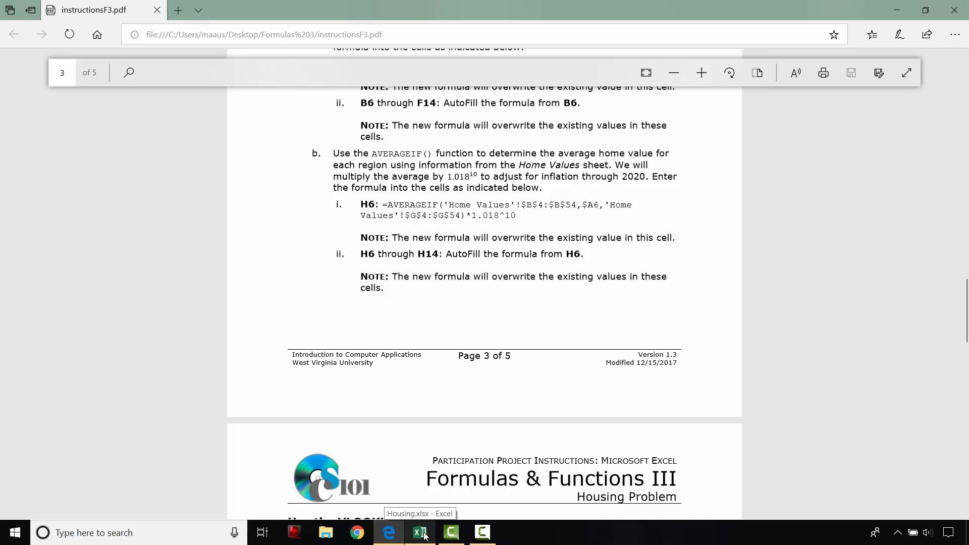
# Step: Add the $A6 criterion to the AVERAGEIF formula
pyautogui.click(423, 533)
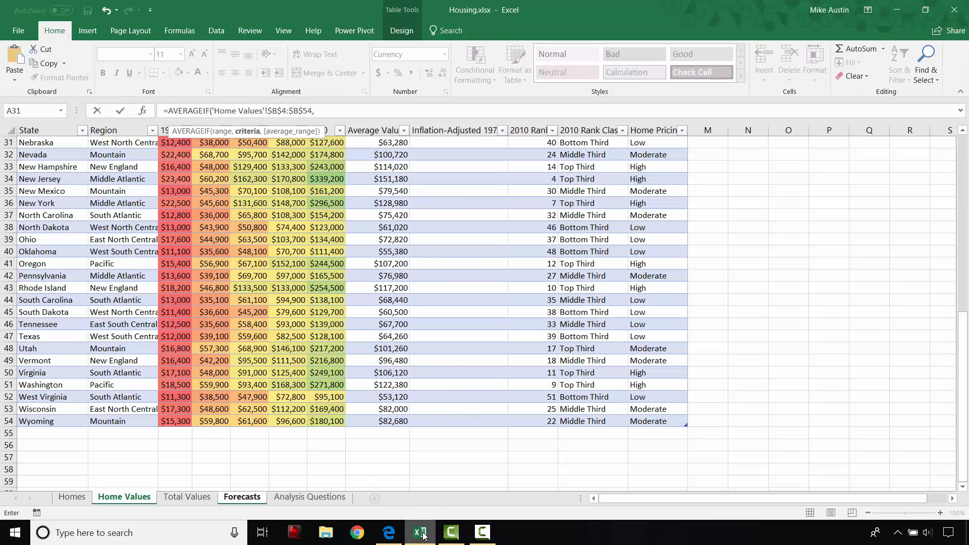
pyautogui.write('$')
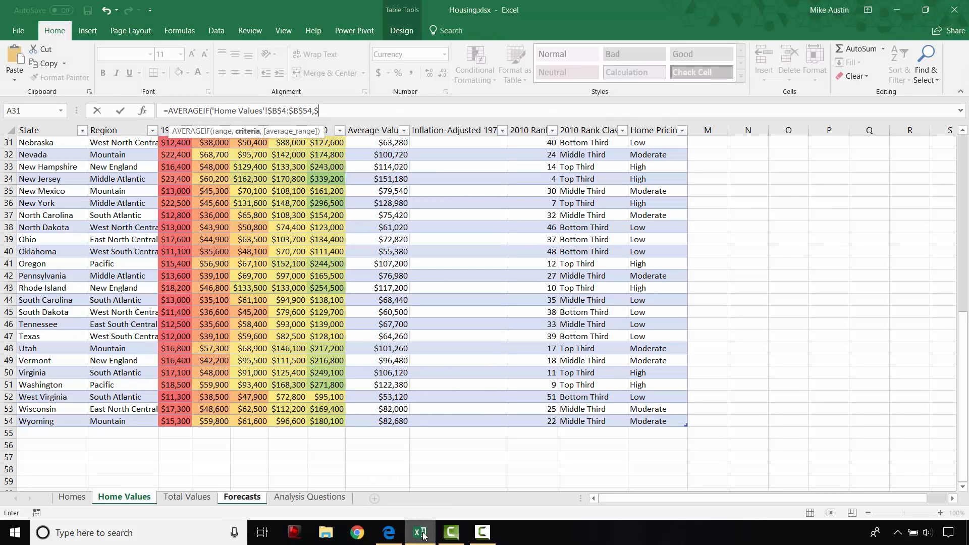
pyautogui.write('A6')
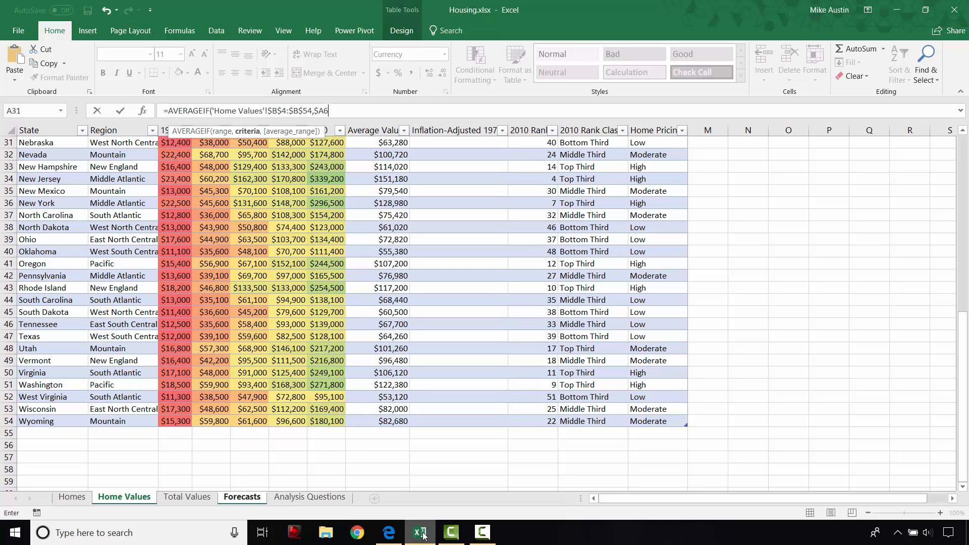
pyautogui.write(',')
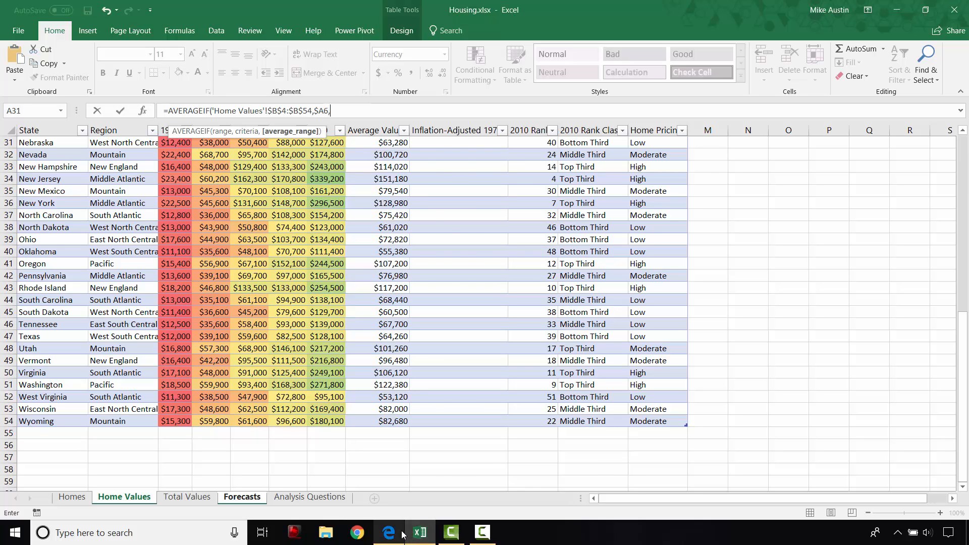
# Step: Reread the AVERAGEIF instructions in Edge, then return to the workbook formula
pyautogui.click(389, 532)
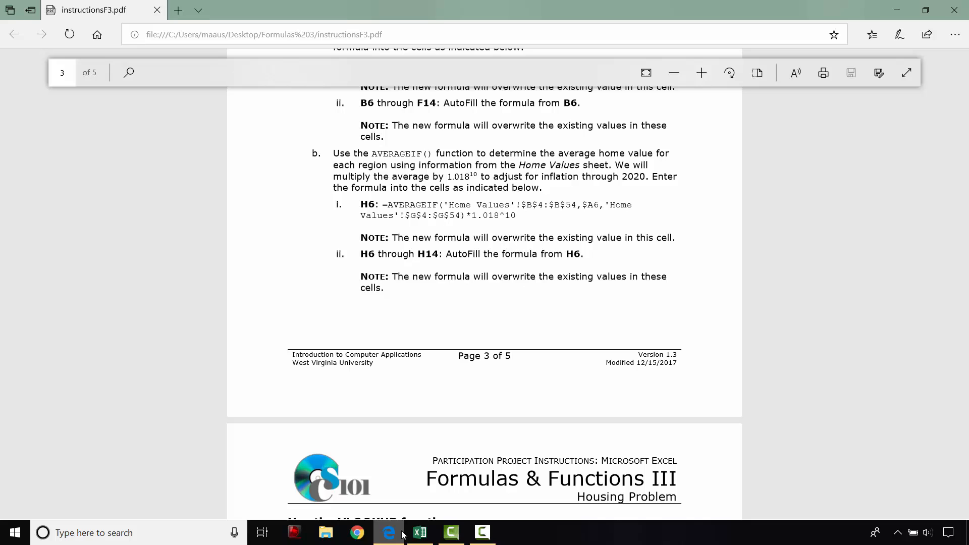
pyautogui.click(419, 532)
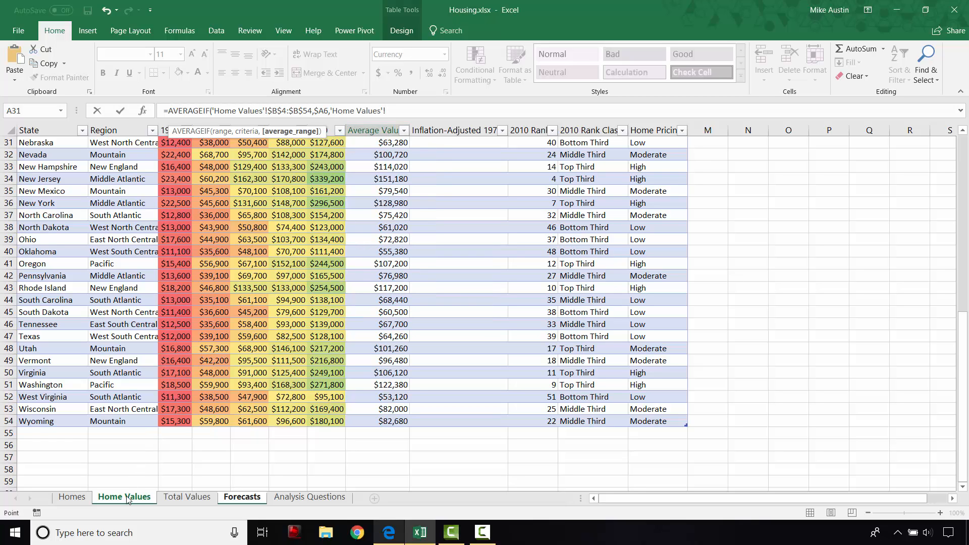
# Step: Close the AVERAGEIF with the 'Home Values'!$G$4:$G$54 average range
pyautogui.write('!$')
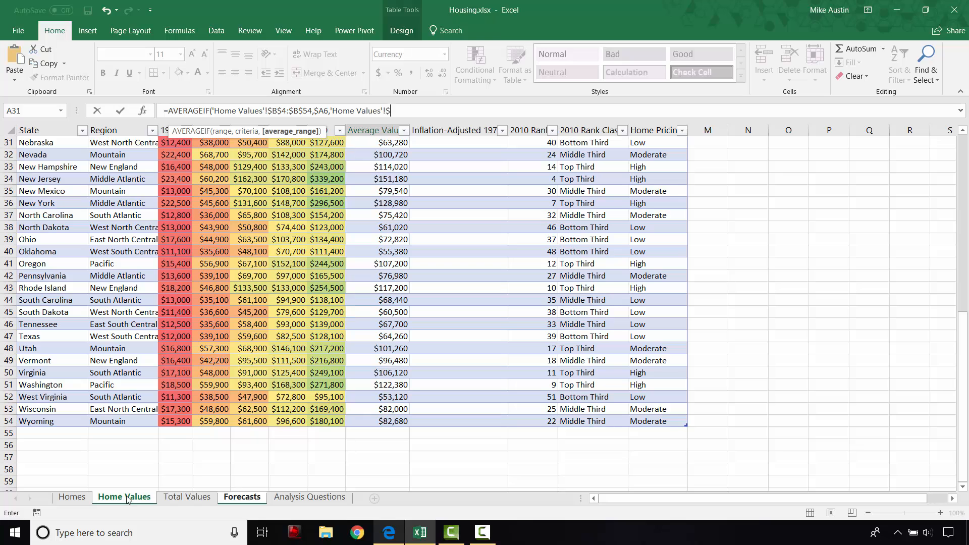
pyautogui.write('G')
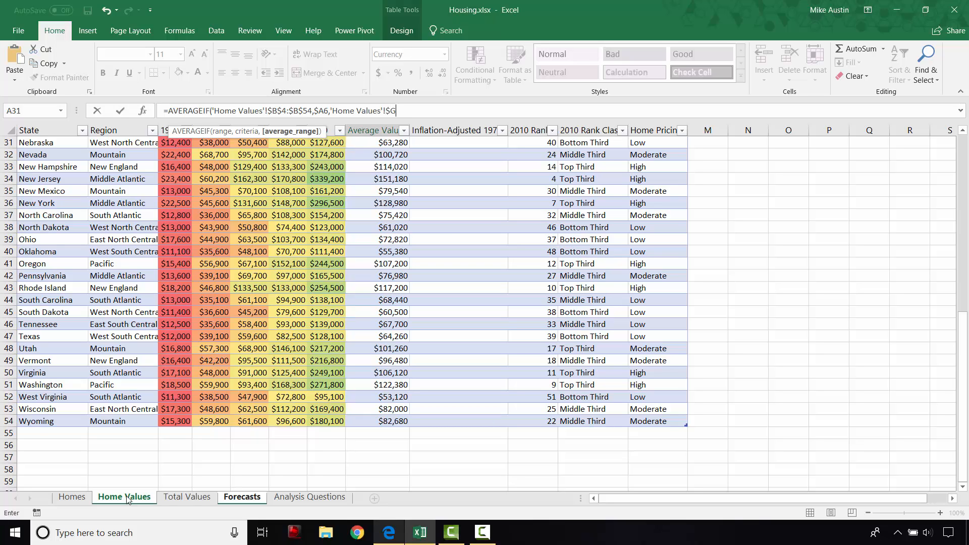
pyautogui.write('$4')
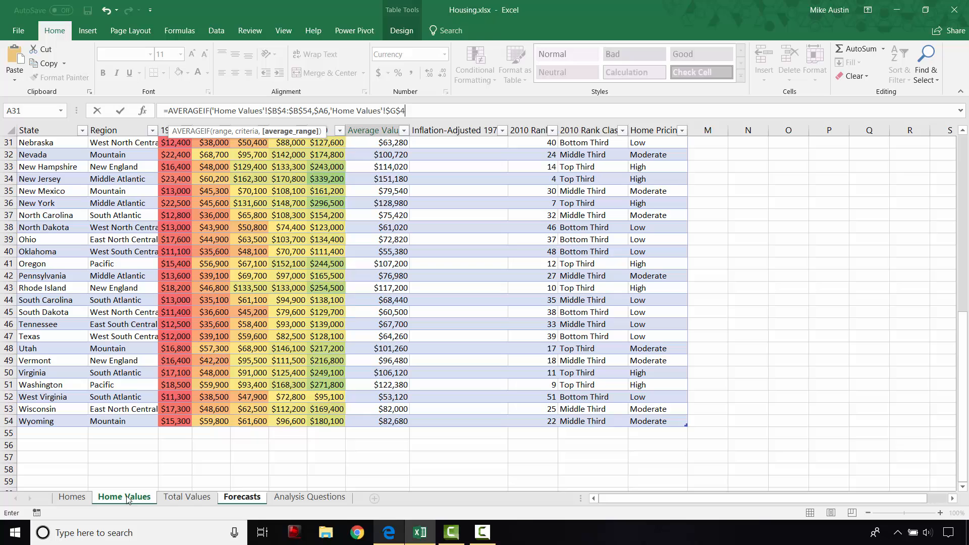
pyautogui.write(':$')
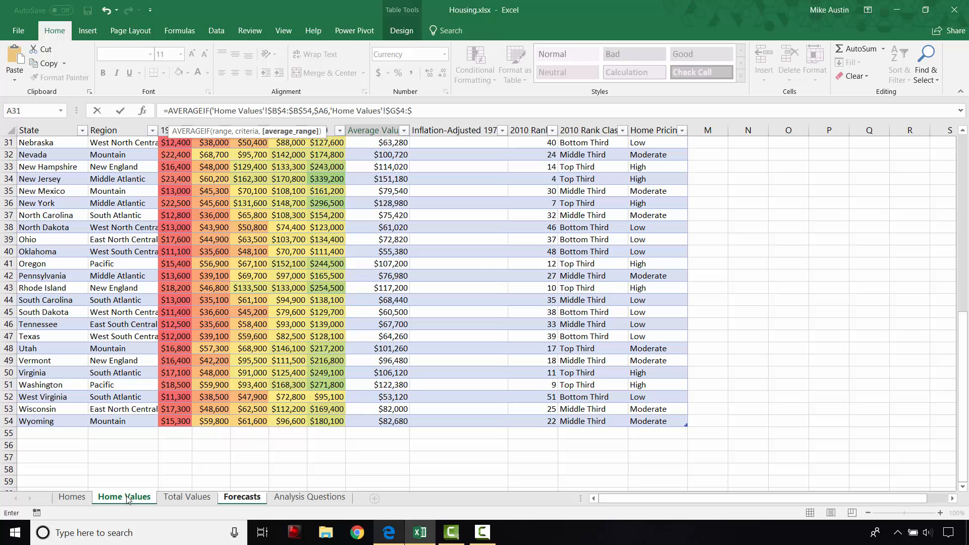
pyautogui.write('G$54')
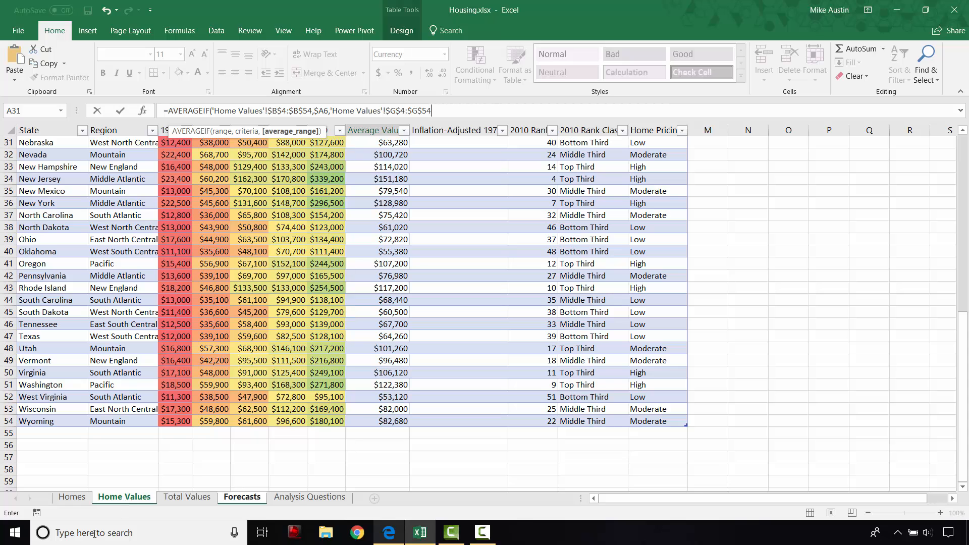
pyautogui.click(389, 531)
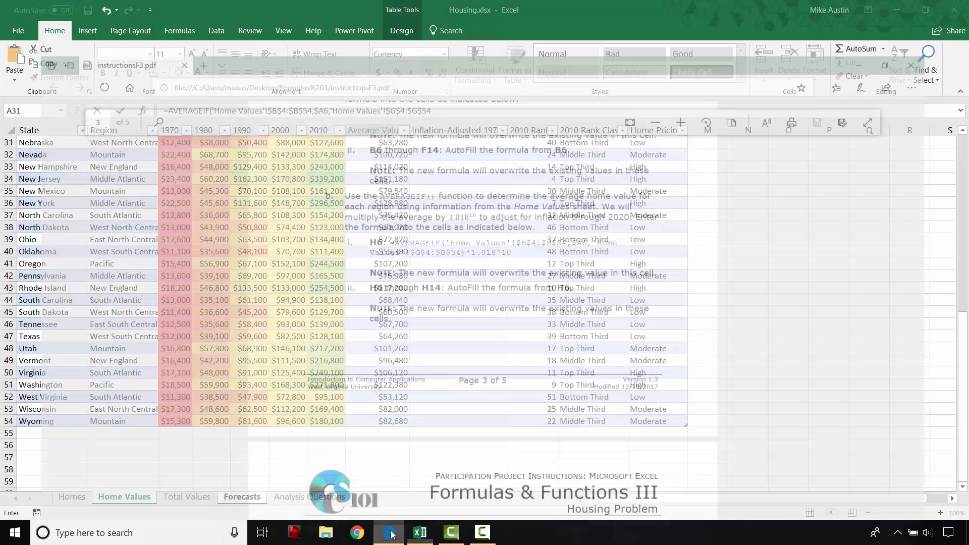
pyautogui.click(389, 532)
pyautogui.write(')')
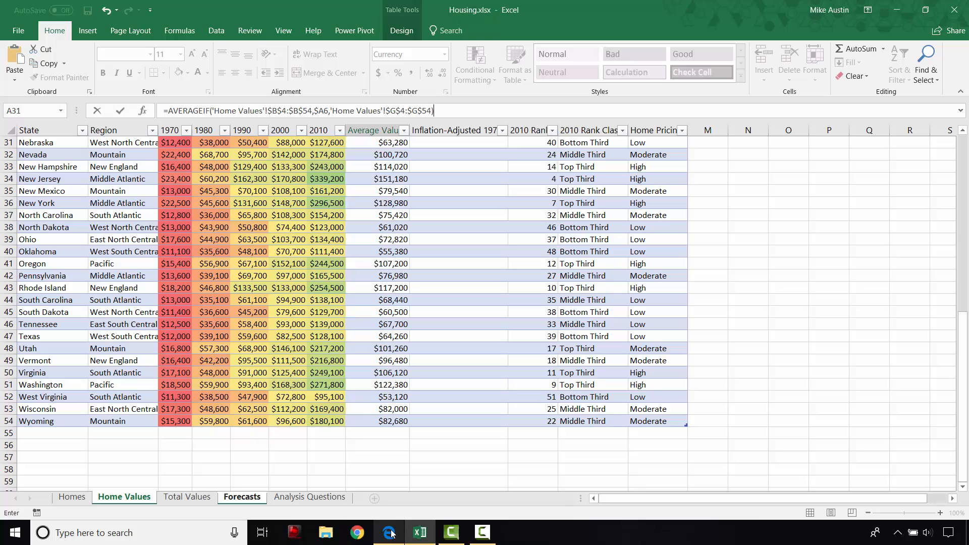
# Step: Multiply the AVERAGEIF result by 1.018 raised to a power
pyautogui.write('*')
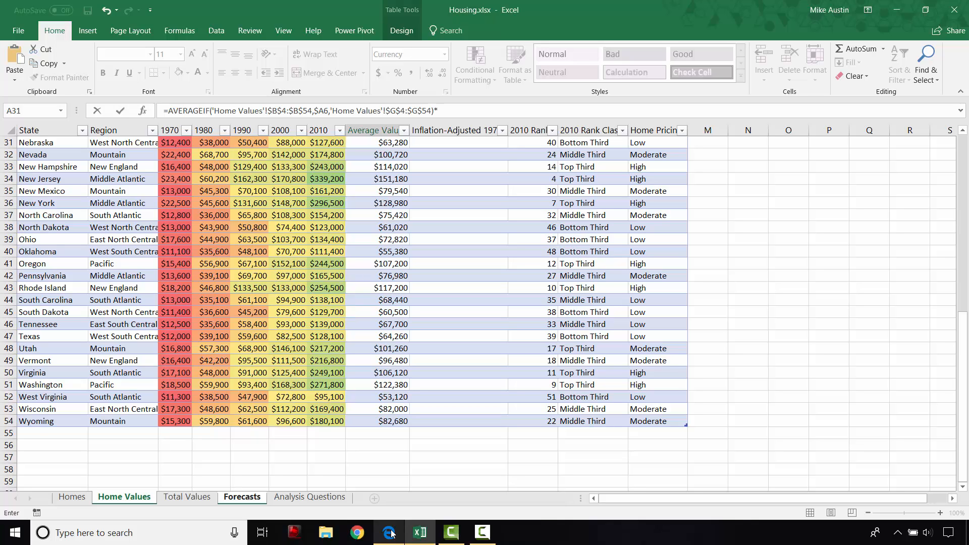
pyautogui.write('1.')
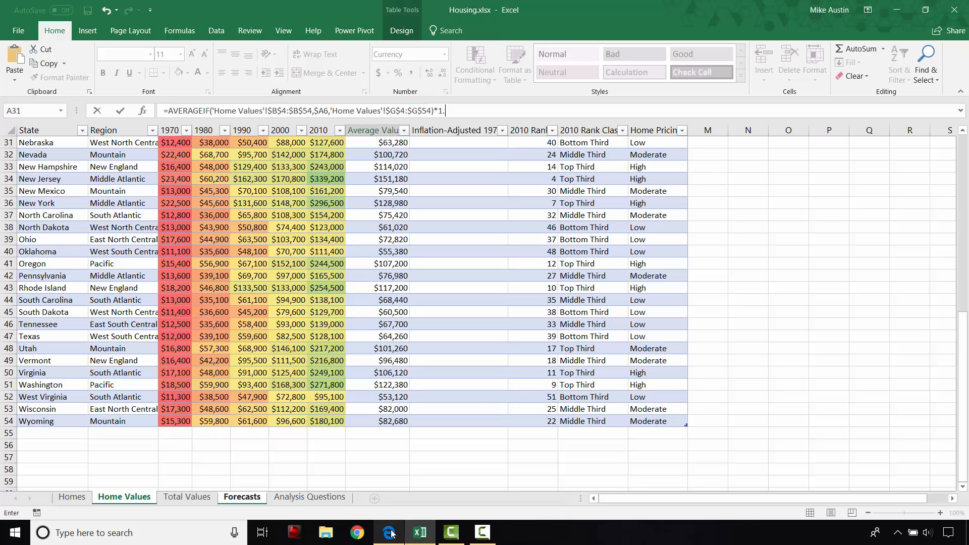
pyautogui.click(389, 532)
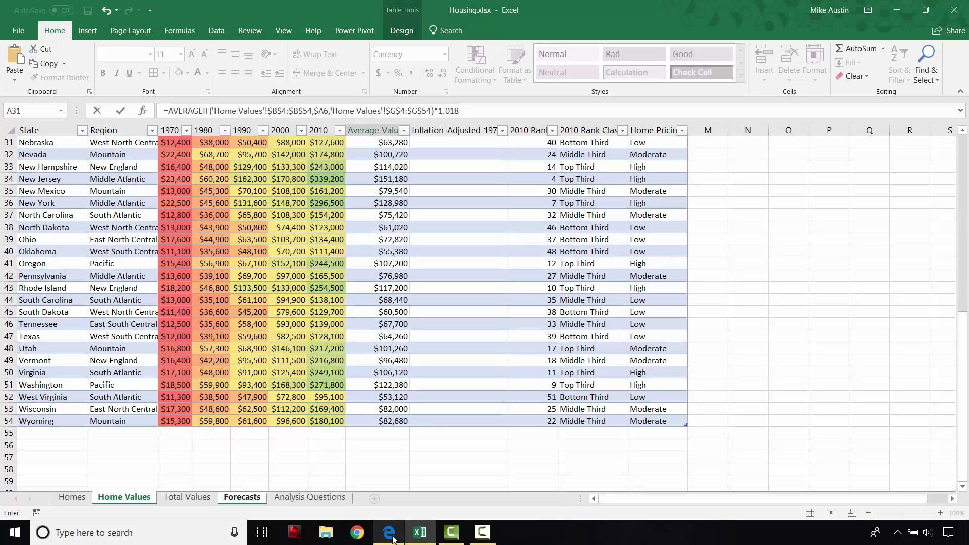
pyautogui.write('^')
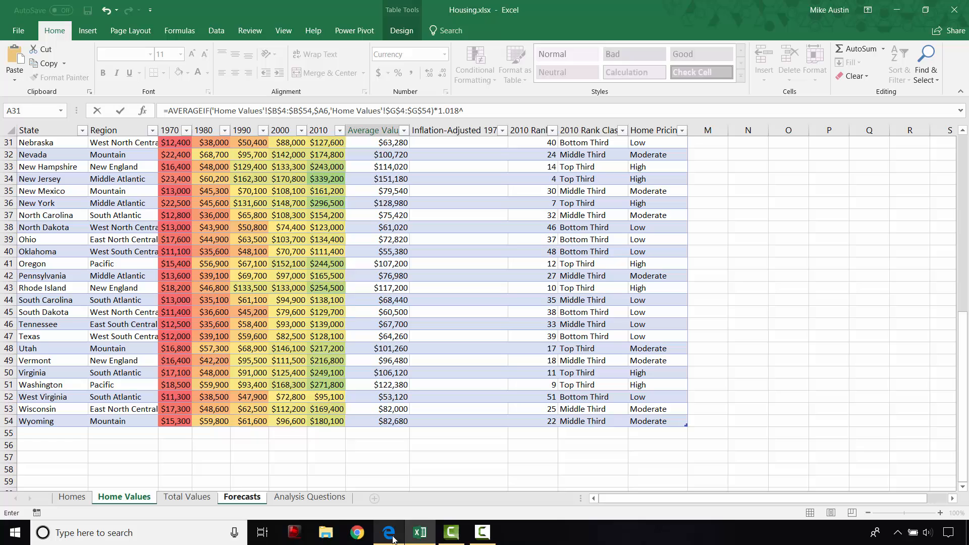
# Step: Finish the exponent as 1.018^10 and enter the formula, filling H6:H14
pyautogui.click(388, 532)
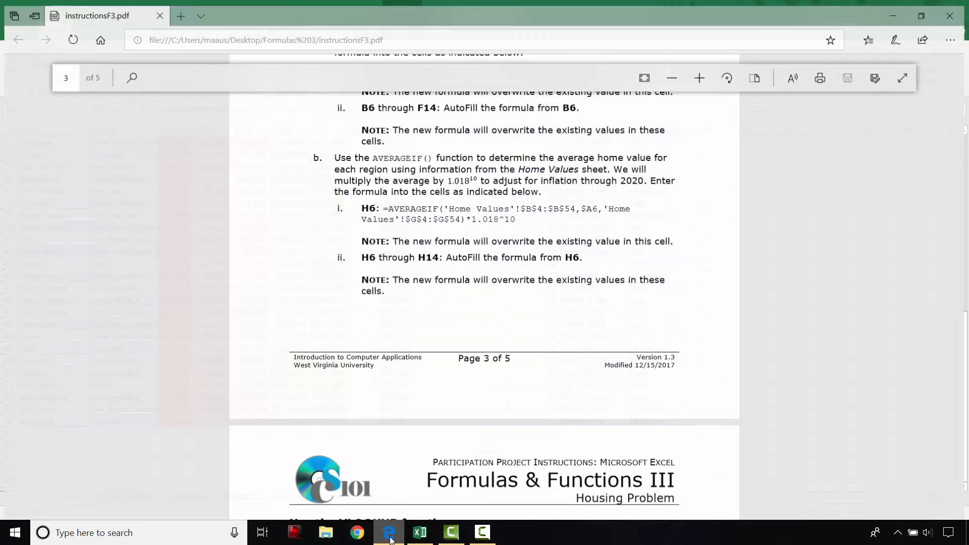
pyautogui.click(419, 532)
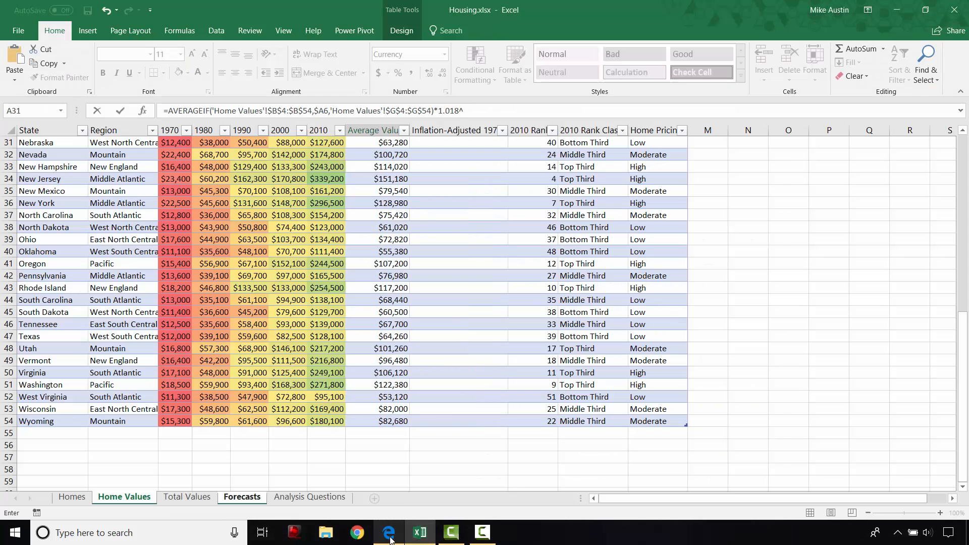
pyautogui.write('10')
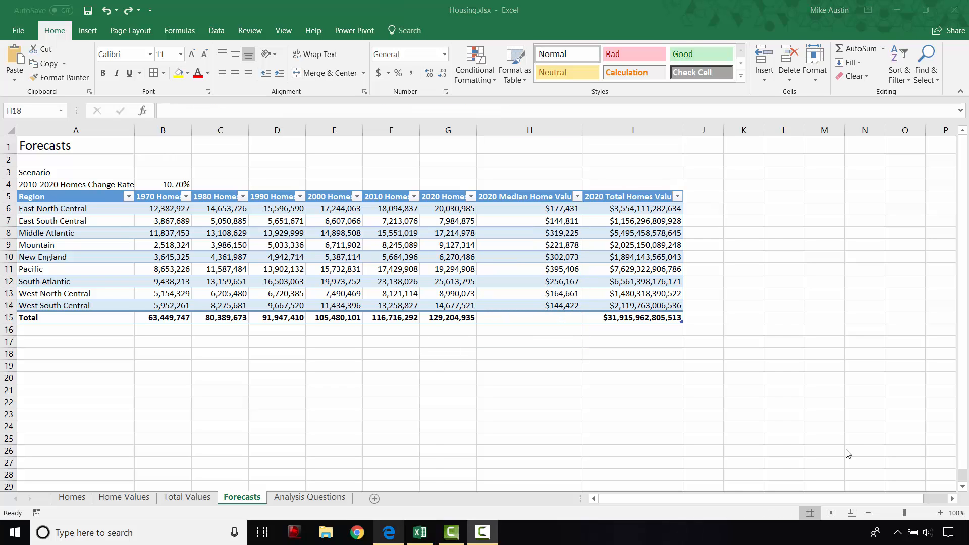
pyautogui.moveTo(172, 437)
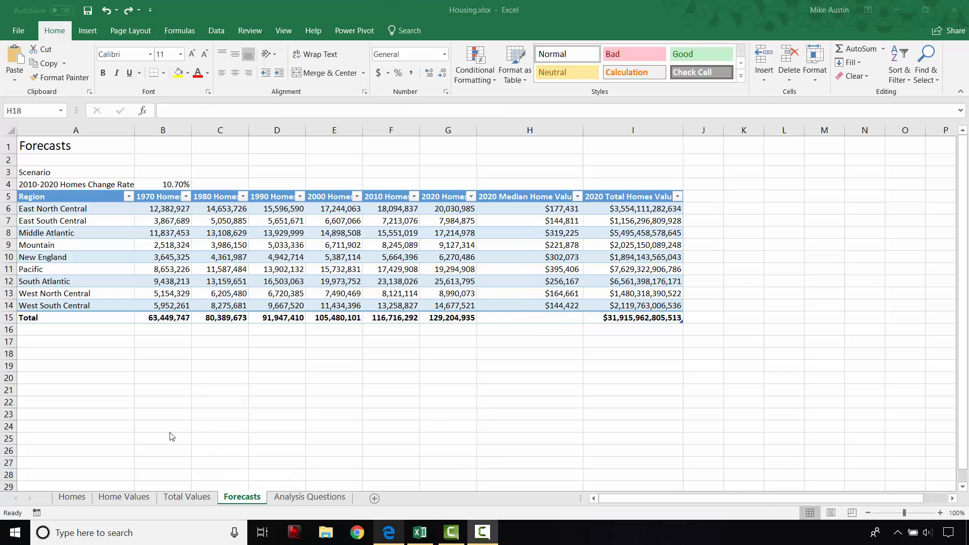
pyautogui.moveTo(166, 413)
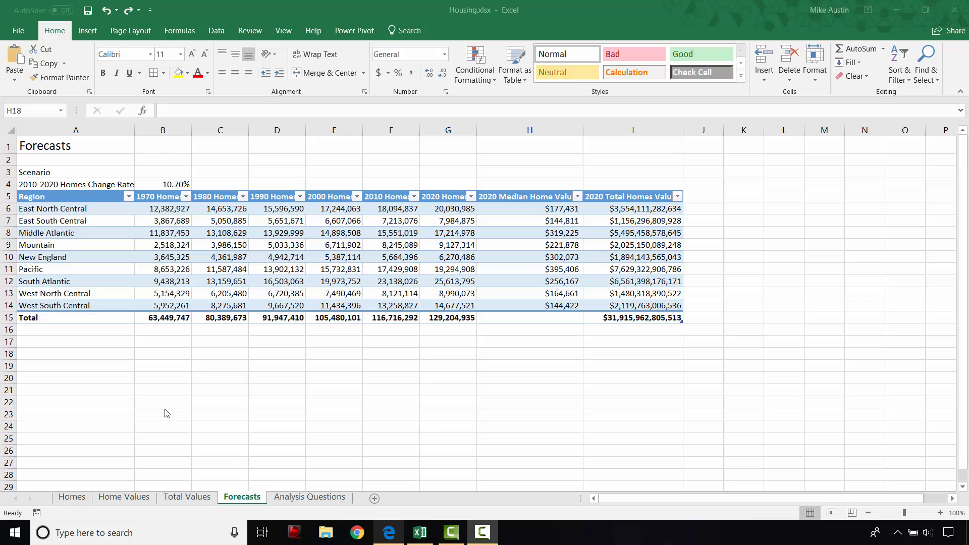
pyautogui.moveTo(178, 405)
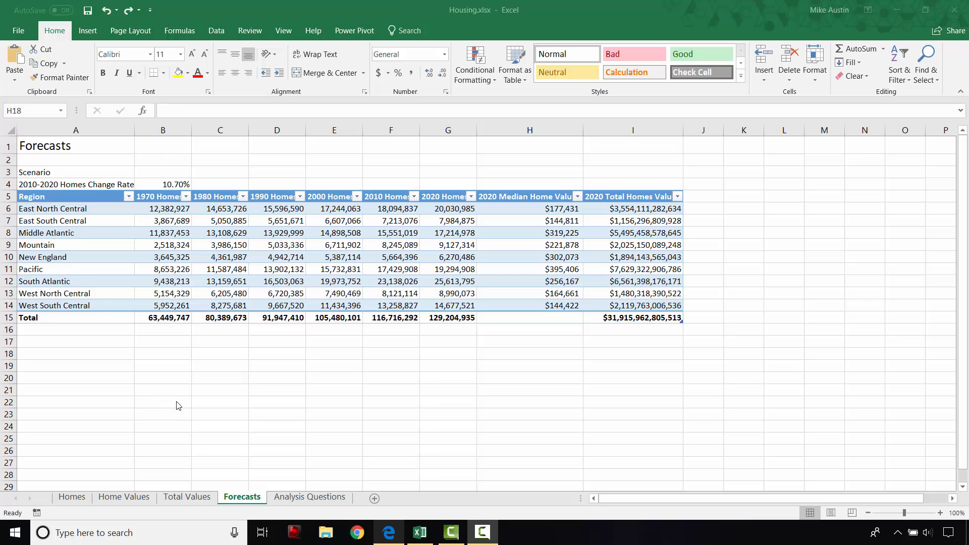
# Step: Read page 4 of instructionsF3.pdf, then return to Excel's Total Values sheet
pyautogui.click(388, 532)
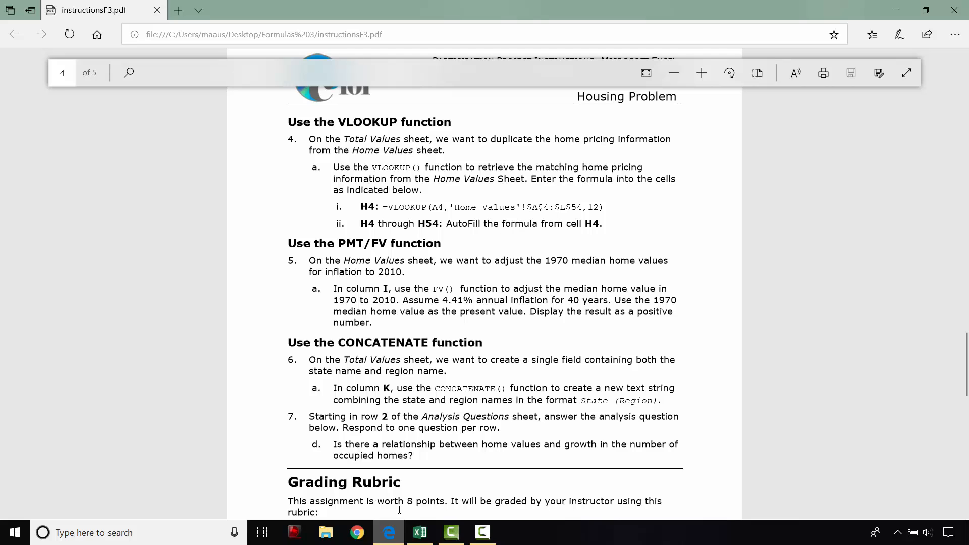
pyautogui.click(419, 532)
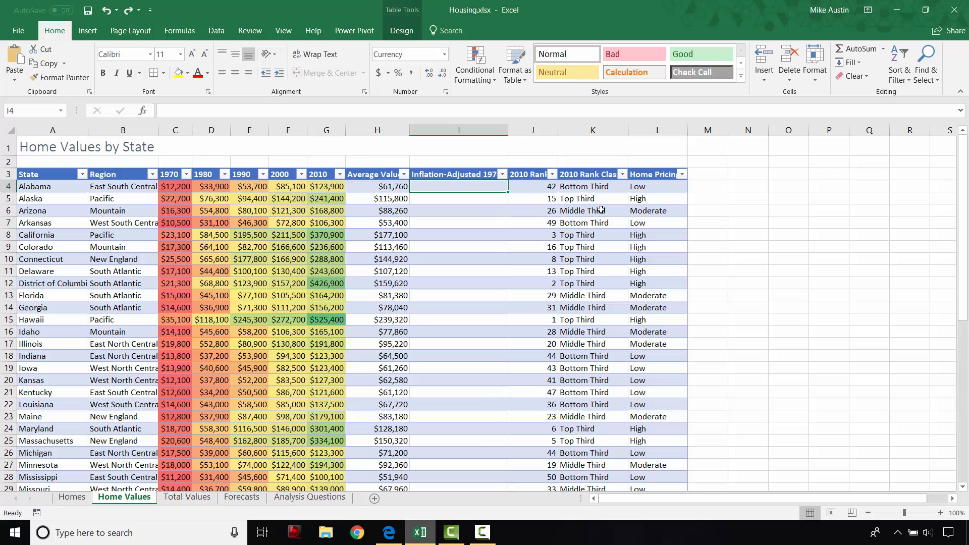
pyautogui.moveTo(647, 210)
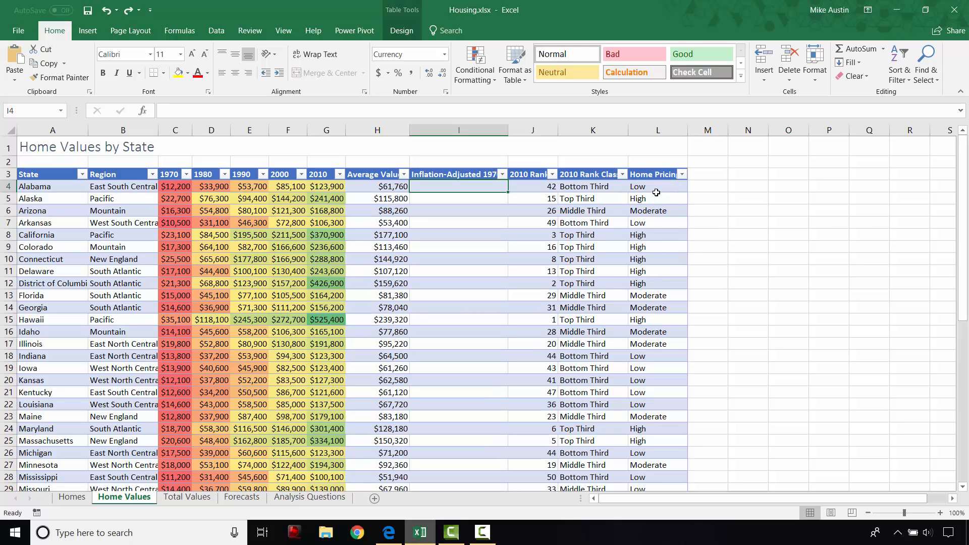
pyautogui.scroll(-3)
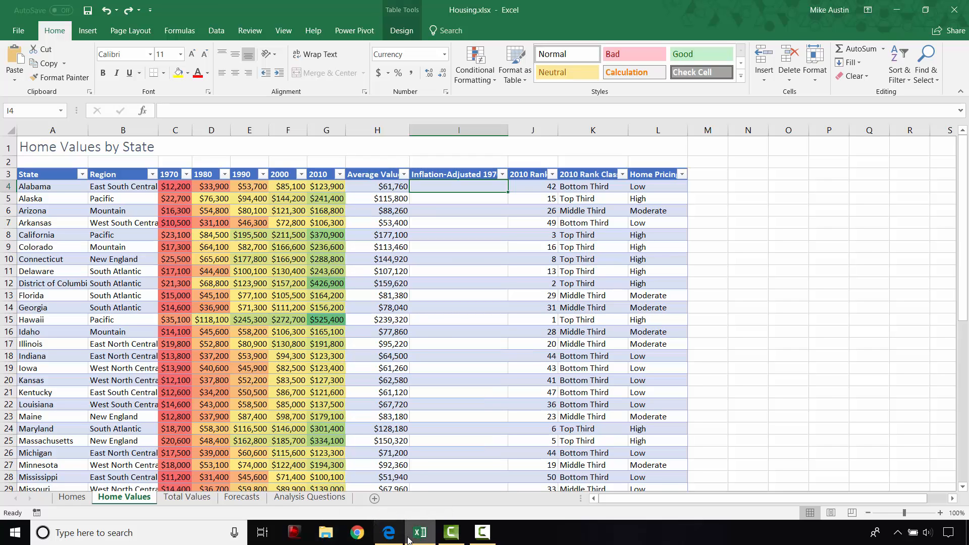
pyautogui.click(186, 496)
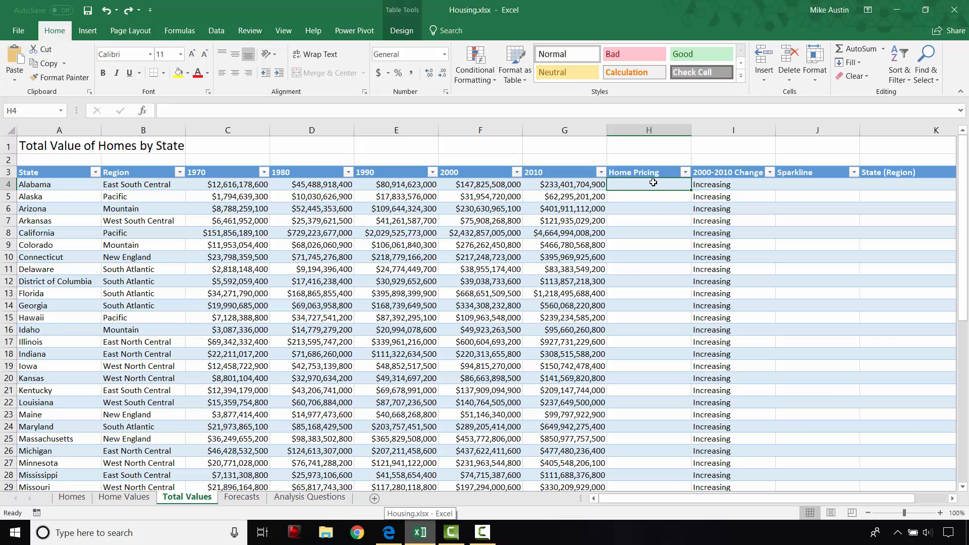
# Step: Insert the VLOOKUP function into Home Pricing cell H4 via function search
pyautogui.click(387, 532)
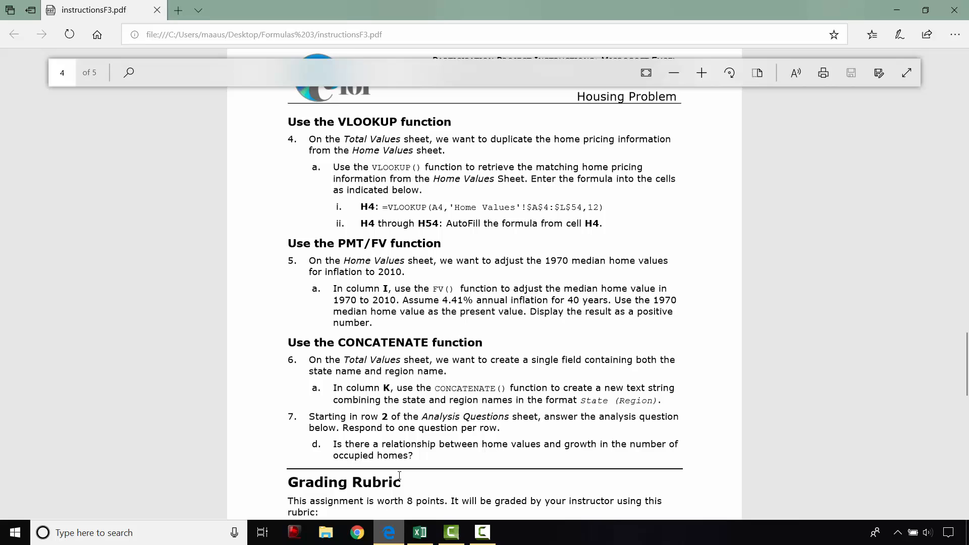
pyautogui.moveTo(383, 208)
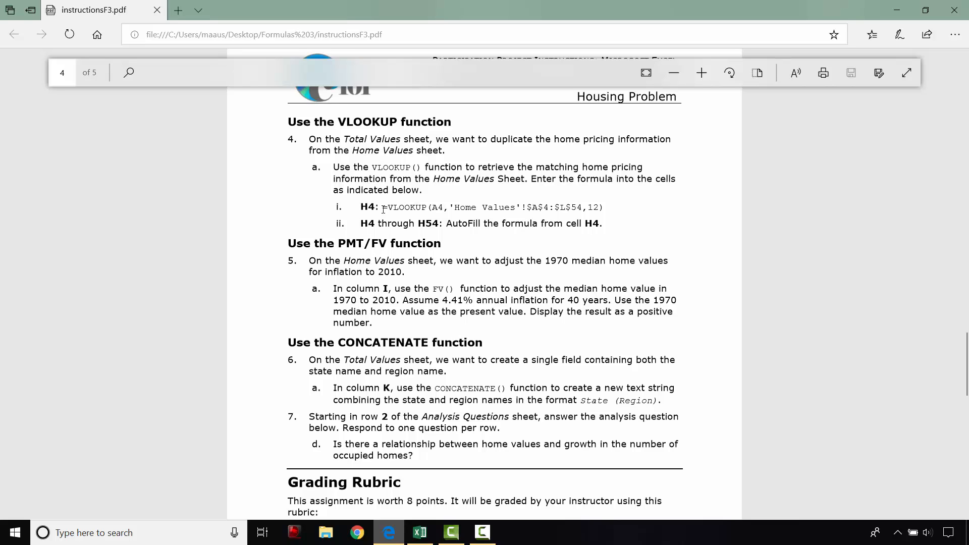
pyautogui.moveTo(435, 206)
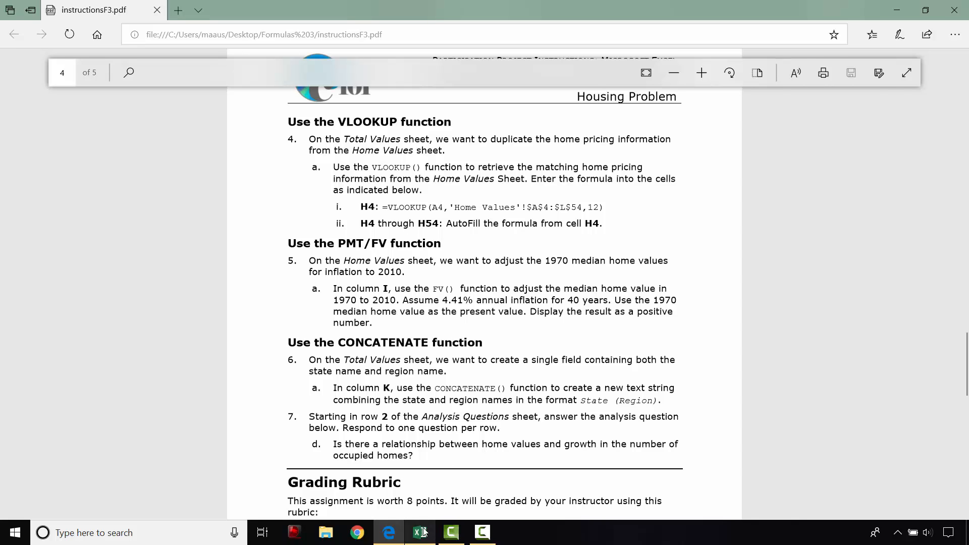
pyautogui.click(420, 532)
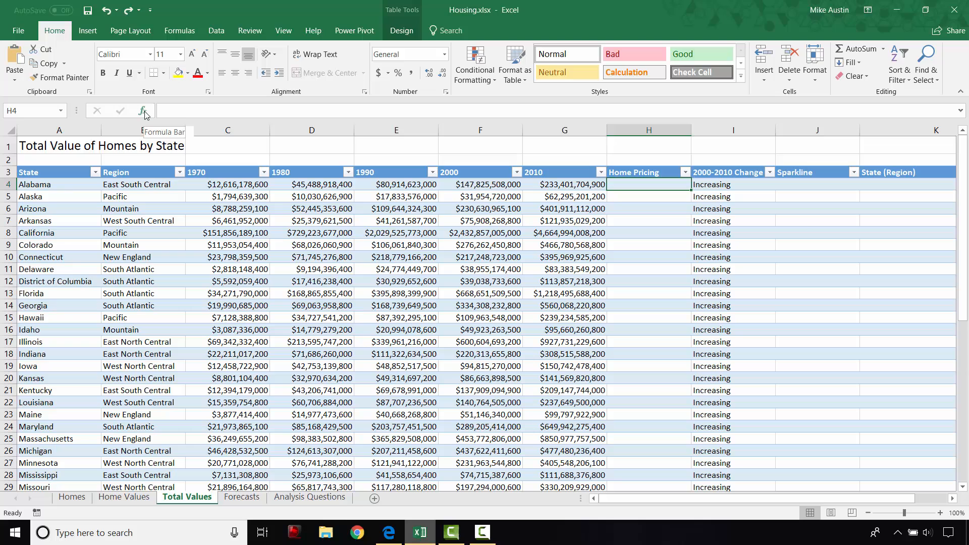
pyautogui.click(142, 110)
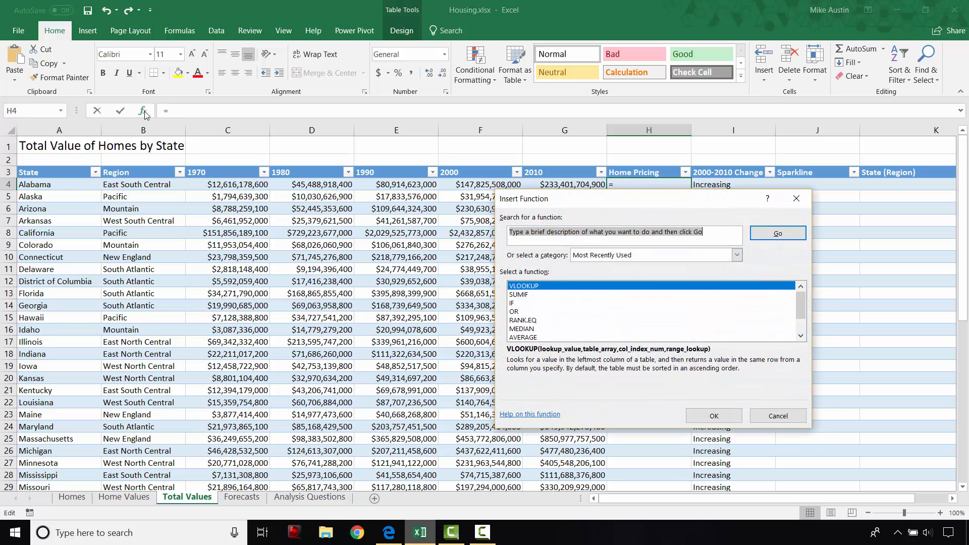
pyautogui.moveTo(562, 286)
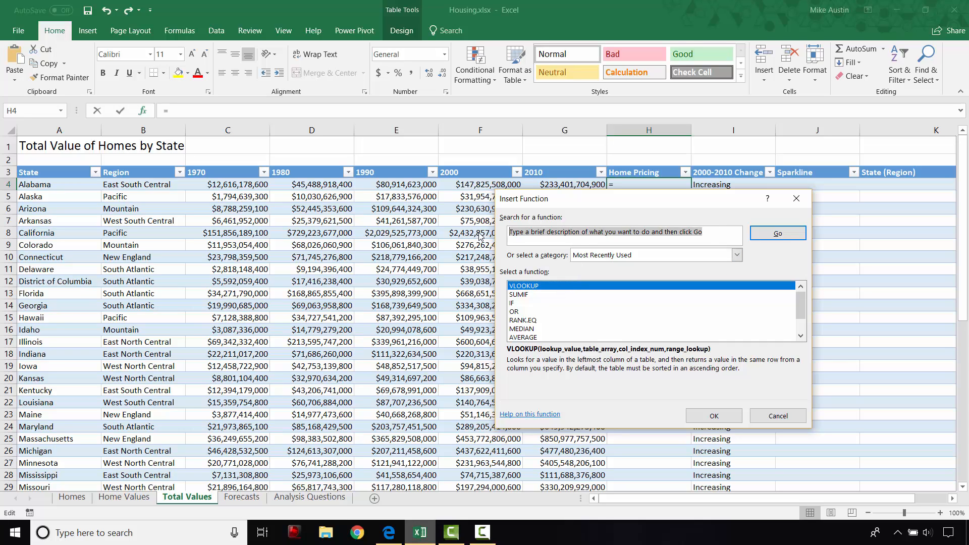
pyautogui.write('v')
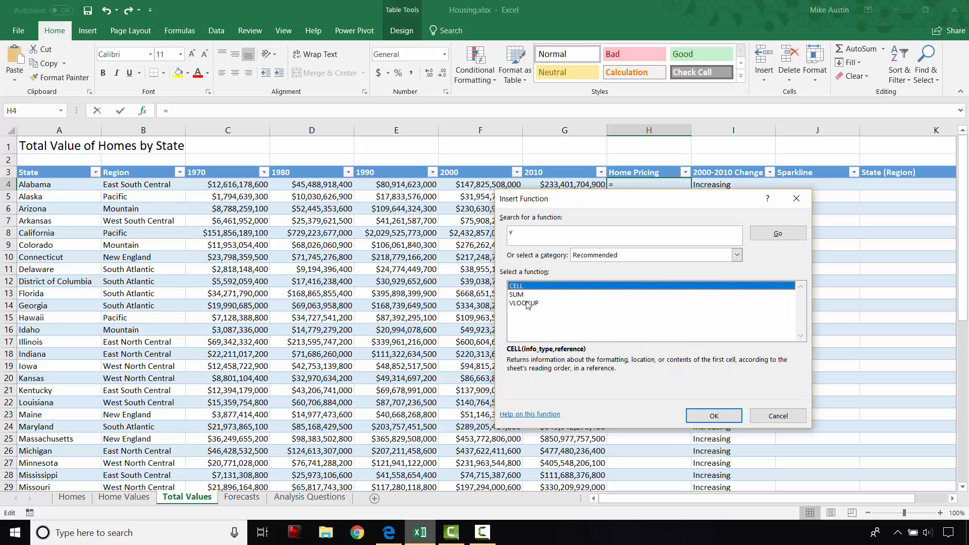
pyautogui.moveTo(533, 308)
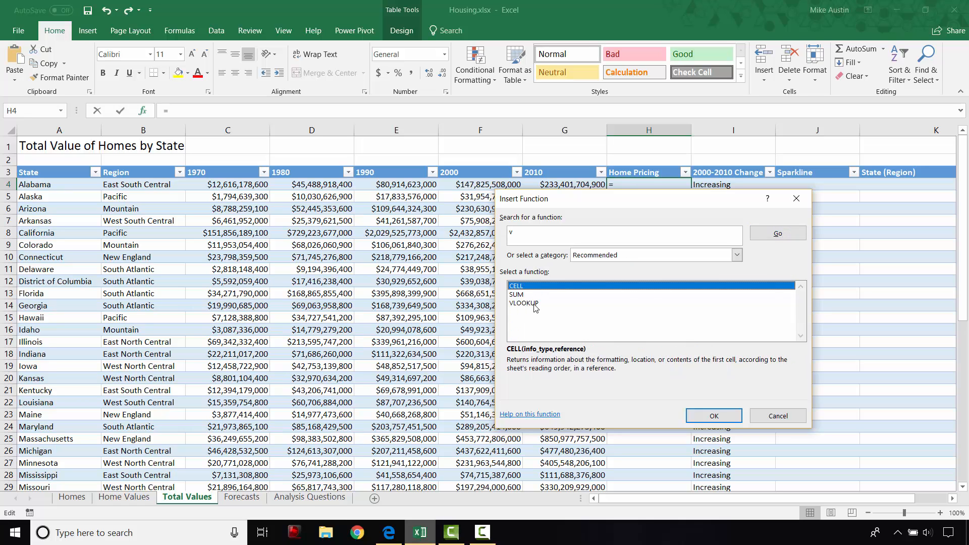
pyautogui.click(713, 415)
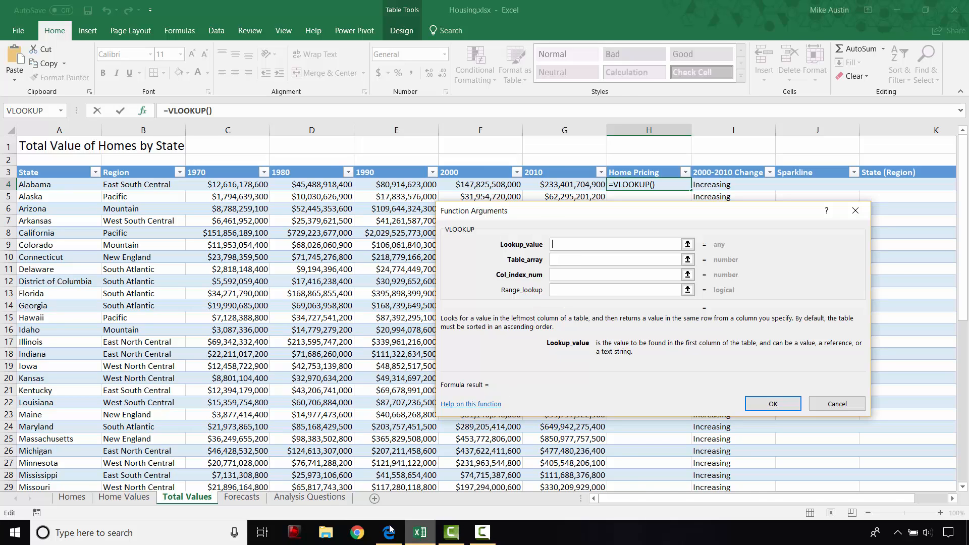
# Step: Enter a4 as the VLOOKUP lookup value
pyautogui.click(388, 532)
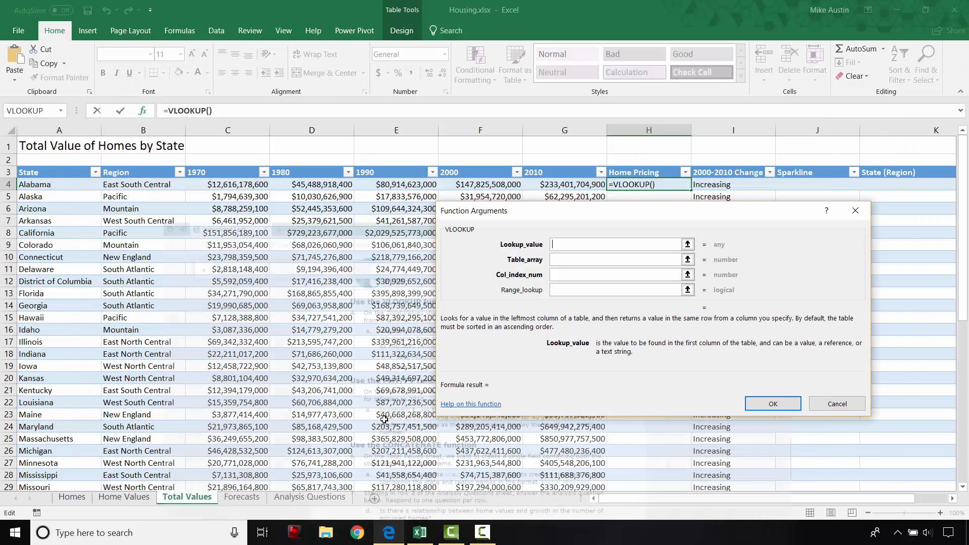
pyautogui.write('a4')
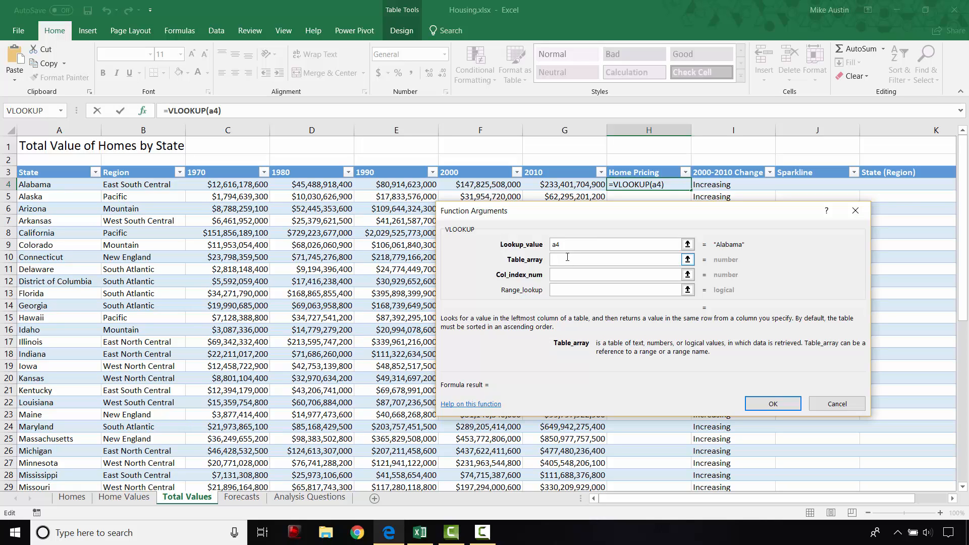
pyautogui.click(612, 259)
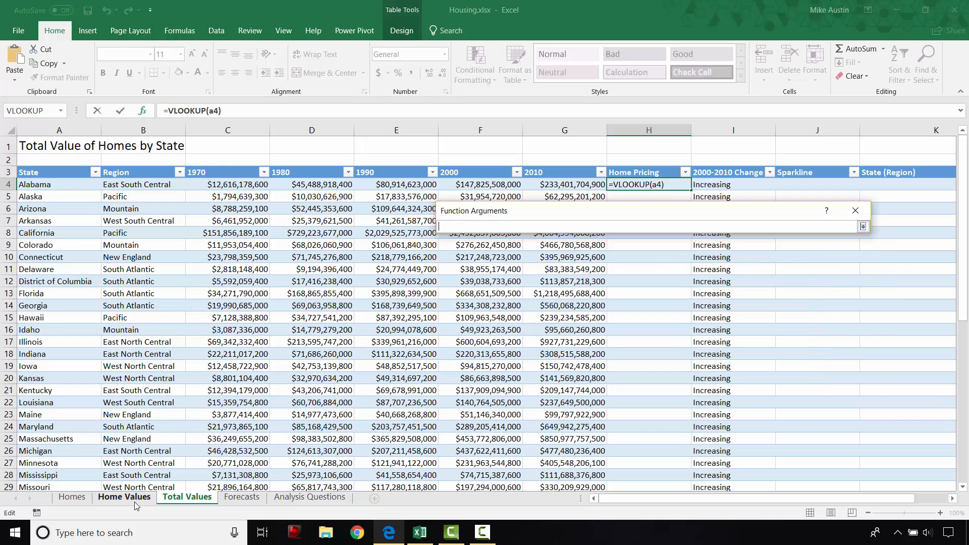
# Step: Set the VLOOKUP table array to 'Home Values'!$A$4:$L$54
pyautogui.click(124, 496)
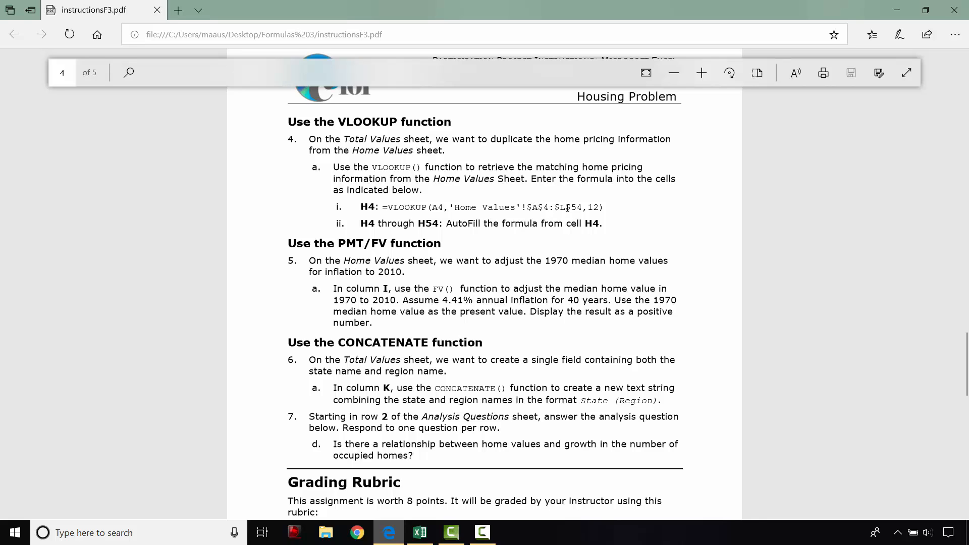
pyautogui.moveTo(410, 368)
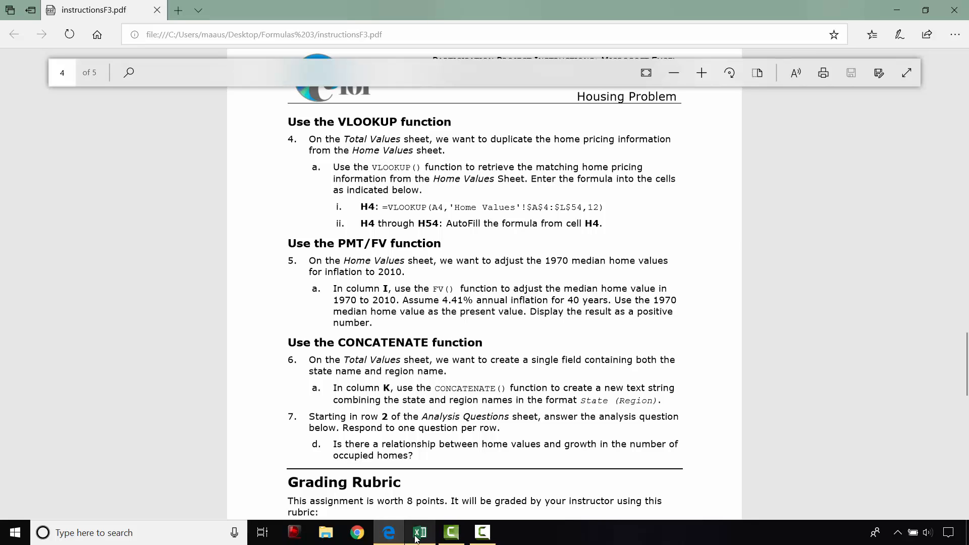
pyautogui.click(419, 532)
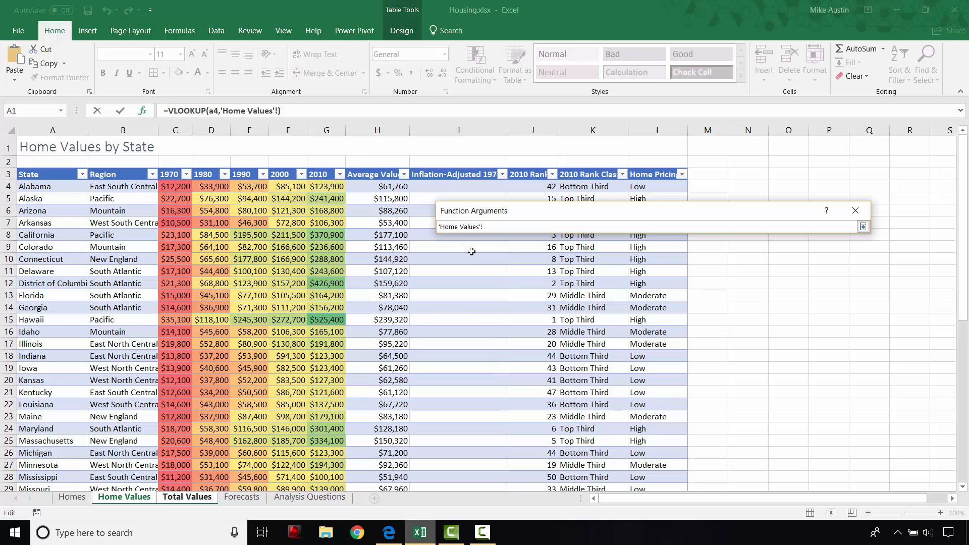
pyautogui.write('$A:')
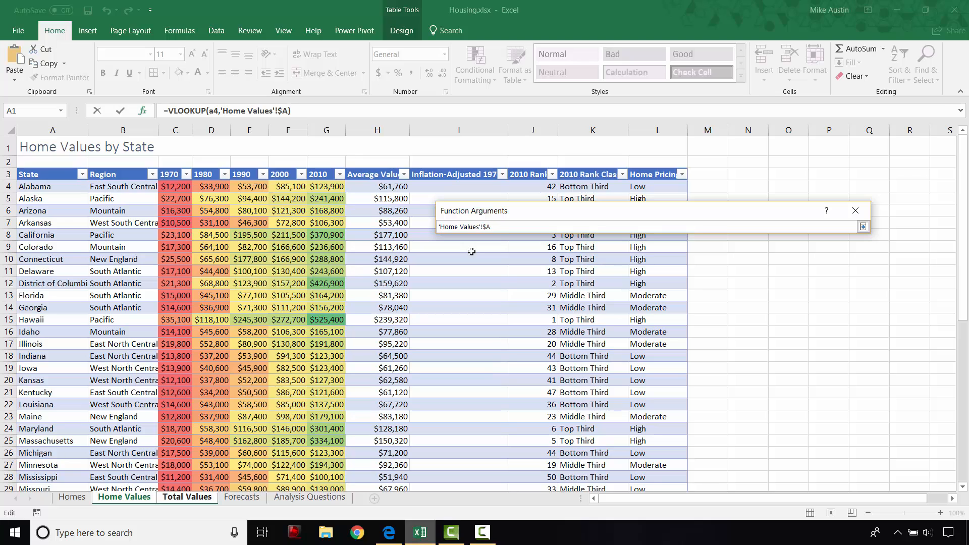
pyautogui.write('4')
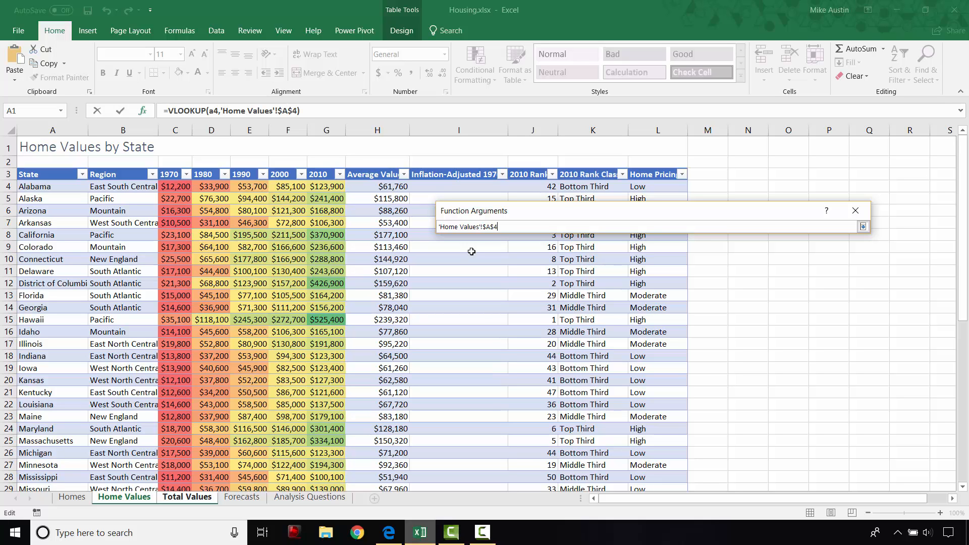
pyautogui.write(':$')
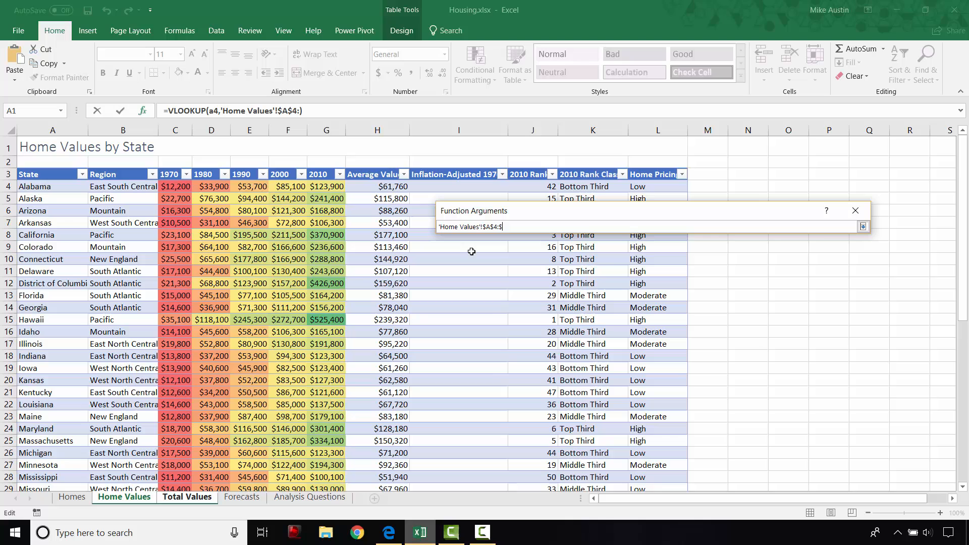
pyautogui.write('$L$54')
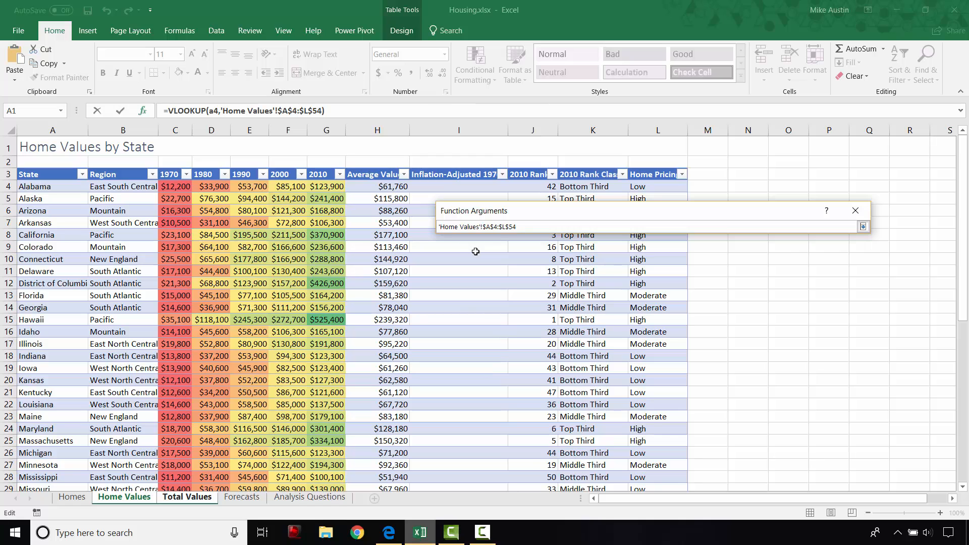
pyautogui.click(862, 226)
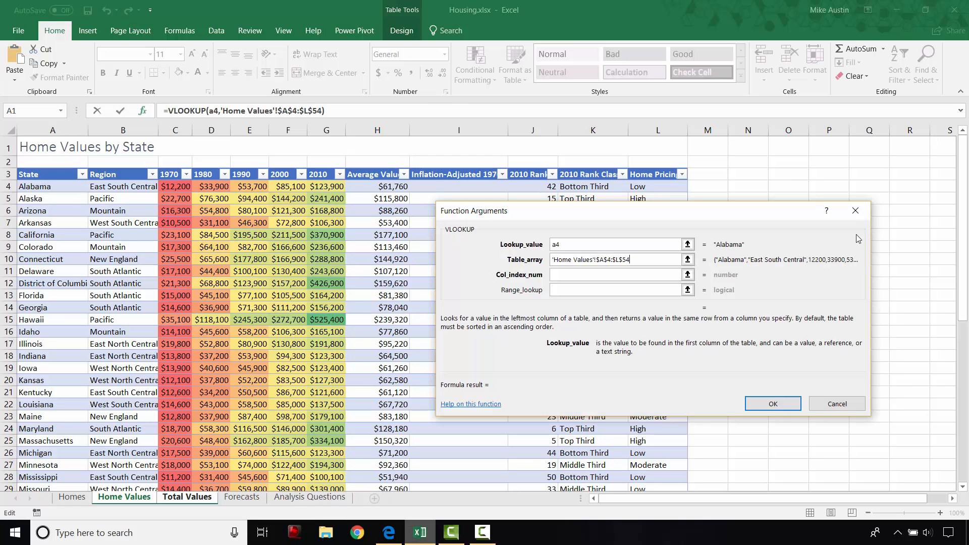
# Step: Set column index 12, confirm, and check the Alabama and Arizona pricing formulas
pyautogui.click(187, 497)
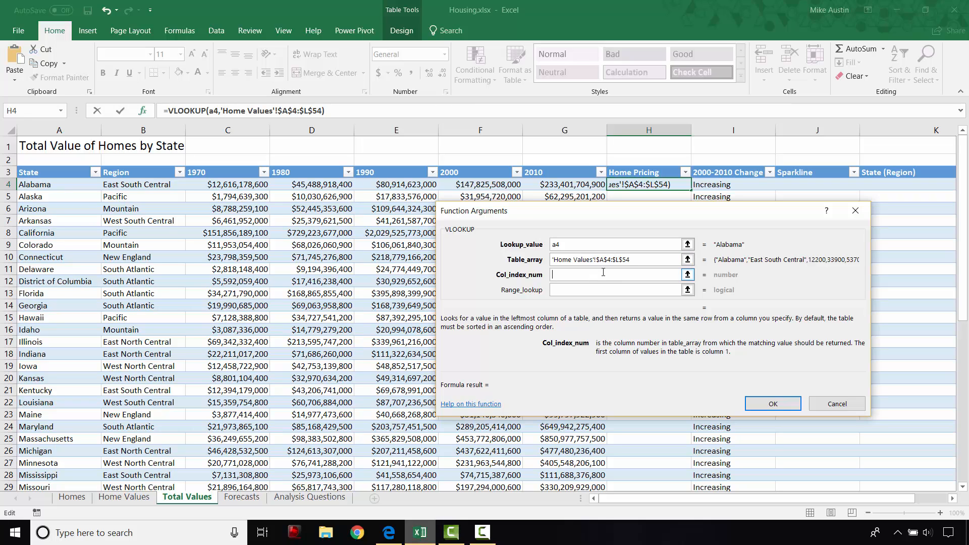
pyautogui.write('12')
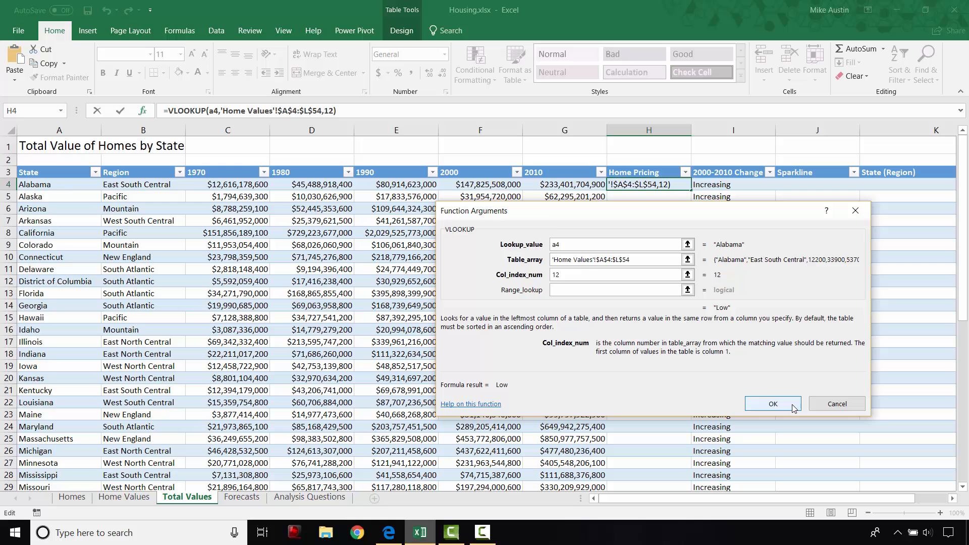
pyautogui.click(771, 404)
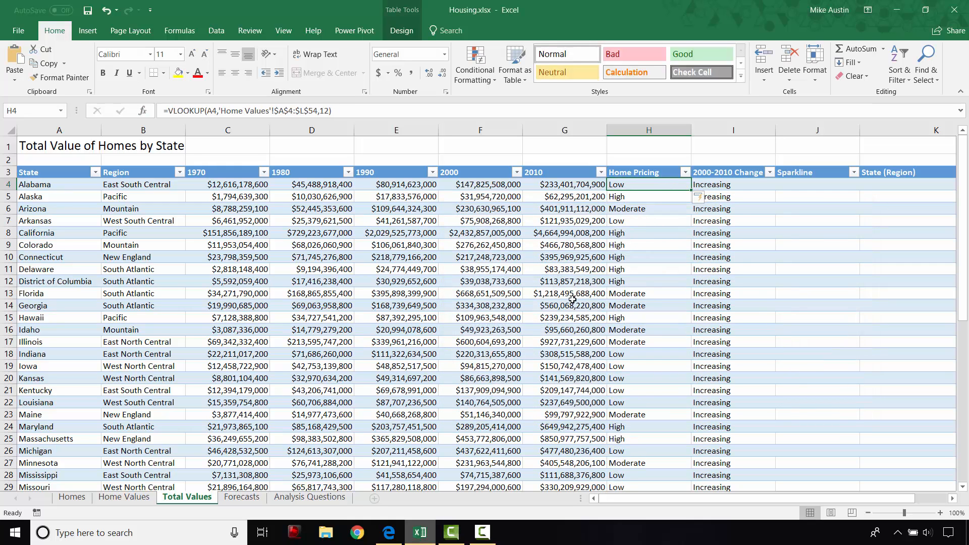
pyautogui.moveTo(651, 235)
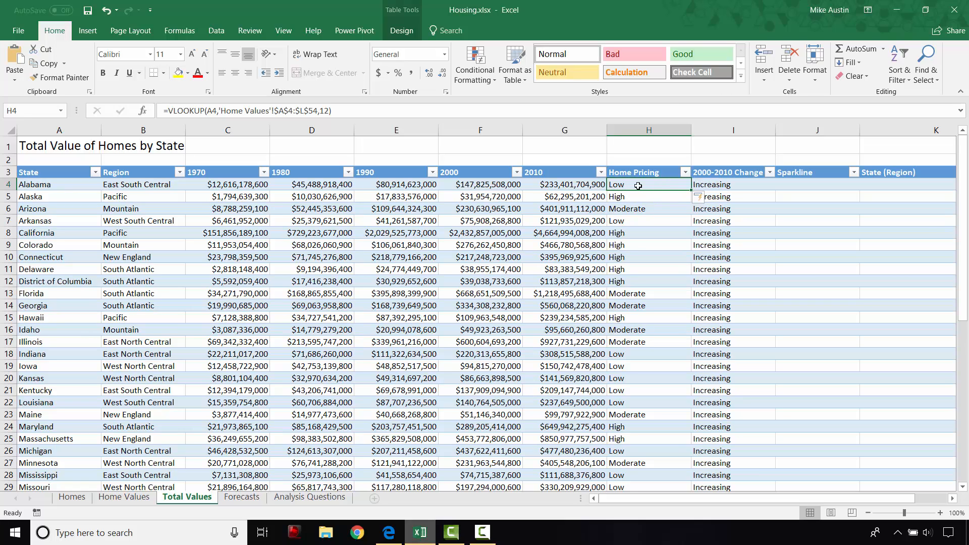
pyautogui.moveTo(627, 209)
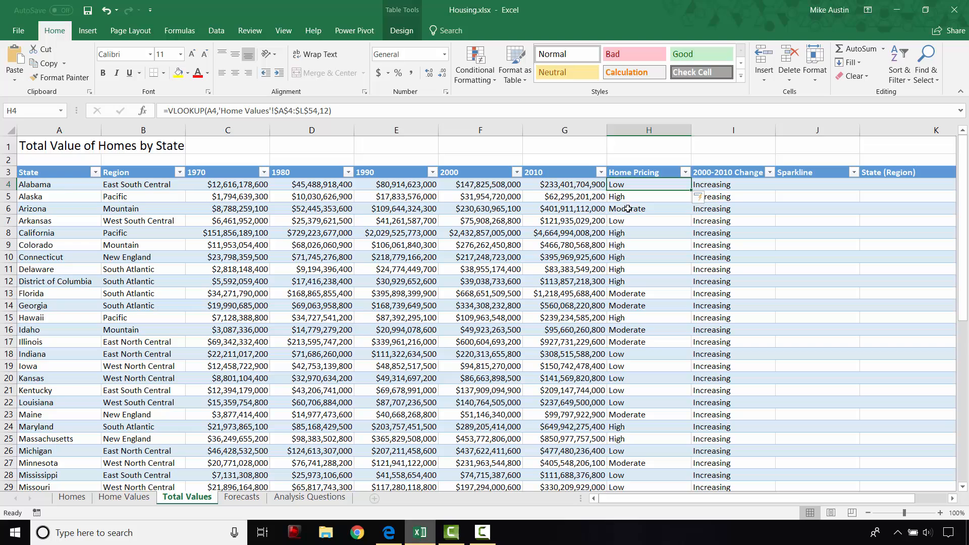
pyautogui.click(648, 208)
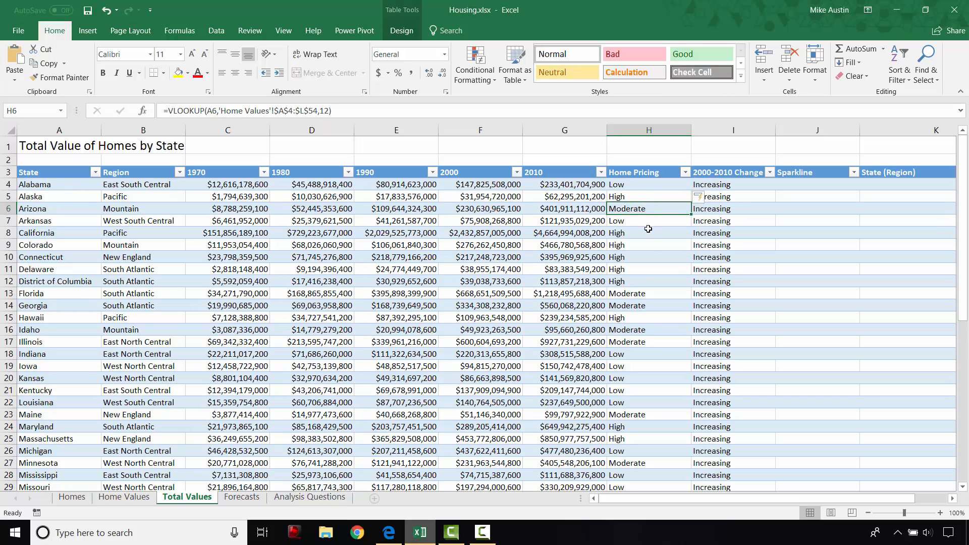
pyautogui.click(648, 184)
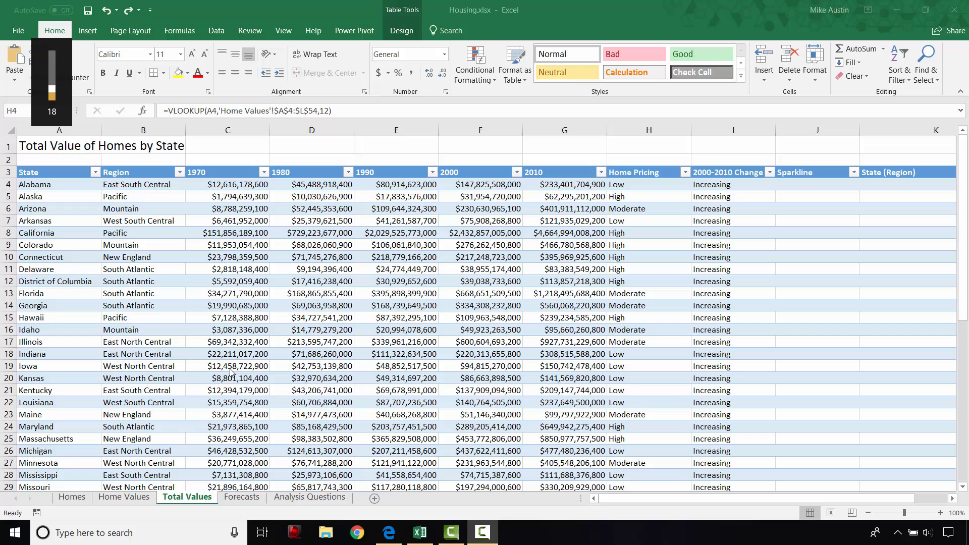
# Step: Insert the FV function into cell I4 on the Home Values sheet
pyautogui.click(123, 496)
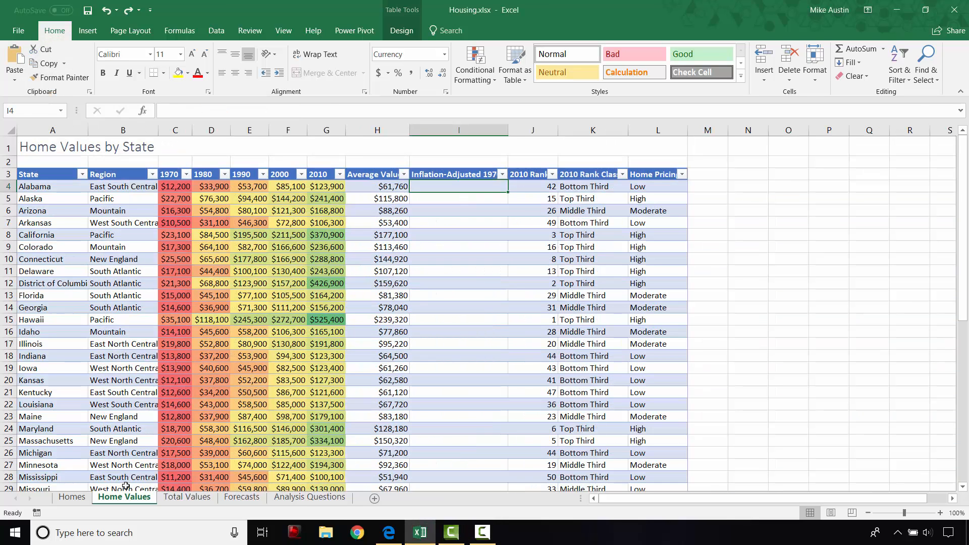
pyautogui.moveTo(389, 258)
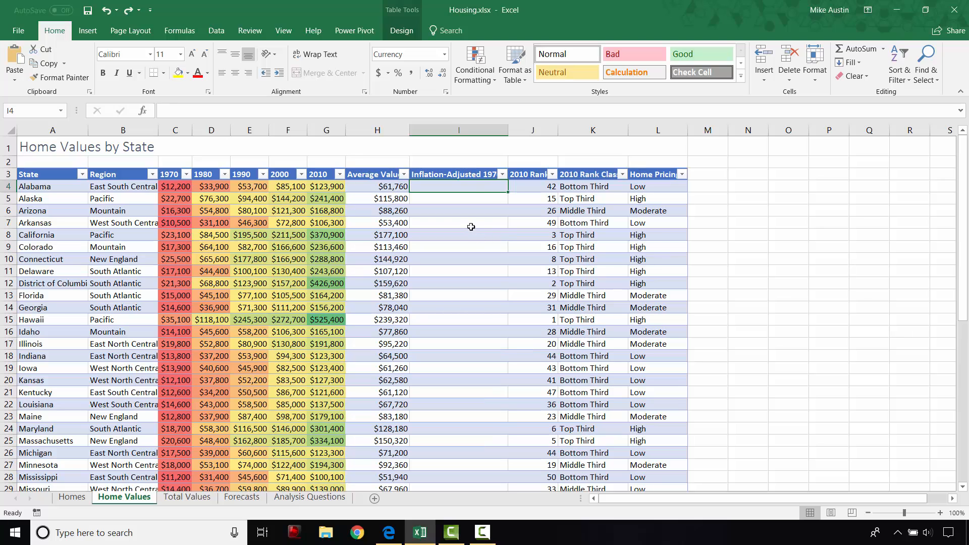
pyautogui.moveTo(478, 205)
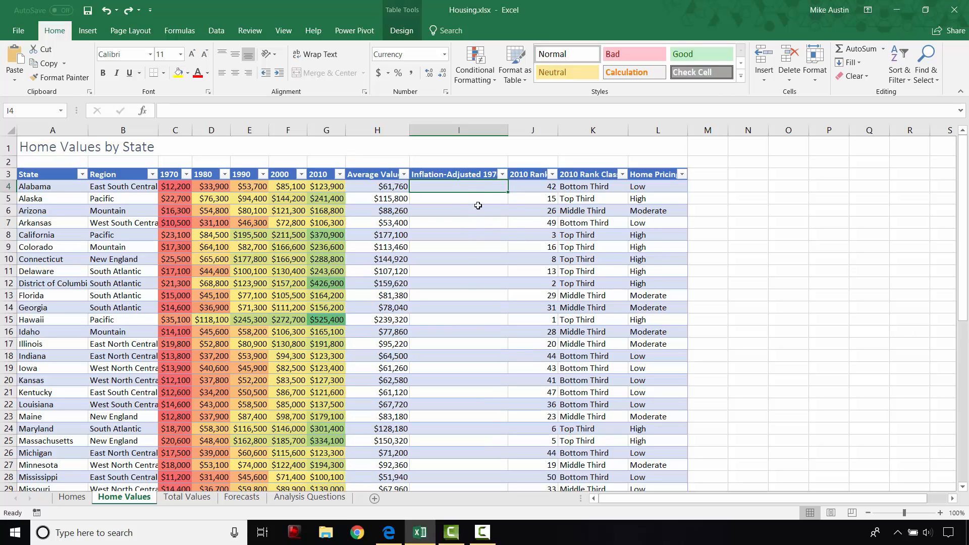
pyautogui.moveTo(468, 187)
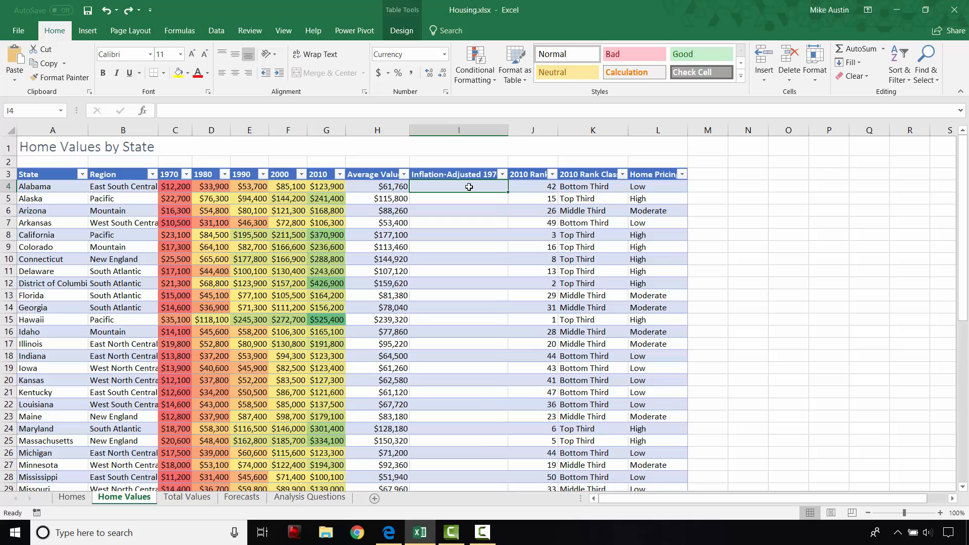
pyautogui.moveTo(443, 192)
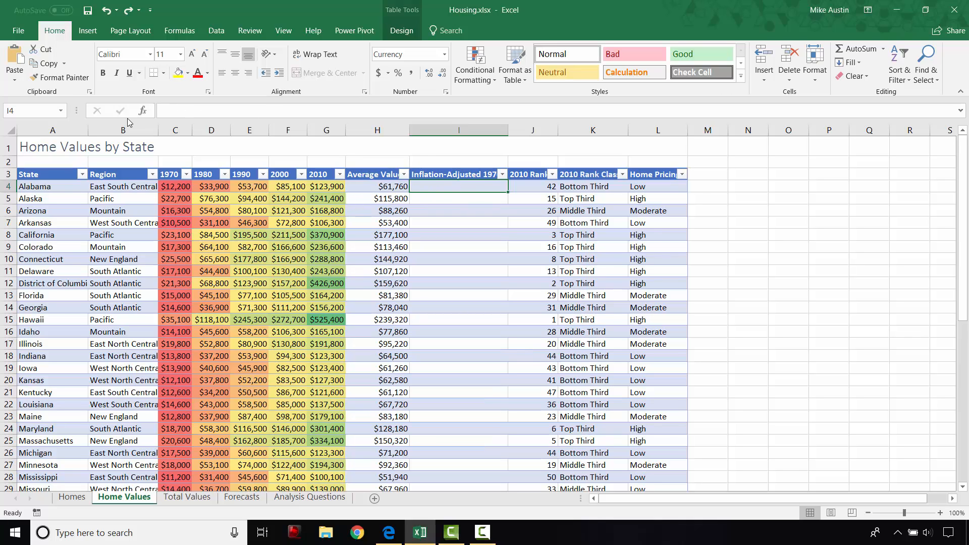
pyautogui.moveTo(143, 111)
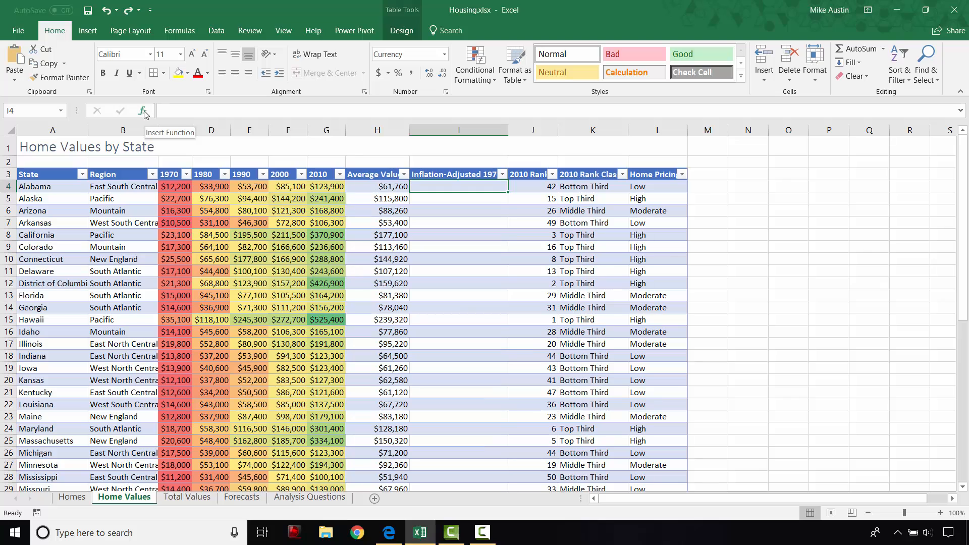
pyautogui.click(143, 110)
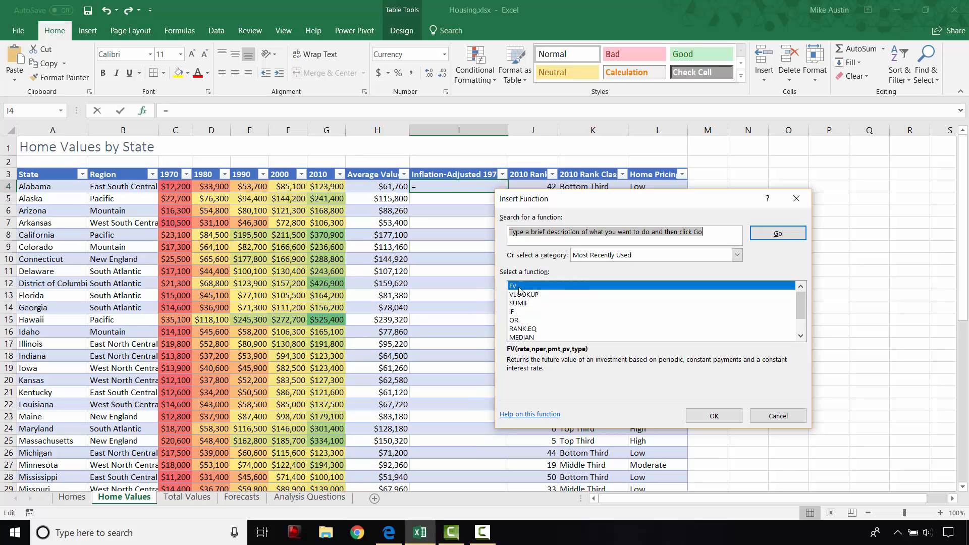
pyautogui.moveTo(618, 234)
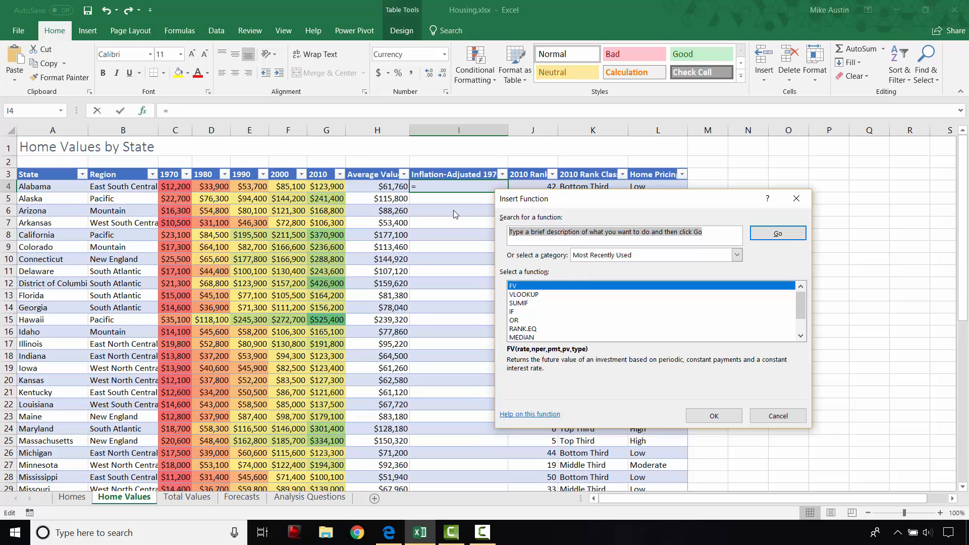
pyautogui.write('fv')
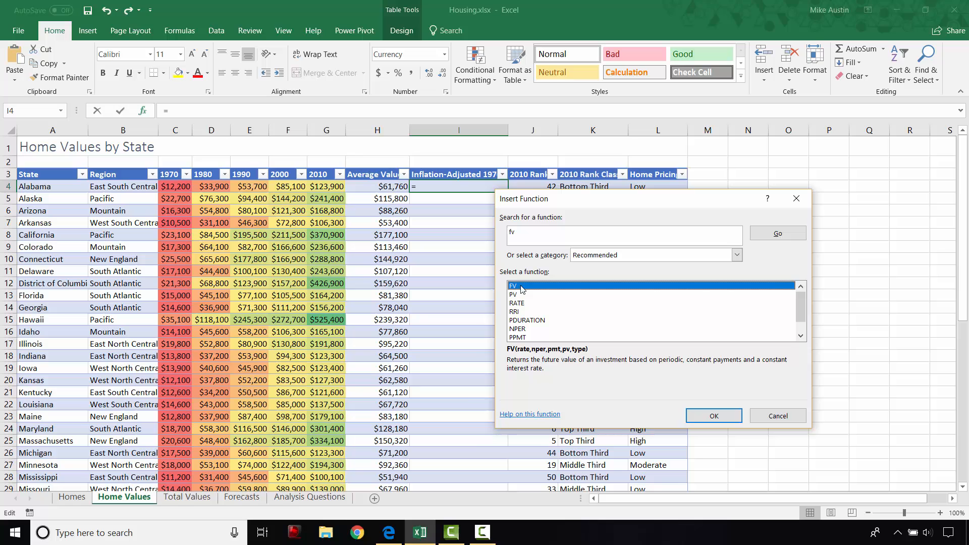
pyautogui.click(713, 416)
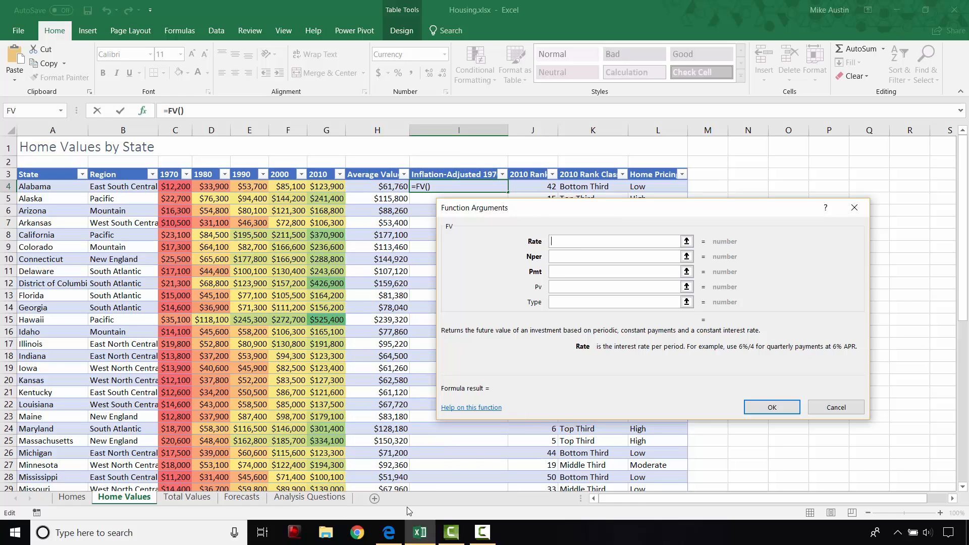
# Step: Enter FV rate 0.0441, 40 periods, payment 0, and Alabama's 1970 value as present value
pyautogui.click(387, 532)
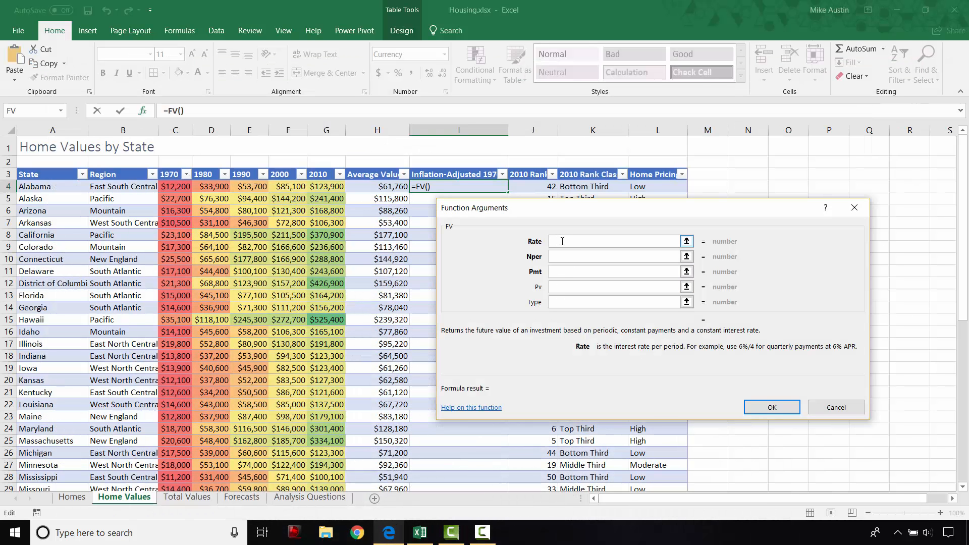
pyautogui.write('0.0441')
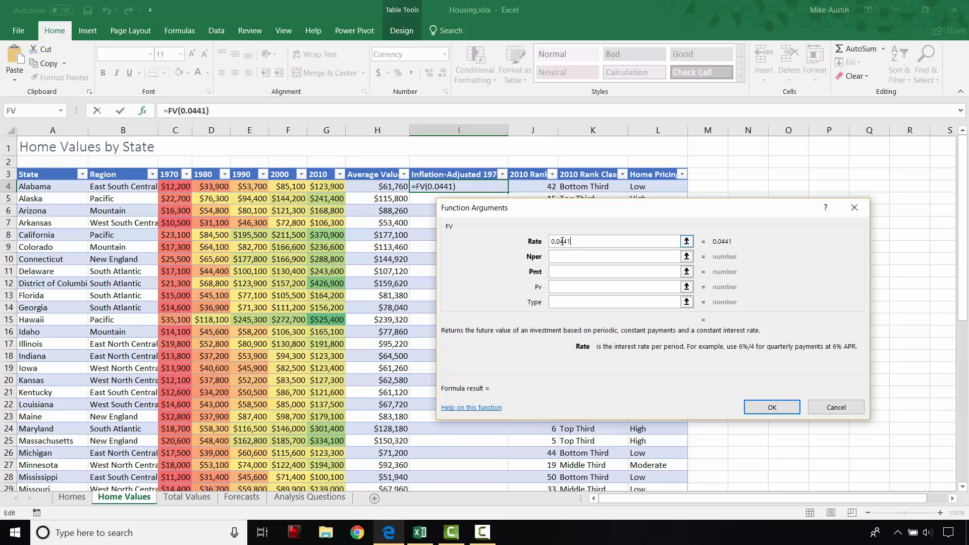
pyautogui.click(616, 257)
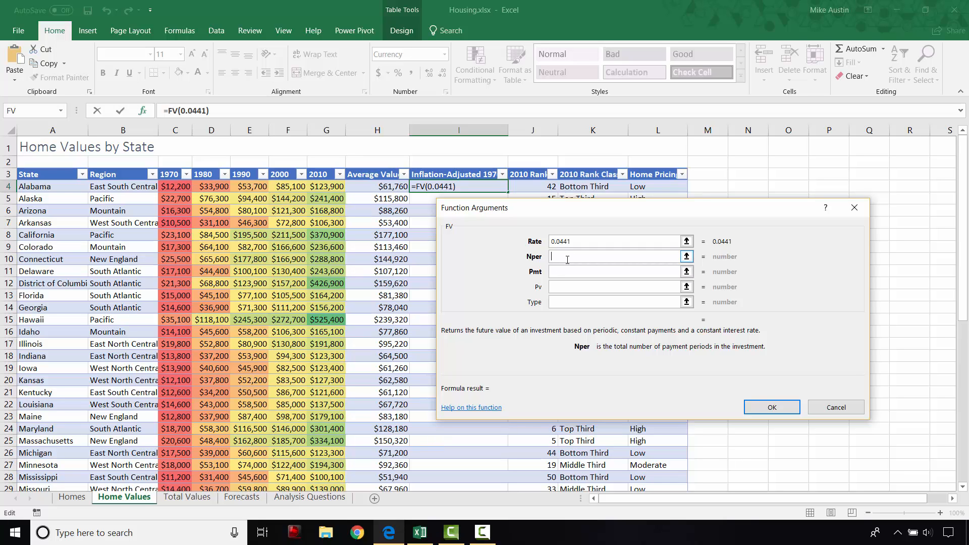
pyautogui.write('40')
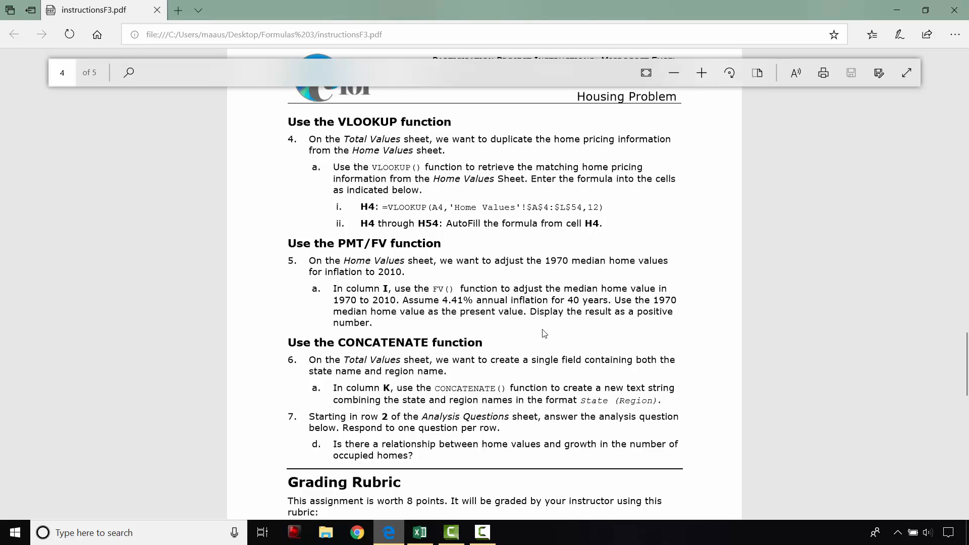
pyautogui.moveTo(412, 324)
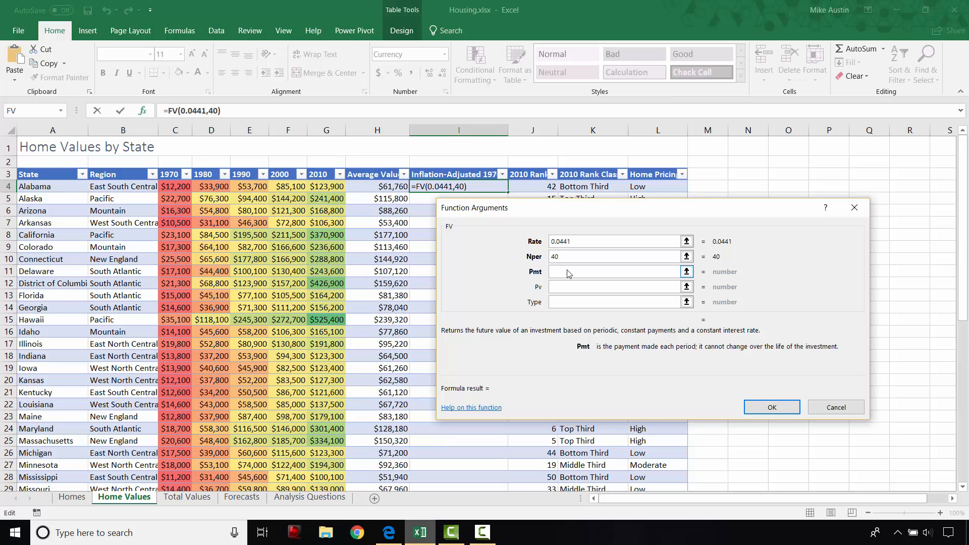
pyautogui.write('0')
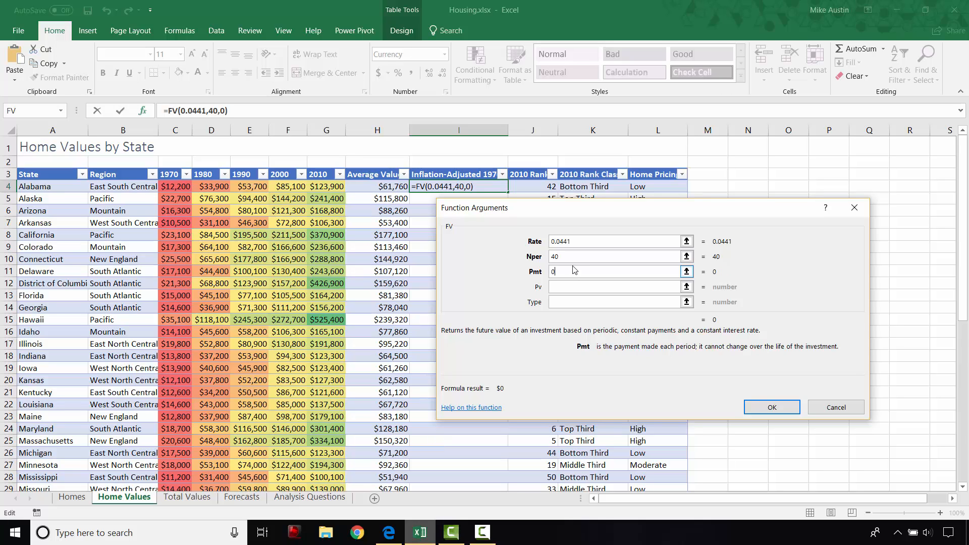
pyautogui.click(615, 286)
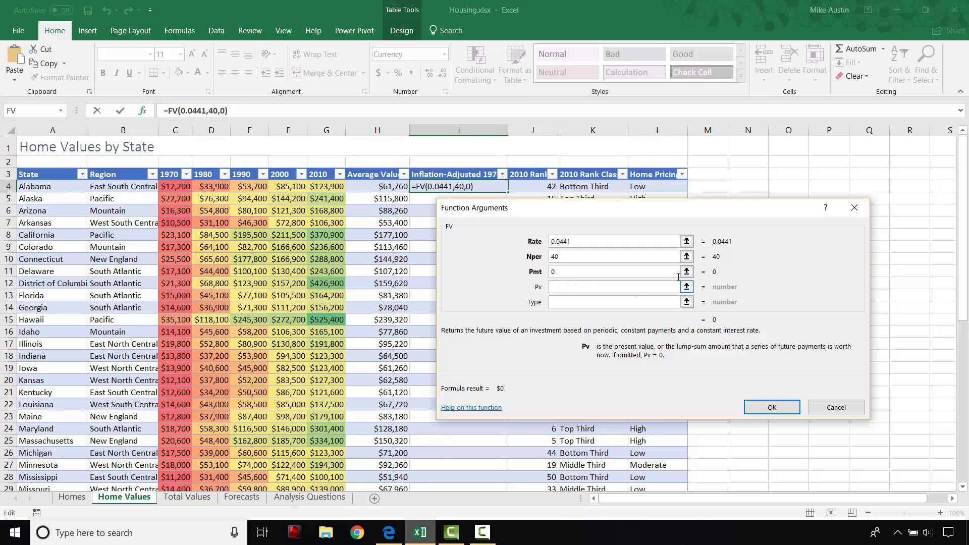
pyautogui.click(614, 286)
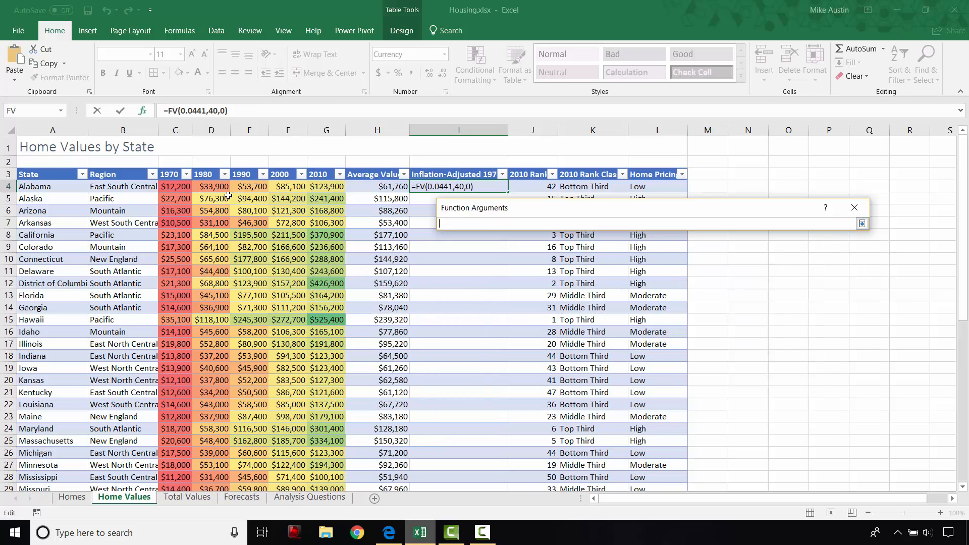
pyautogui.click(175, 186)
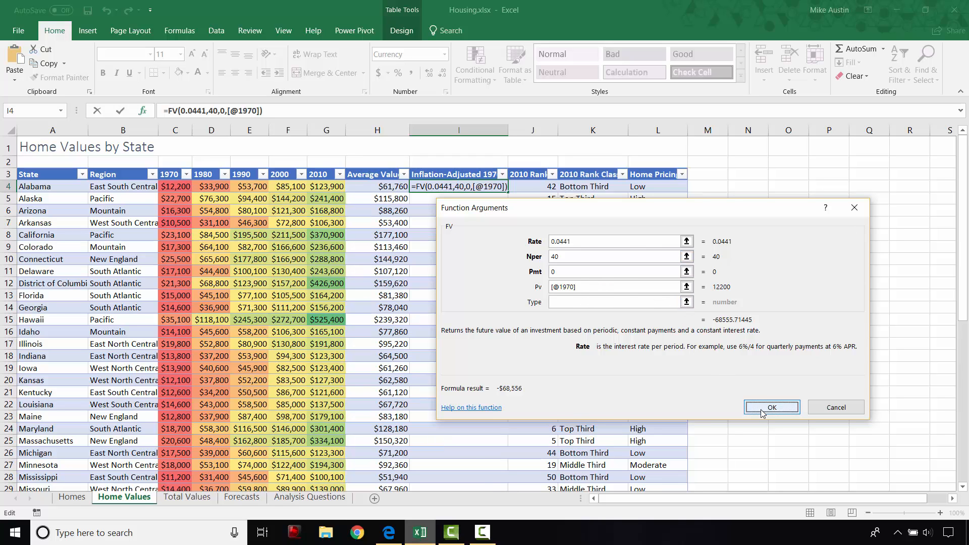
pyautogui.click(771, 407)
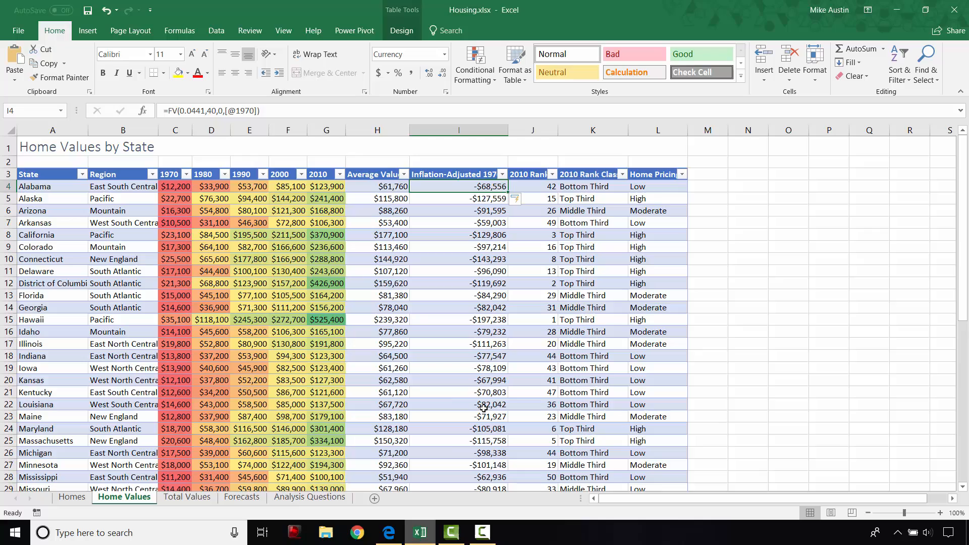
pyautogui.scroll(-3)
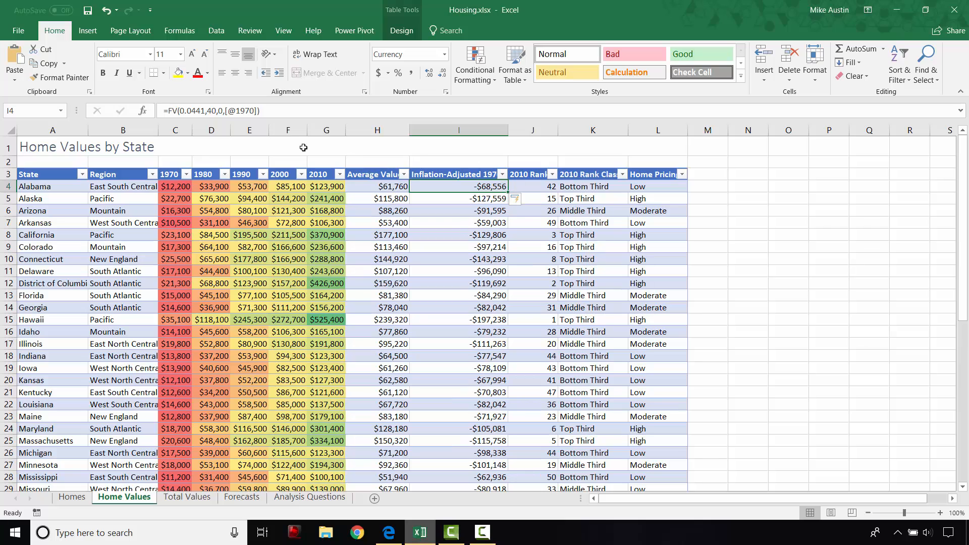
pyautogui.moveTo(227, 111)
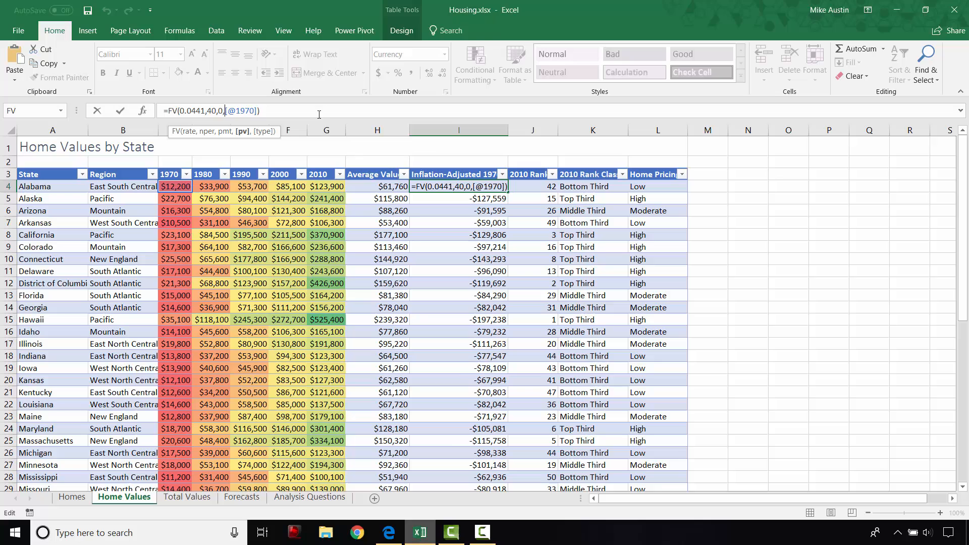
pyautogui.moveTo(244, 114)
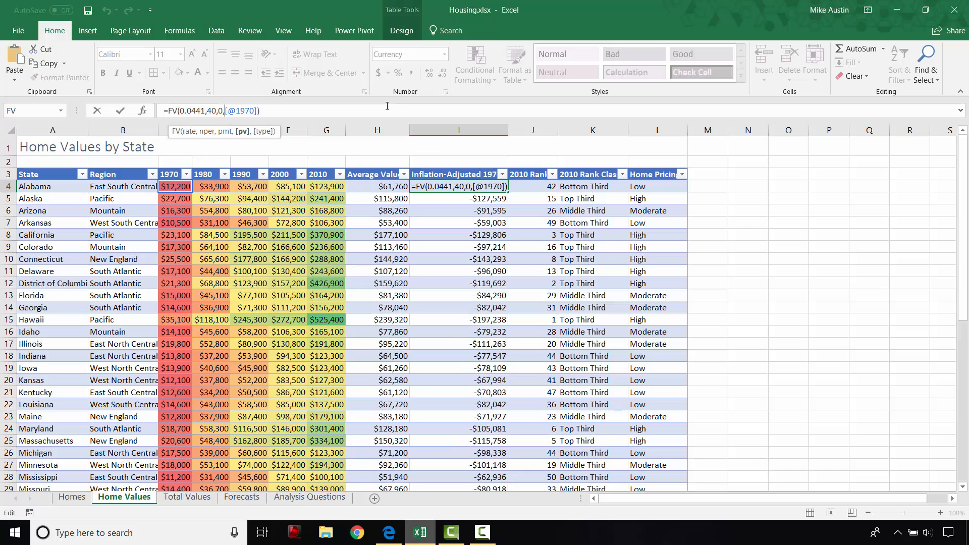
pyautogui.write('-')
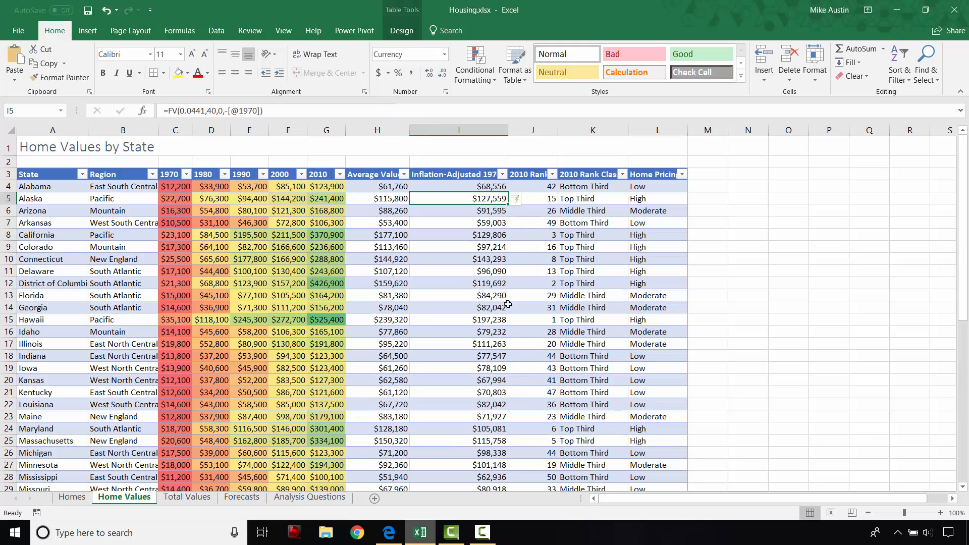
pyautogui.scroll(-3)
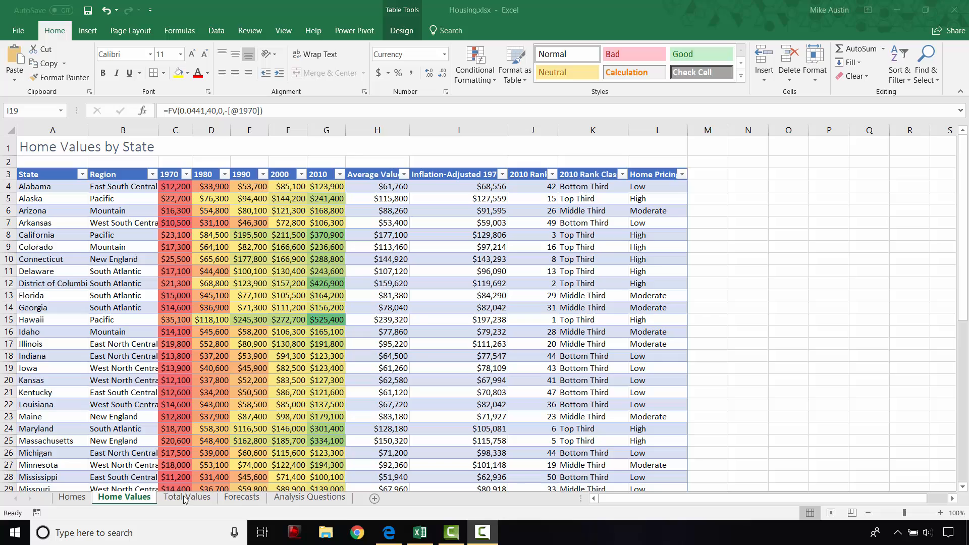
# Step: Insert CONCATENATE into State (Region) cell K4 on the Total Values sheet
pyautogui.click(186, 496)
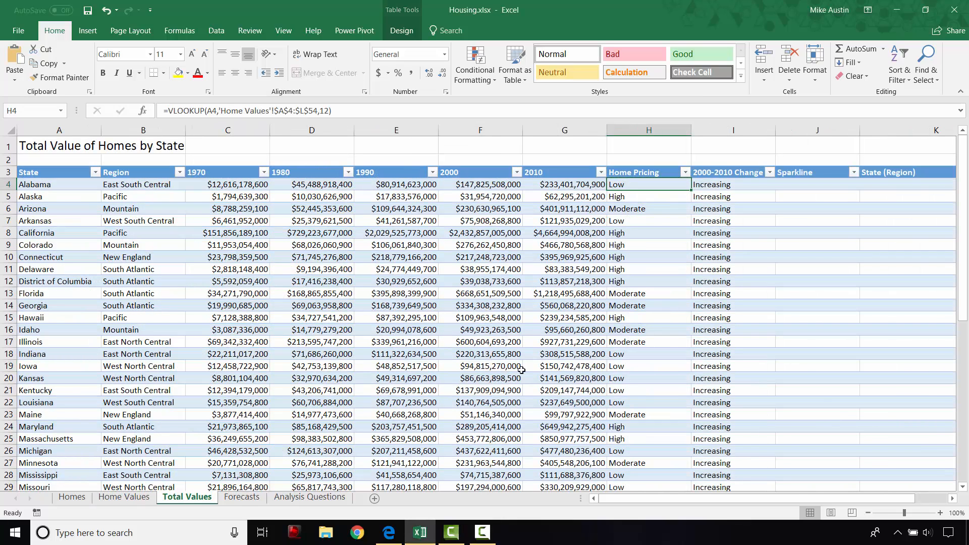
pyautogui.moveTo(916, 192)
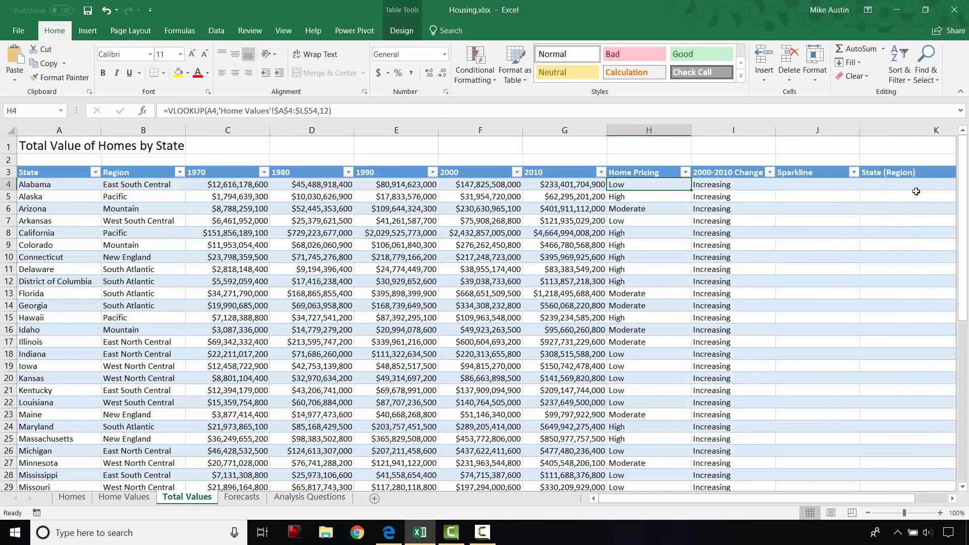
pyautogui.click(935, 184)
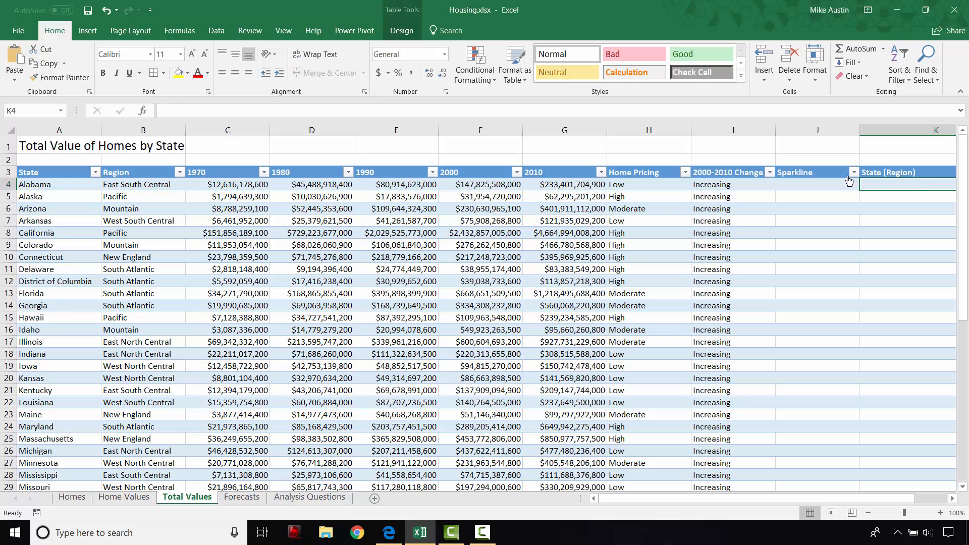
pyautogui.moveTo(897, 181)
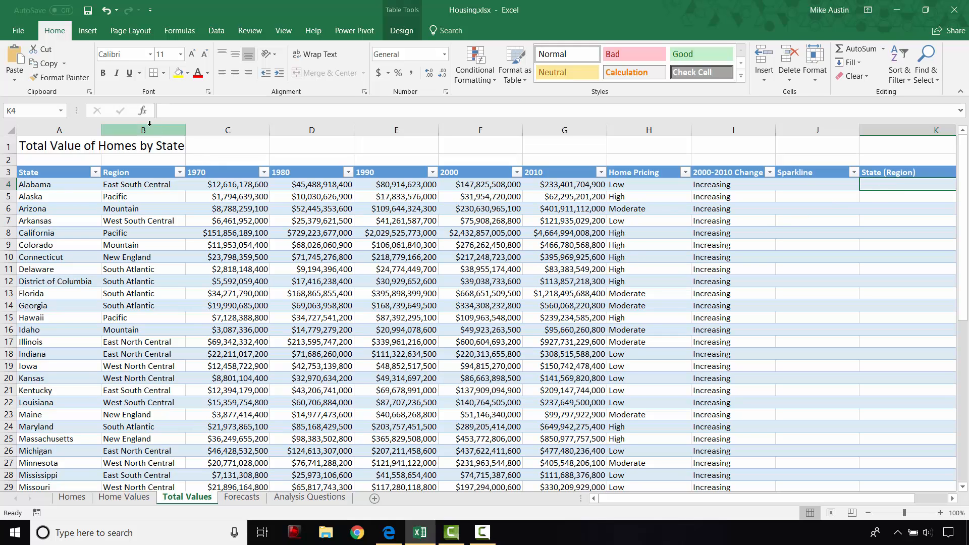
pyautogui.moveTo(144, 110)
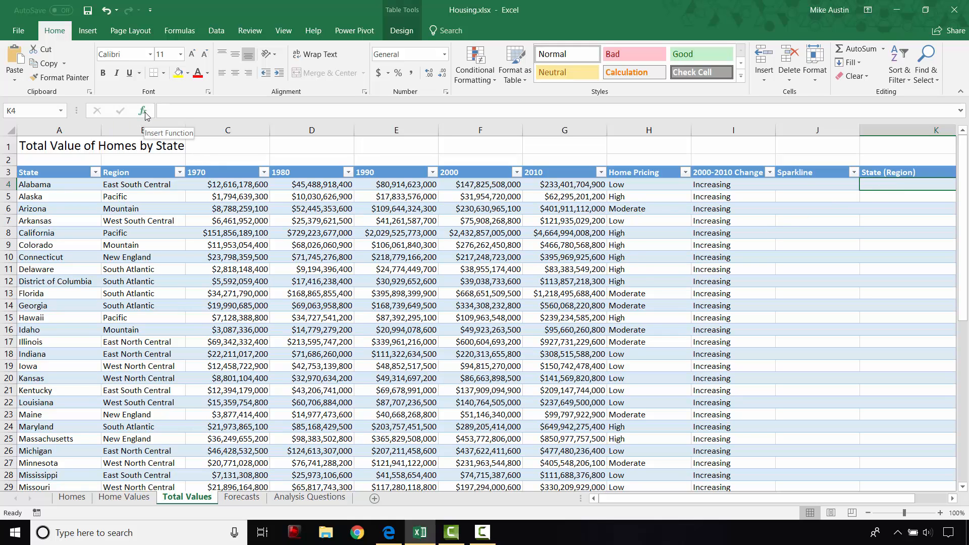
pyautogui.click(143, 111)
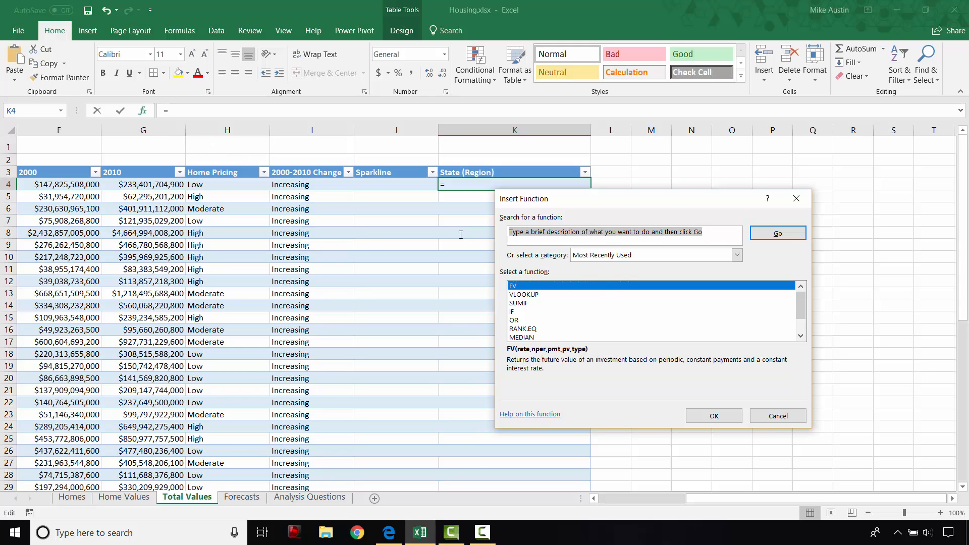
pyautogui.write('concat')
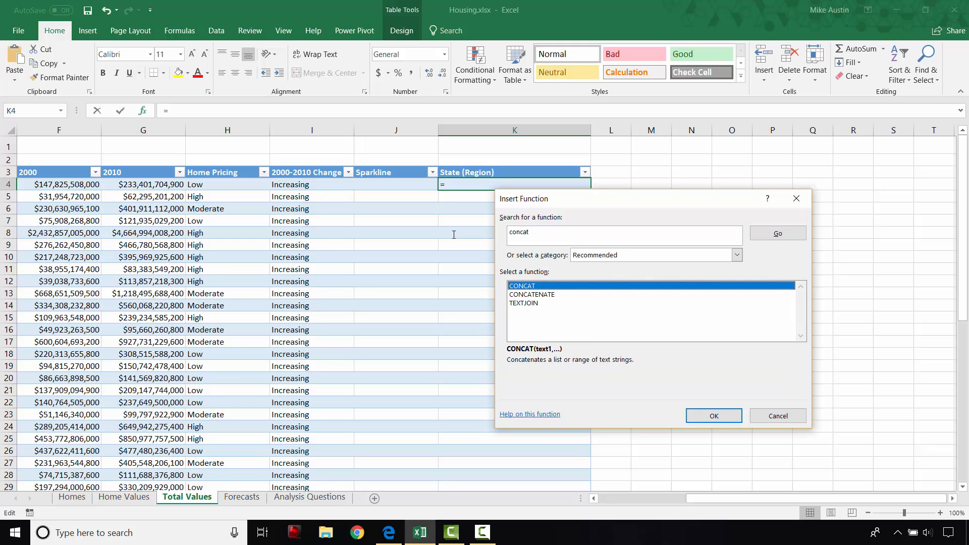
pyautogui.moveTo(545, 300)
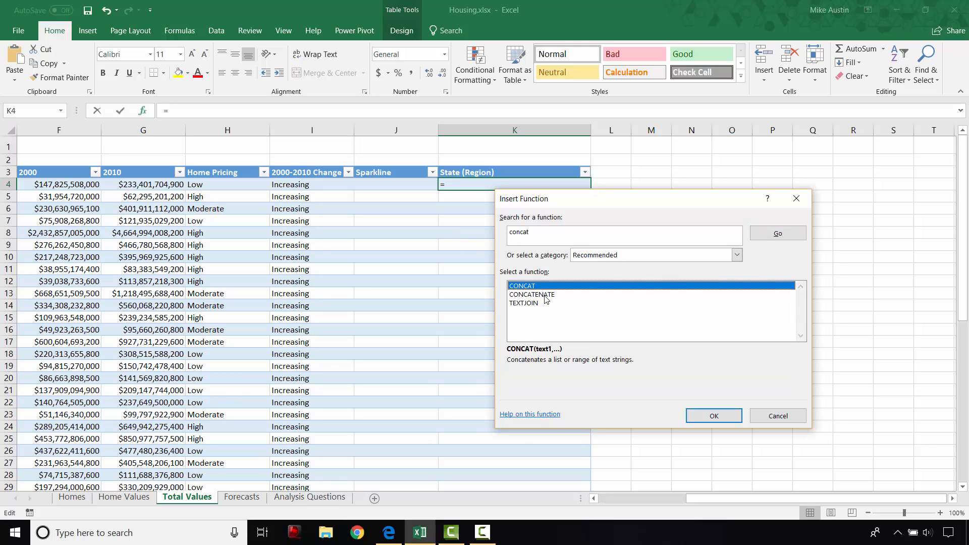
pyautogui.click(531, 294)
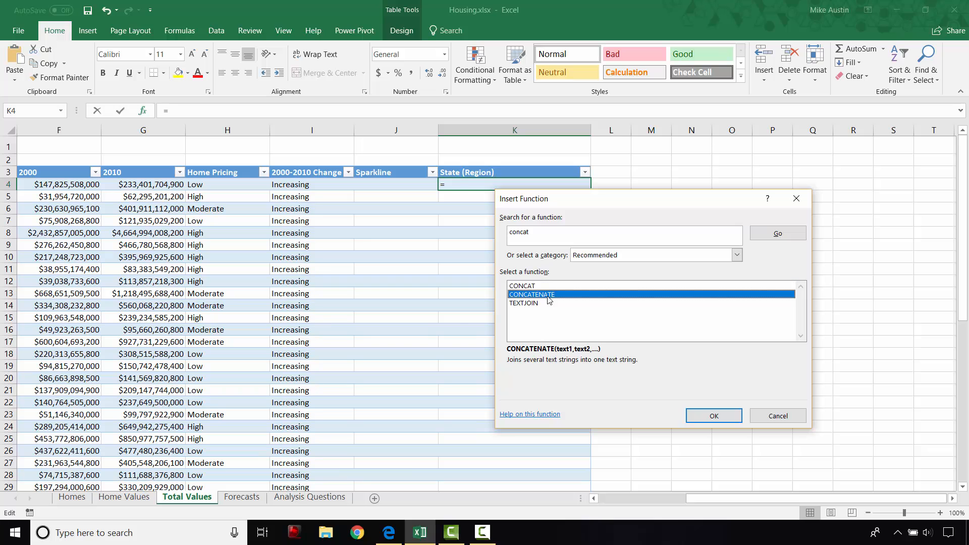
pyautogui.click(713, 415)
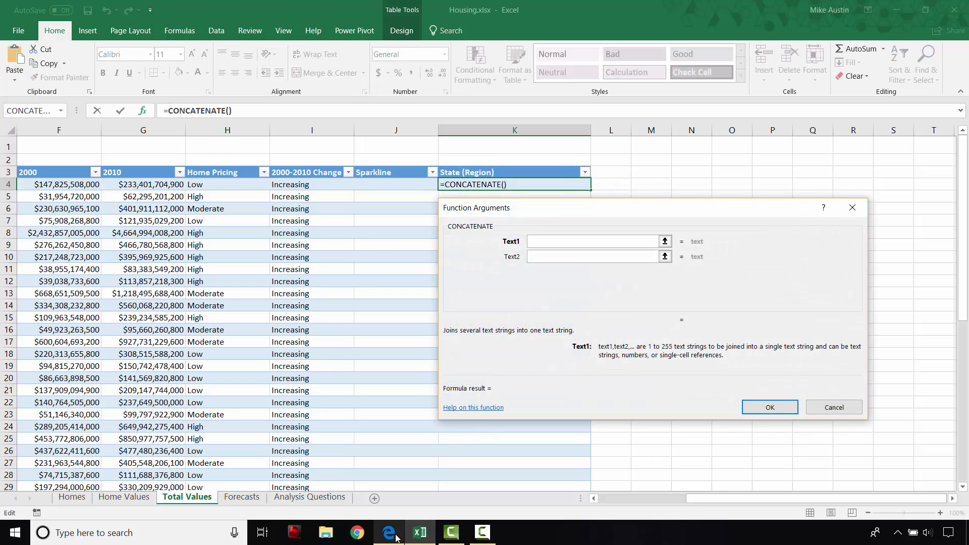
pyautogui.click(388, 532)
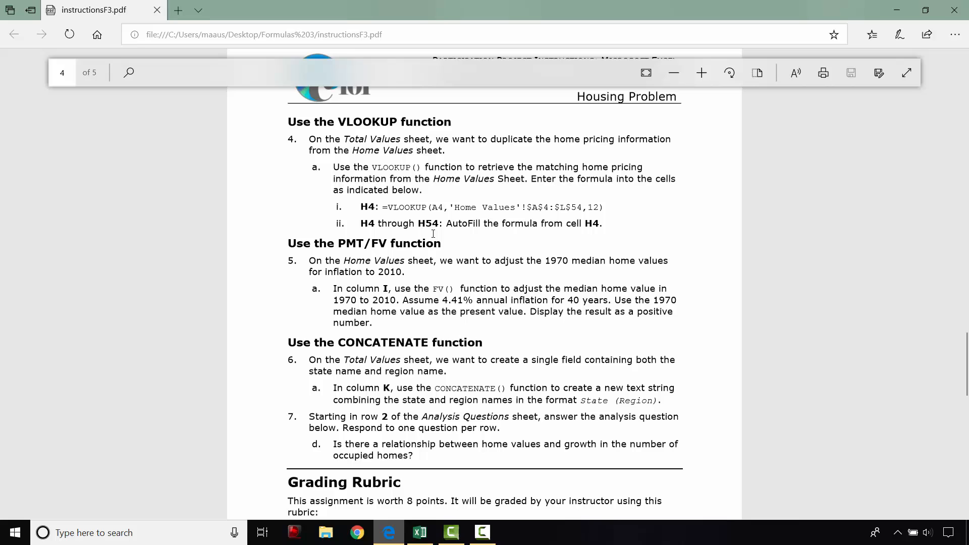
pyautogui.moveTo(451, 380)
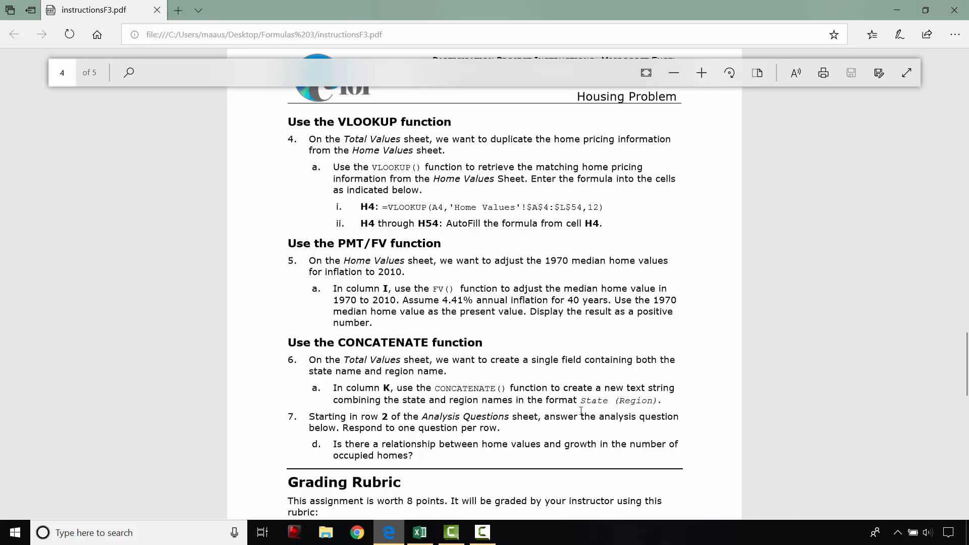
pyautogui.moveTo(457, 523)
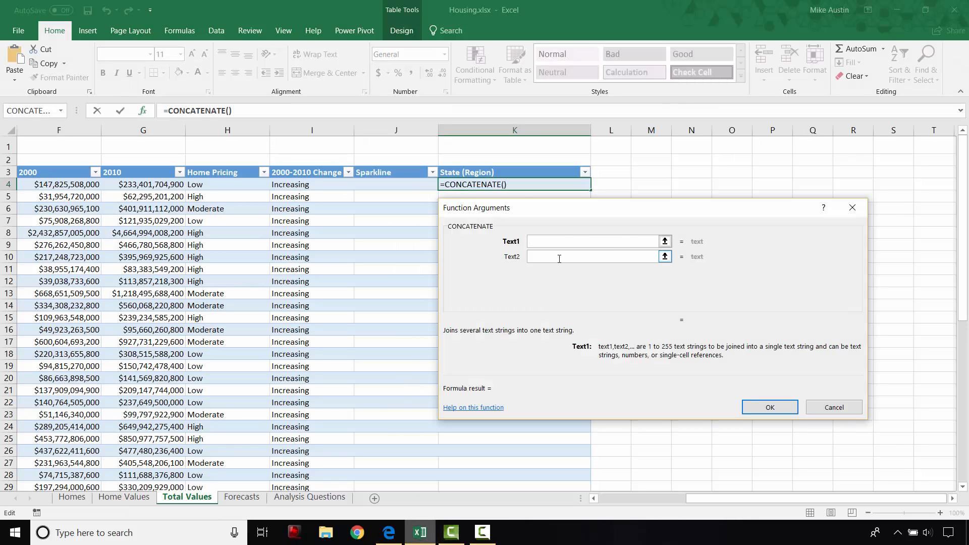
pyautogui.moveTo(559, 187)
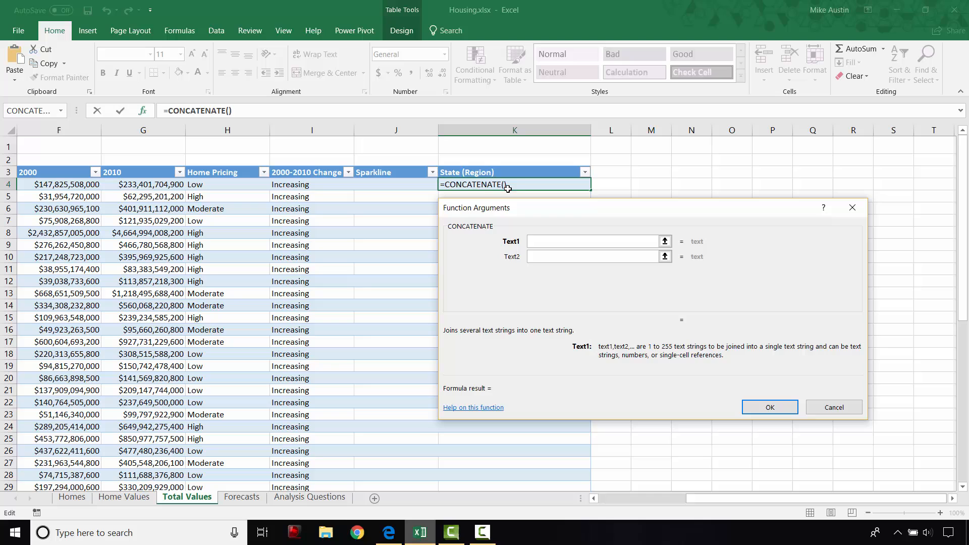
pyautogui.moveTo(536, 209)
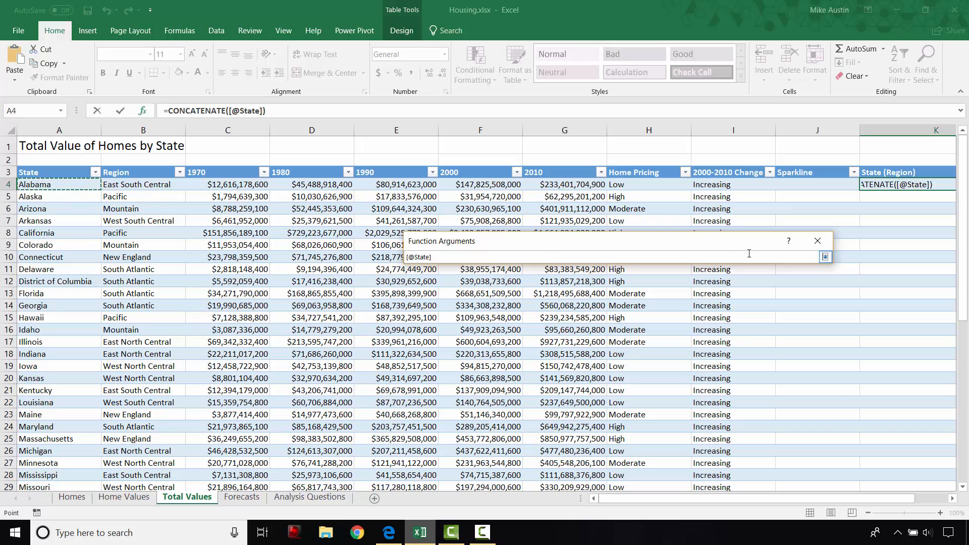
pyautogui.click(824, 256)
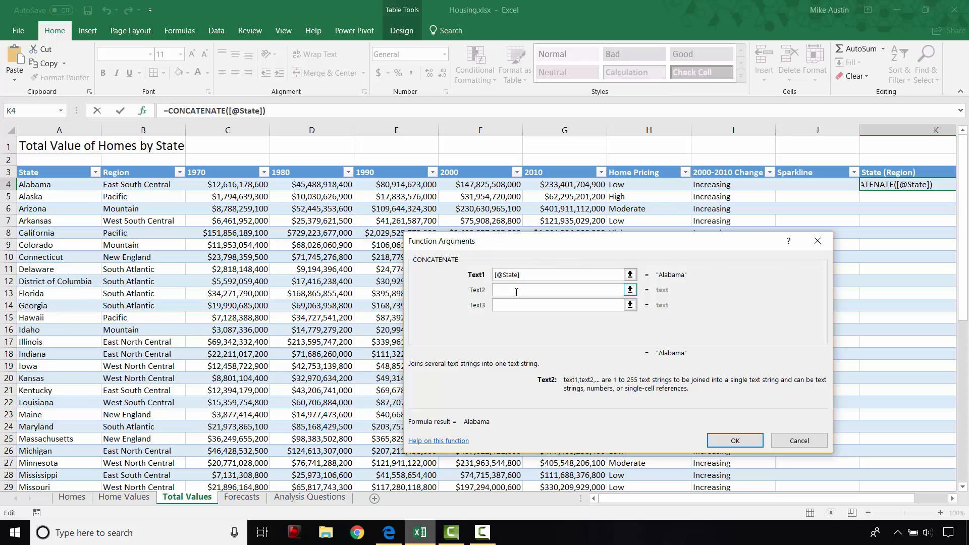
pyautogui.write('" "')
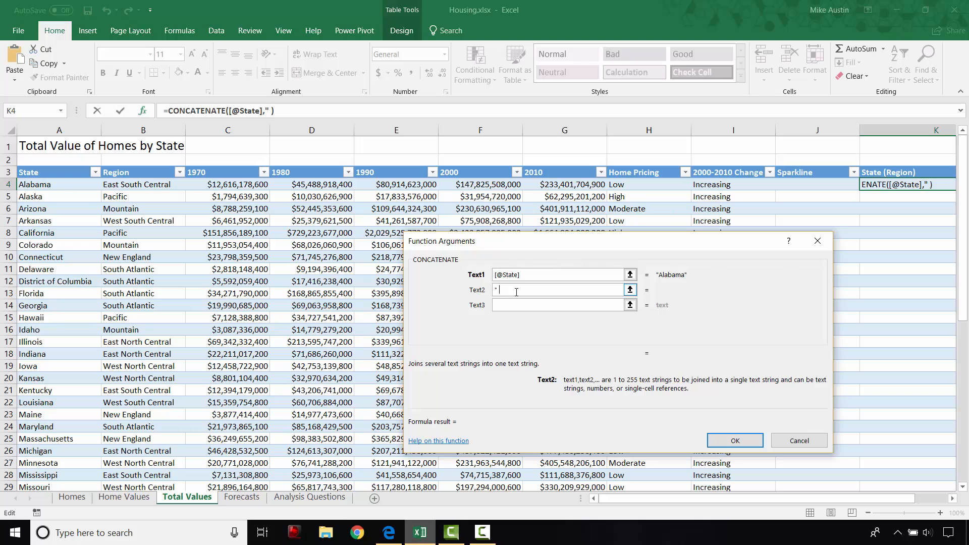
pyautogui.write('(')
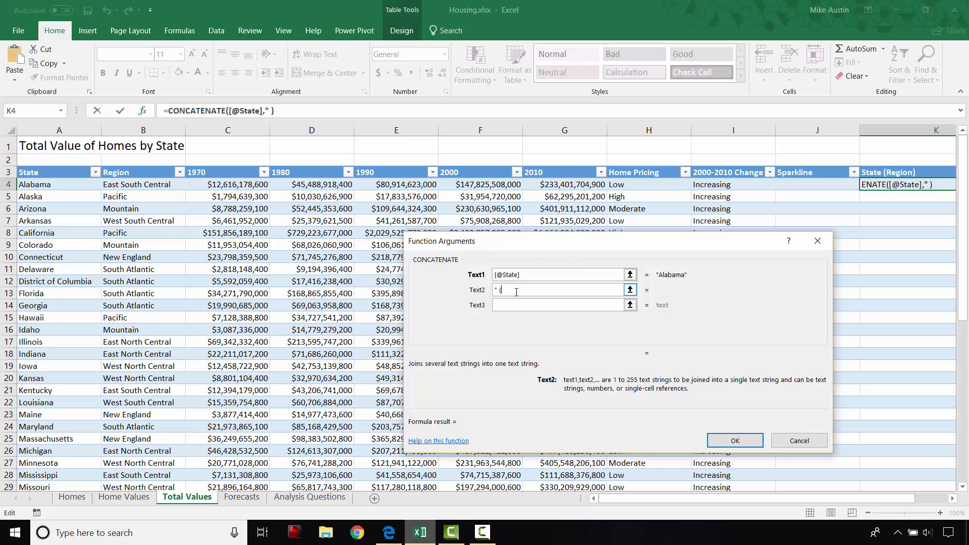
pyautogui.write(')')
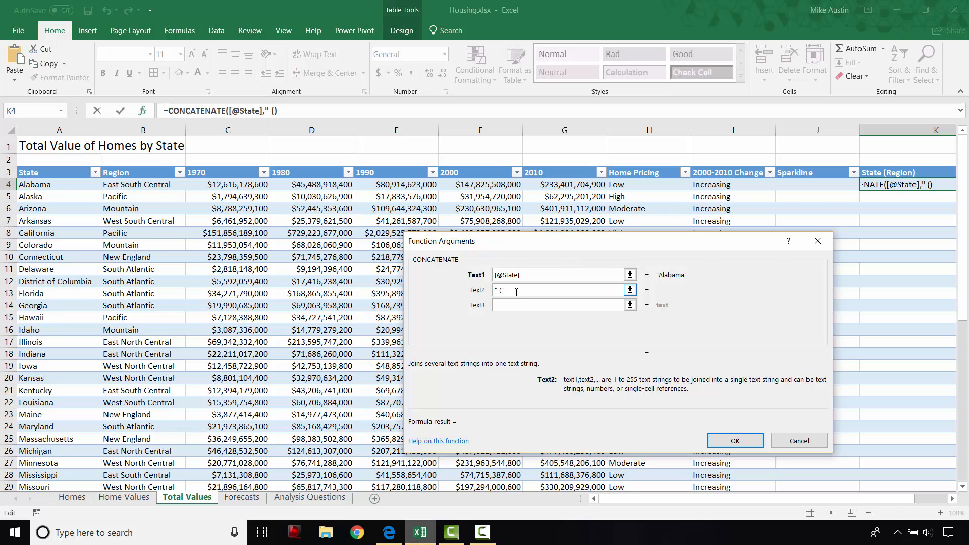
pyautogui.write('(')
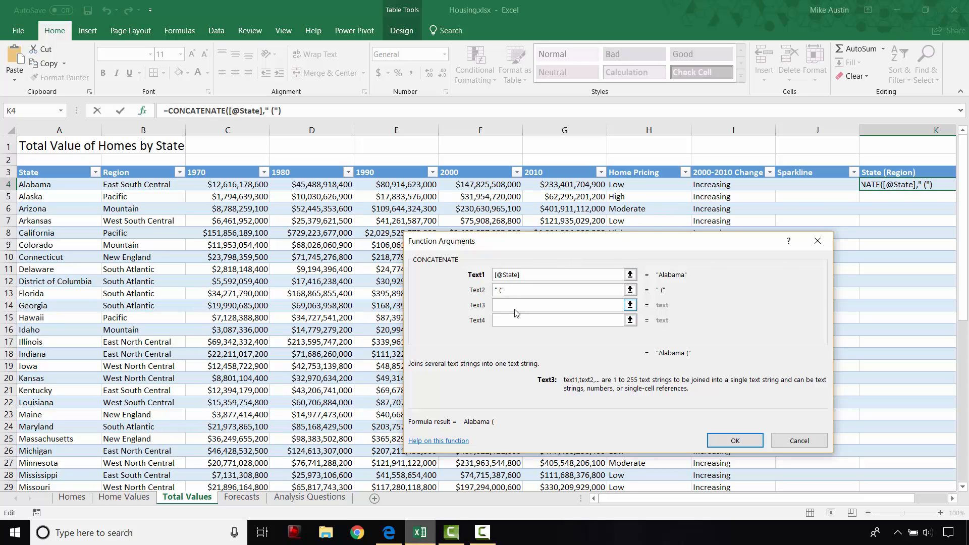
pyautogui.click(556, 305)
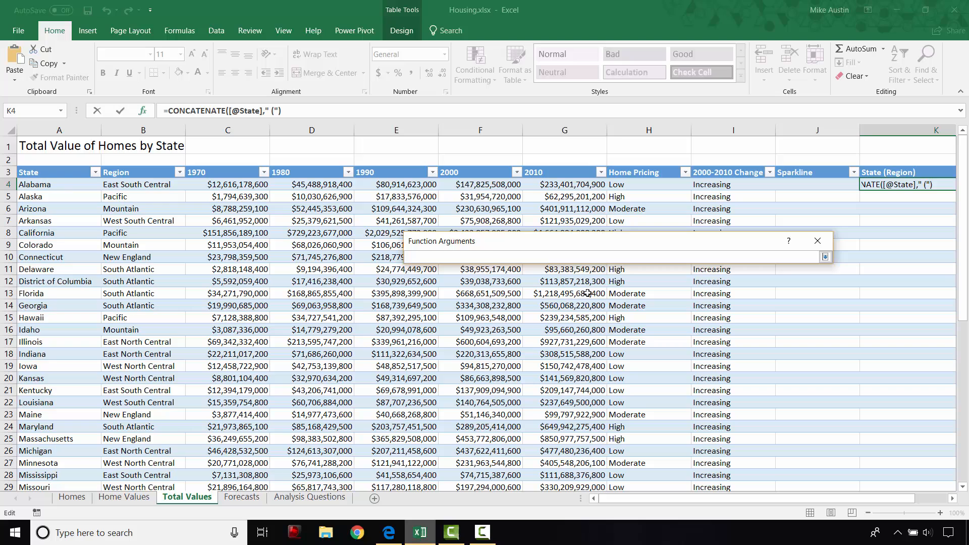
pyautogui.click(143, 184)
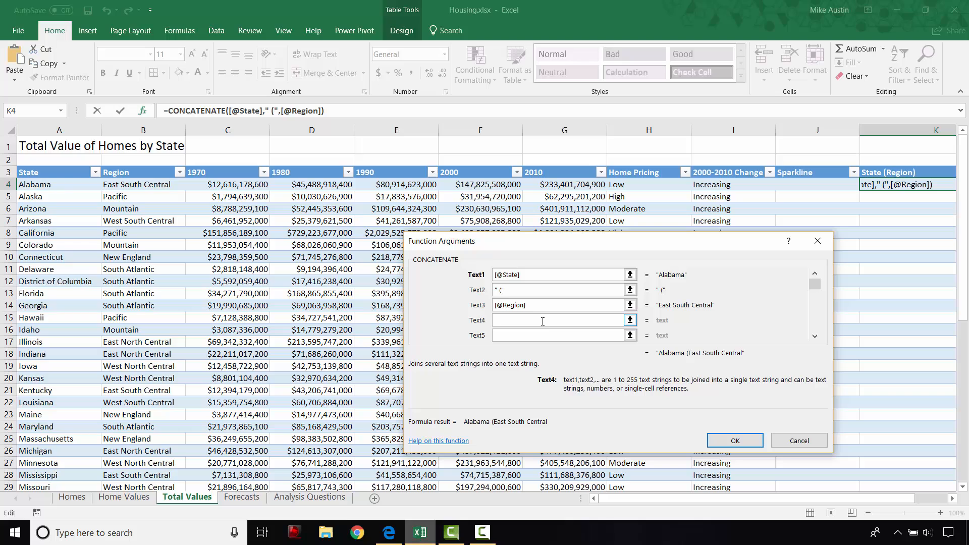
pyautogui.write('")')
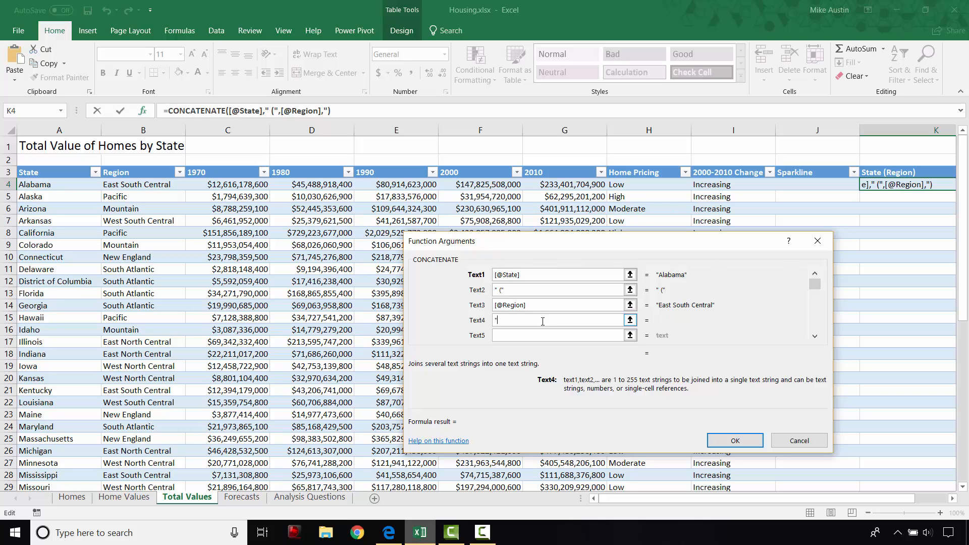
pyautogui.write(')')
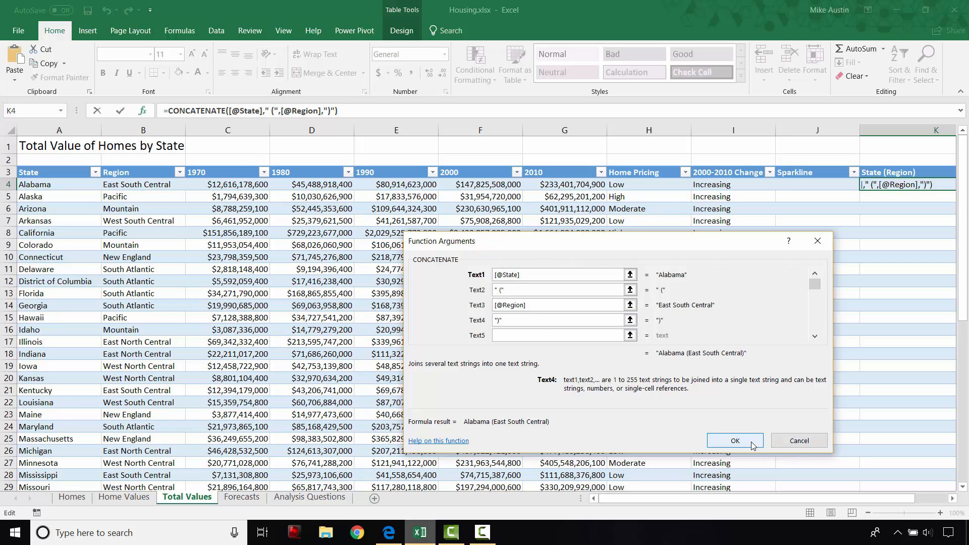
pyautogui.click(734, 440)
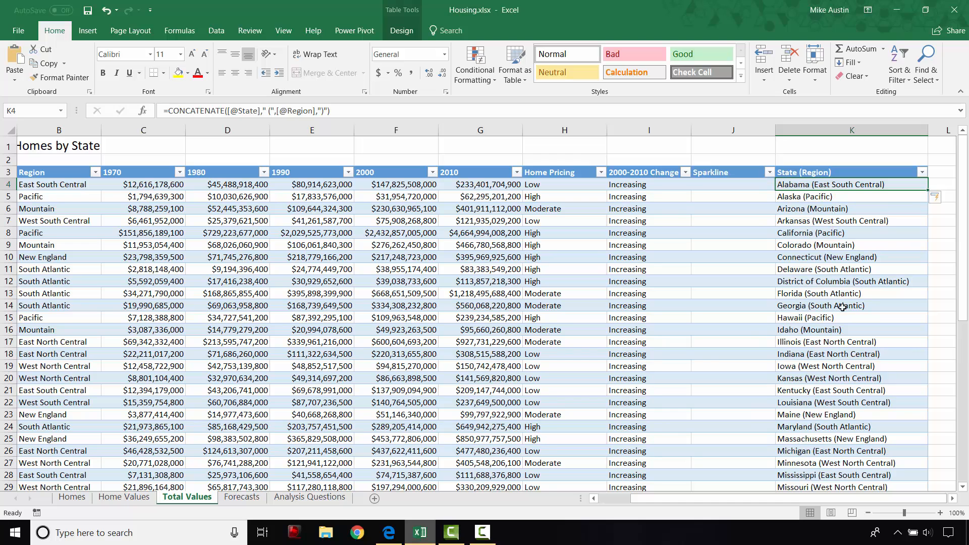
pyautogui.click(388, 531)
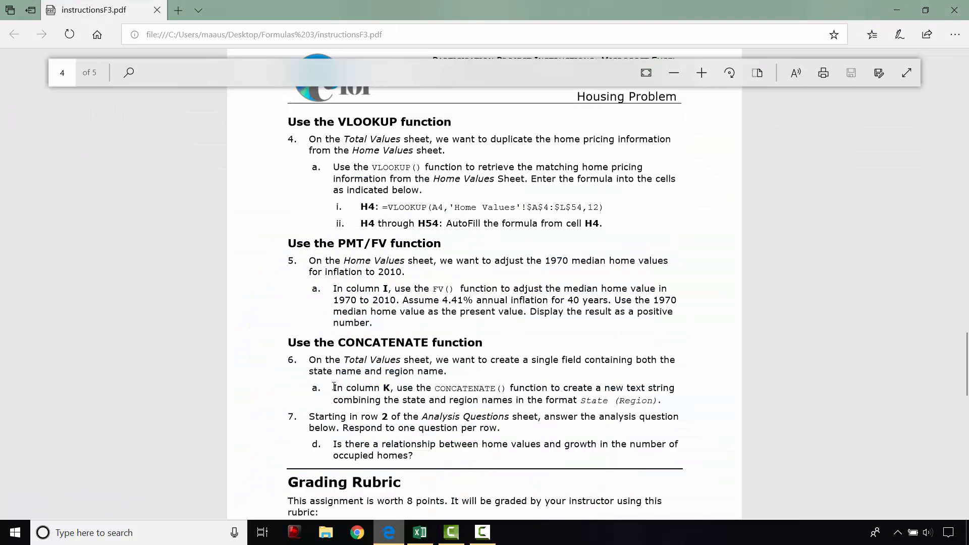